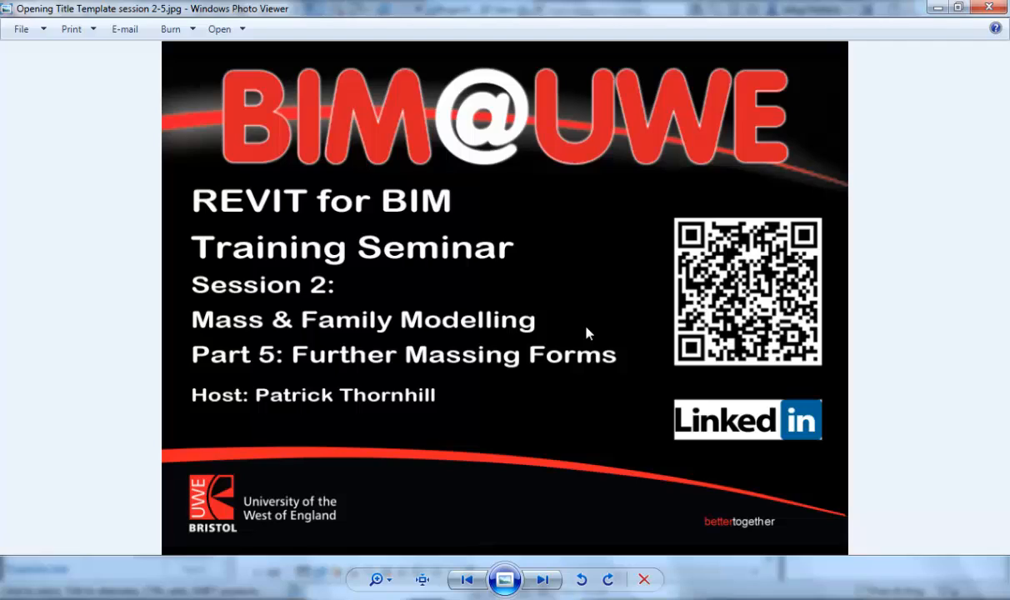
mouse_move(619, 356)
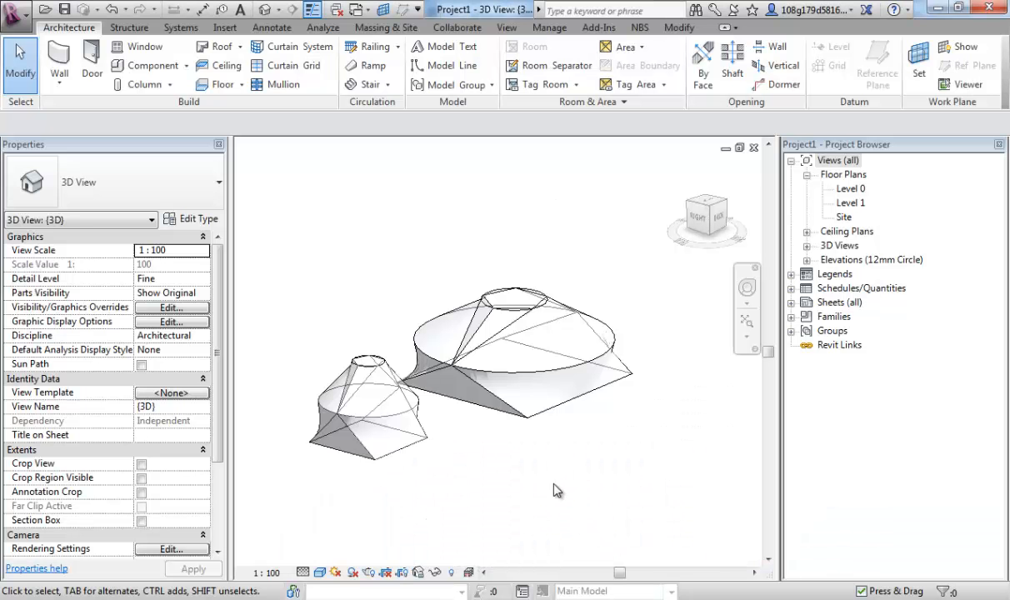
Start a new conceptual mass family, sketch a spline path and show a reference point's work plane.
left_click(15, 10)
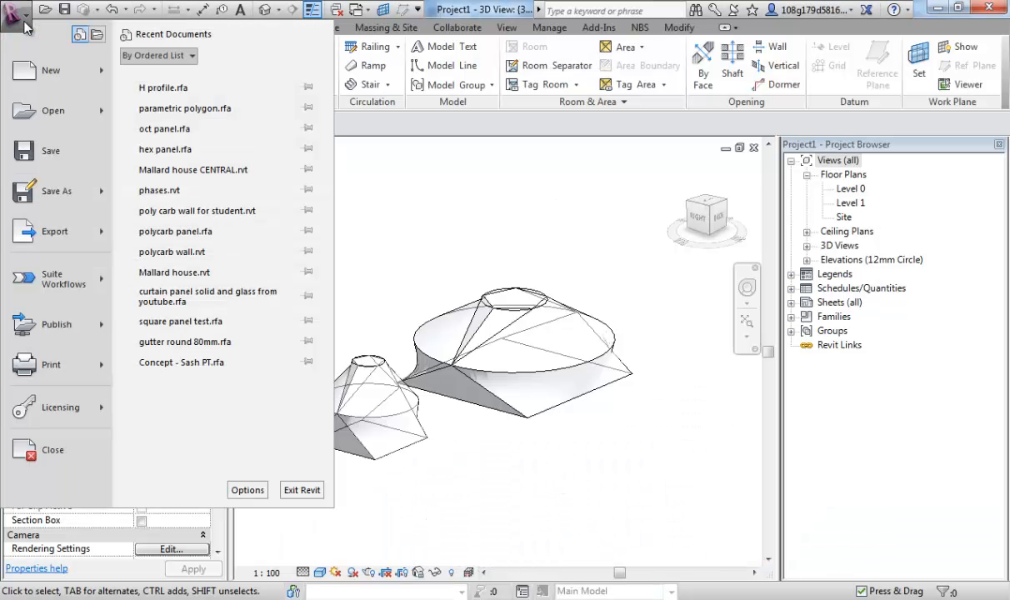
mouse_move(50, 70)
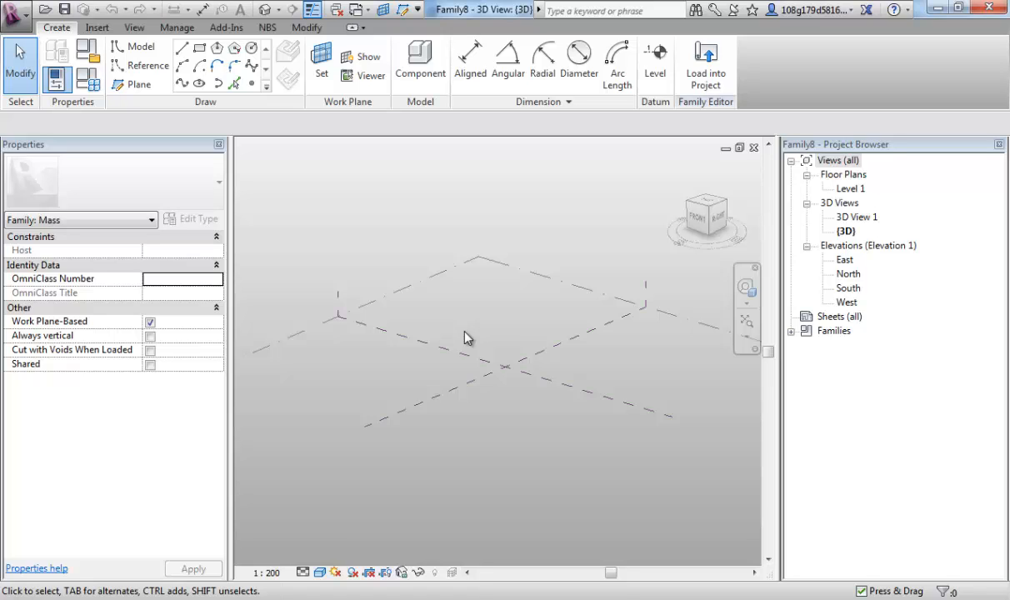
mouse_move(463, 335)
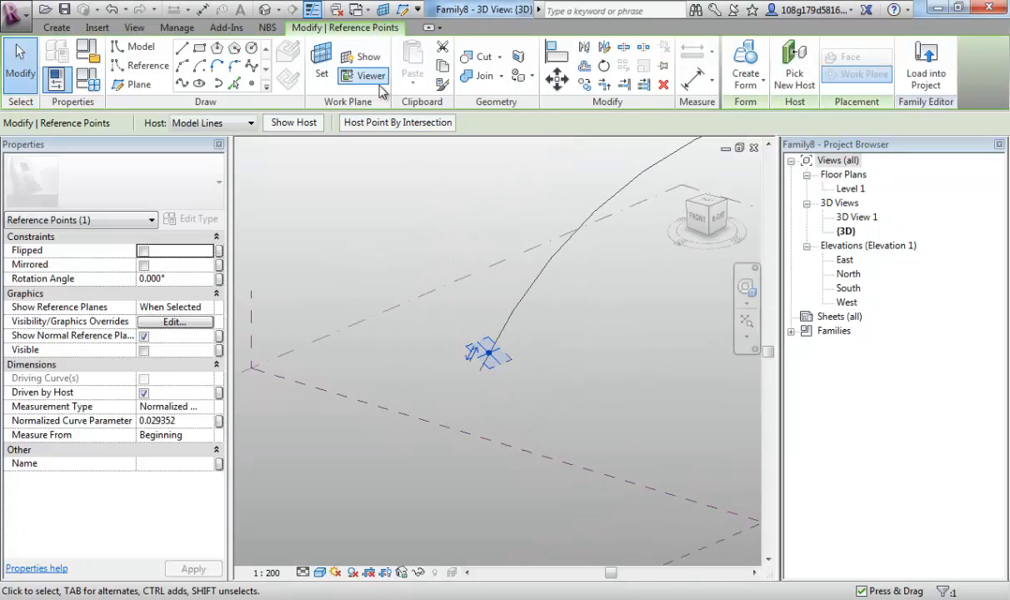
left_click(370, 77)
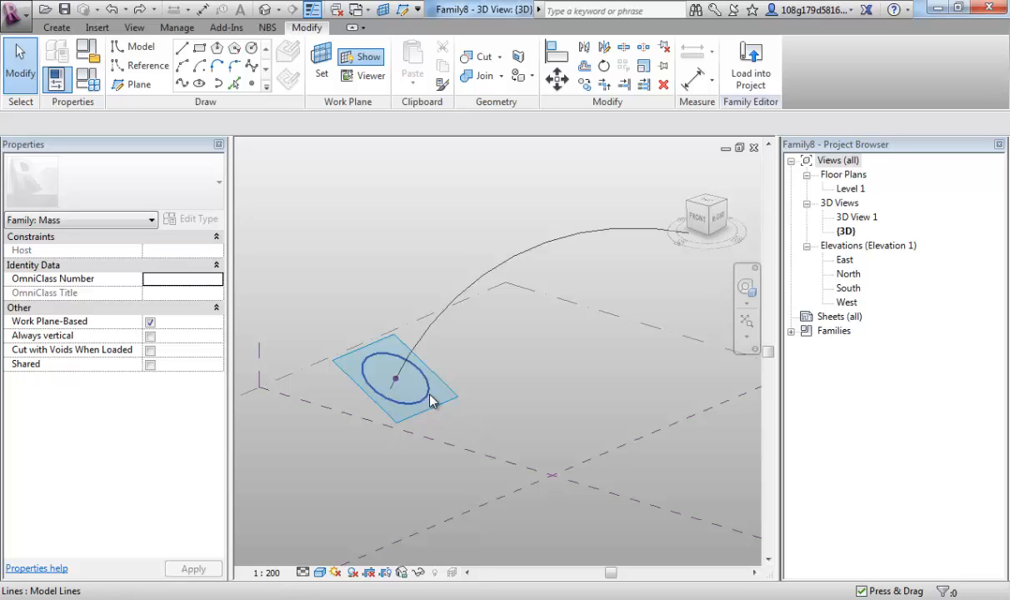
Make the start circle's 4600 radius dimension permanent and label it with a new parameter r1.
left_click(408, 380)
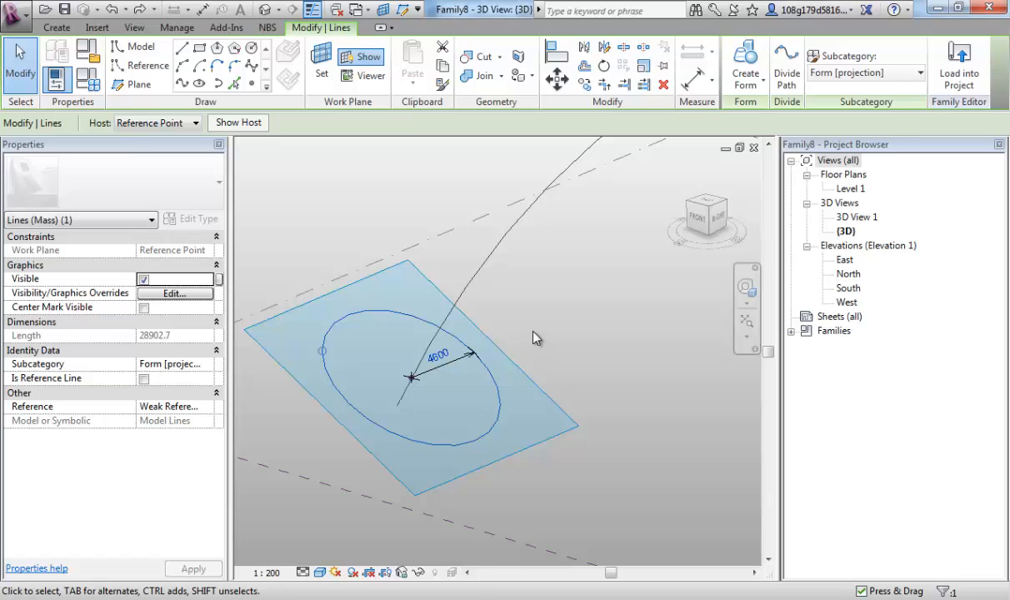
left_click(437, 350)
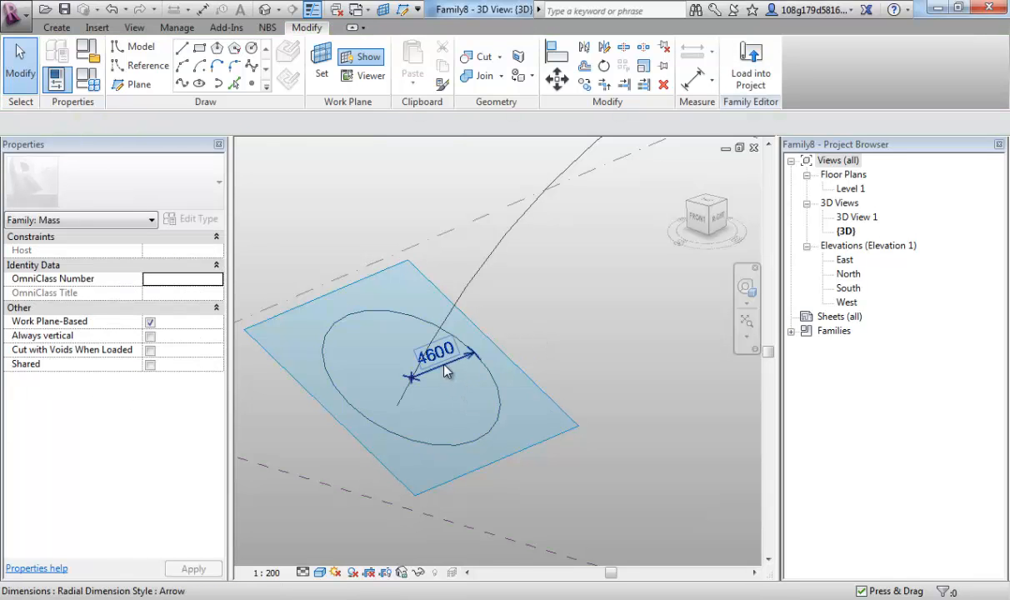
left_click(433, 353)
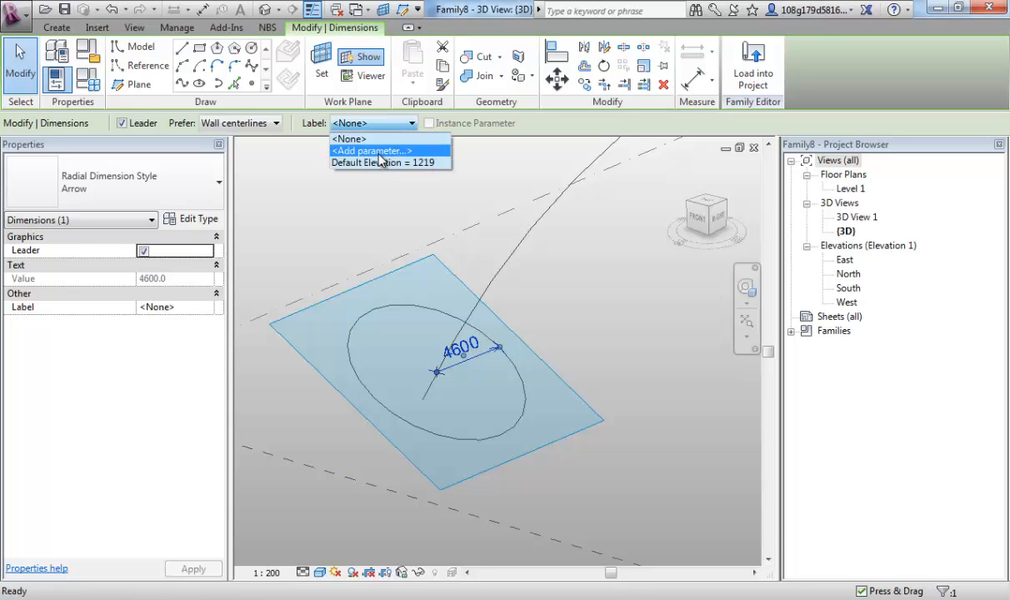
left_click(370, 150)
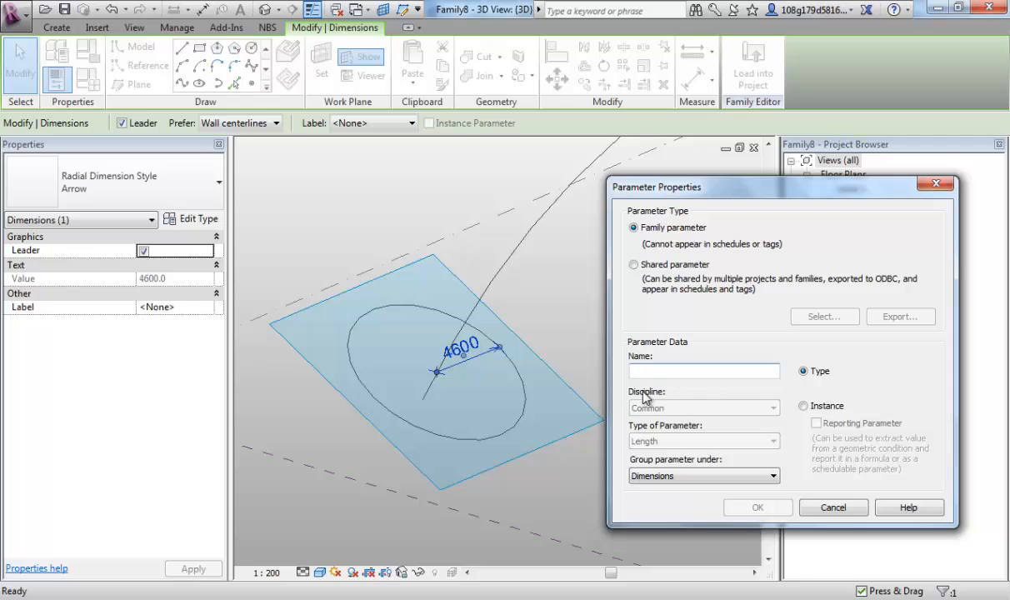
type("r")
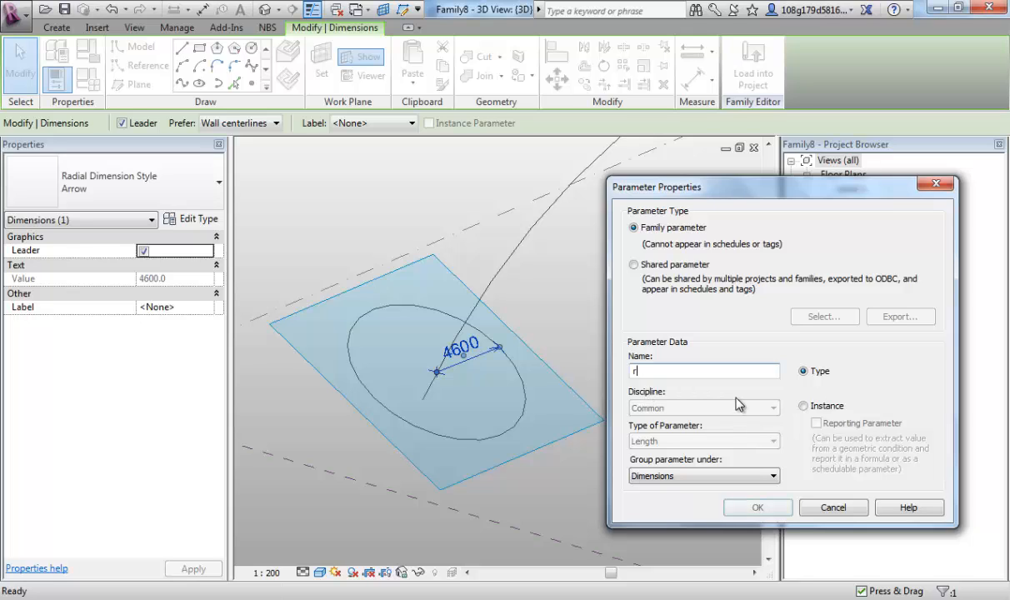
type("1")
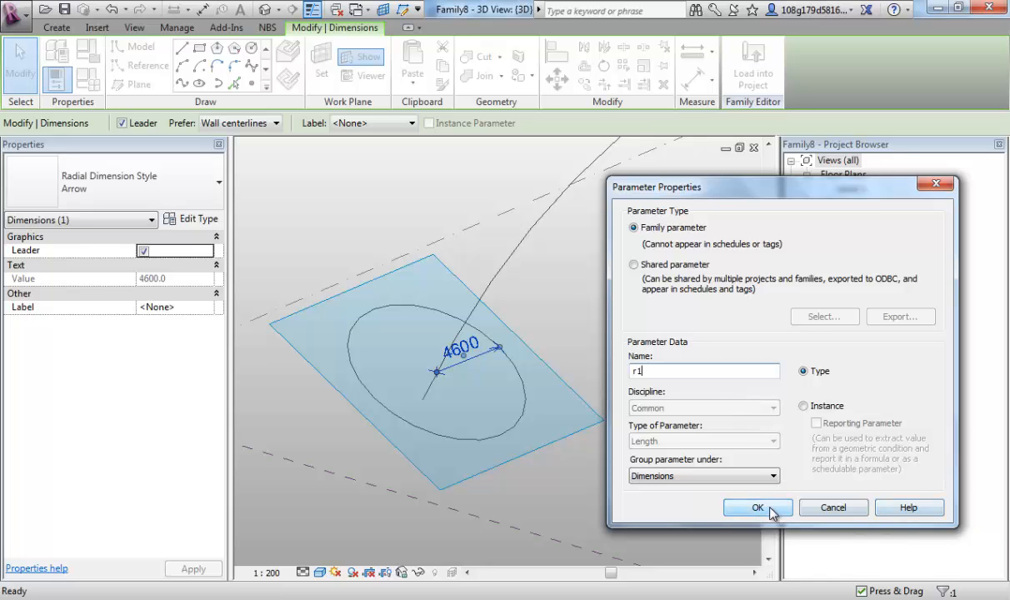
left_click(757, 506)
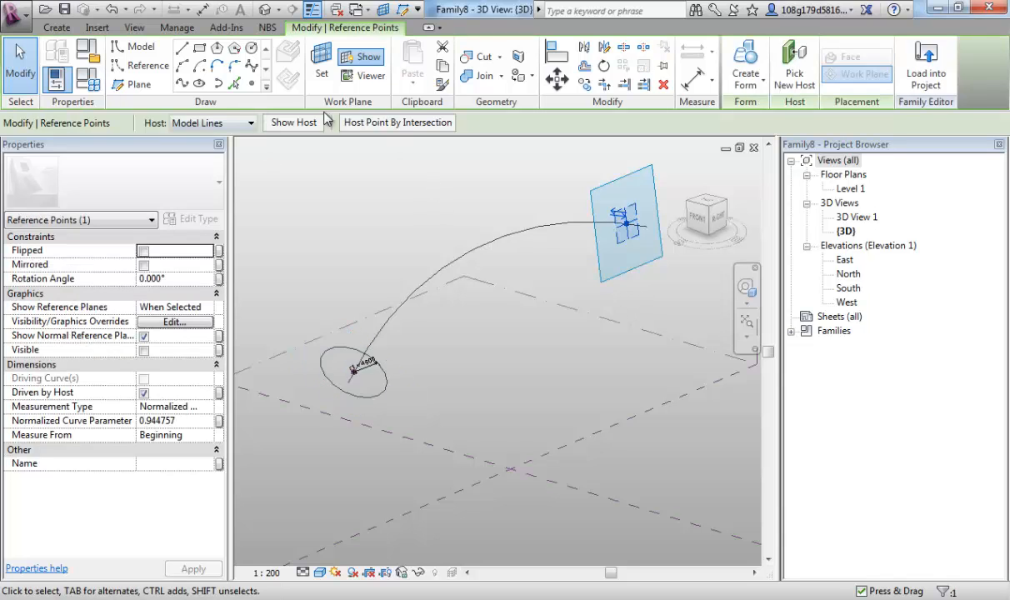
Draw a circle on the end point's plane and label its 6100 radius with a new parameter r2.
left_click(370, 77)
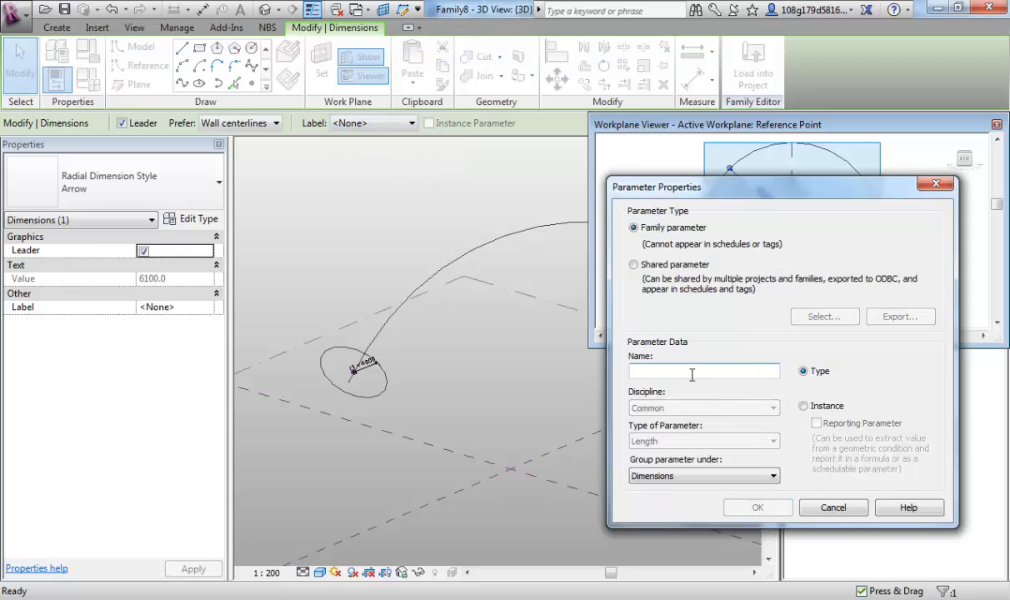
type("r2")
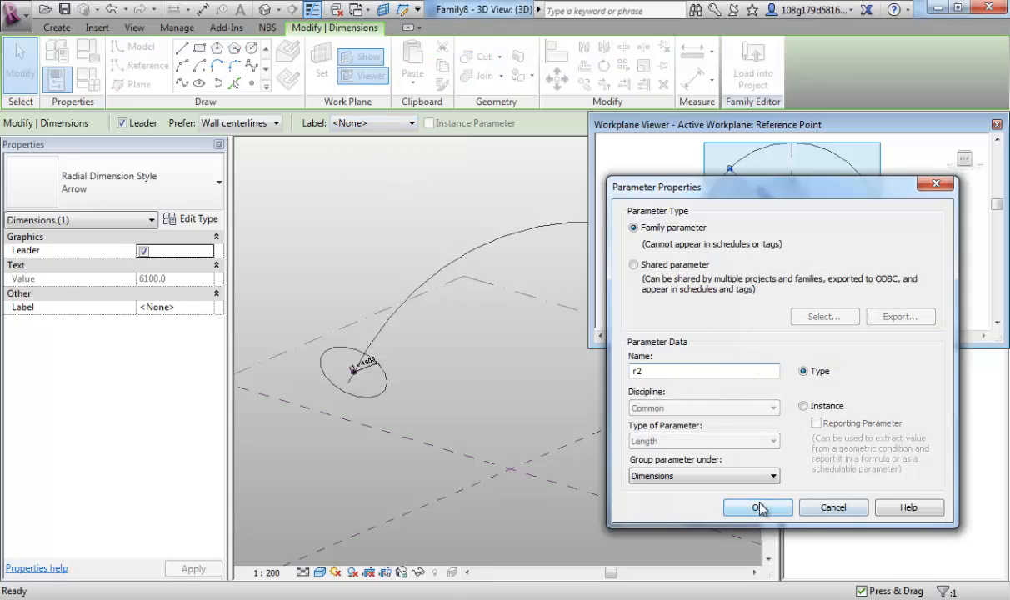
left_click(757, 507)
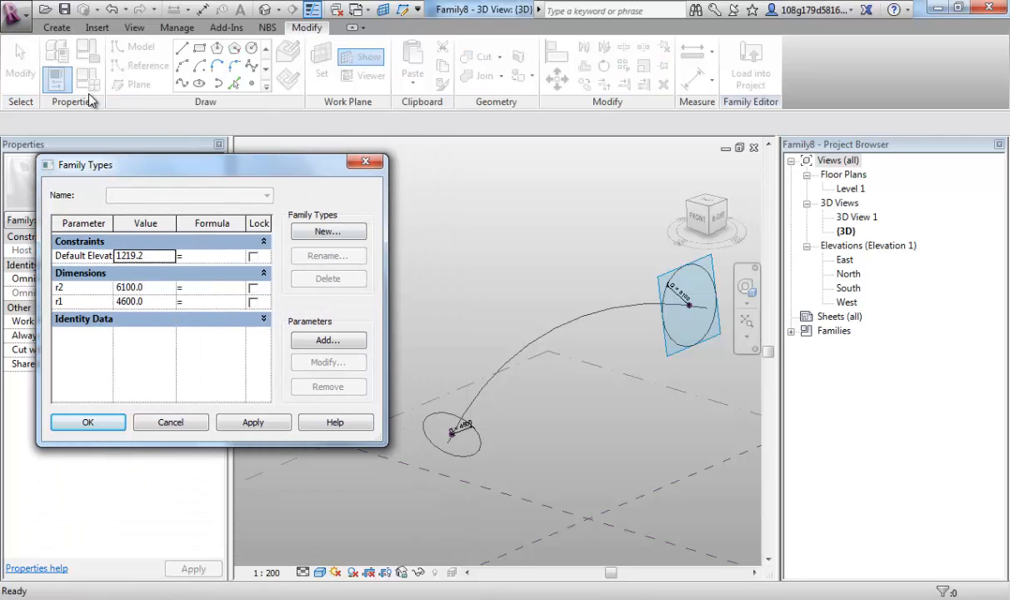
Set r2 to 3000 and r1 to 2000 in Family Types and accept the values.
left_click(143, 287)
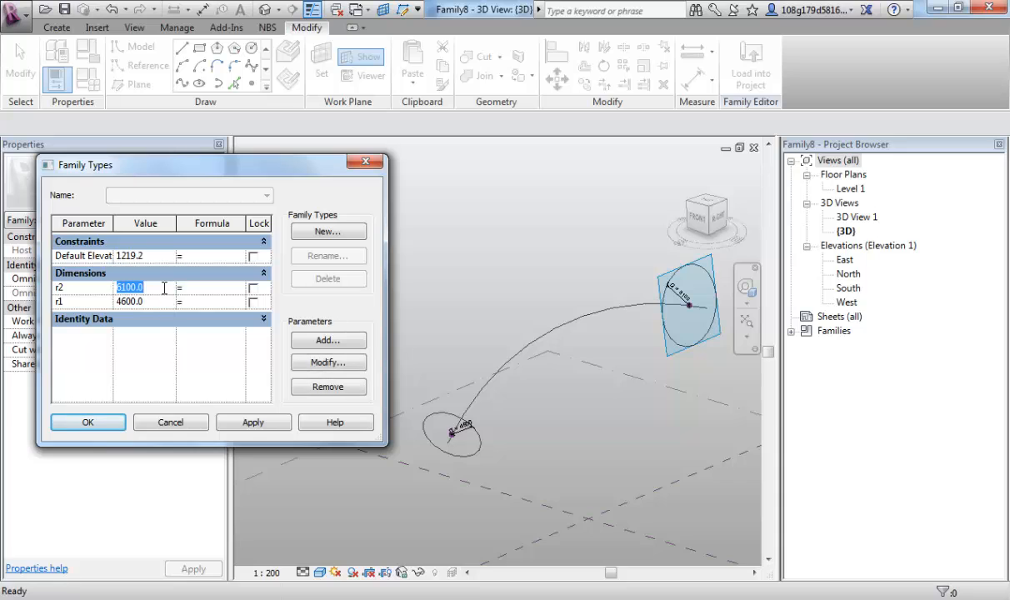
type("3000.0")
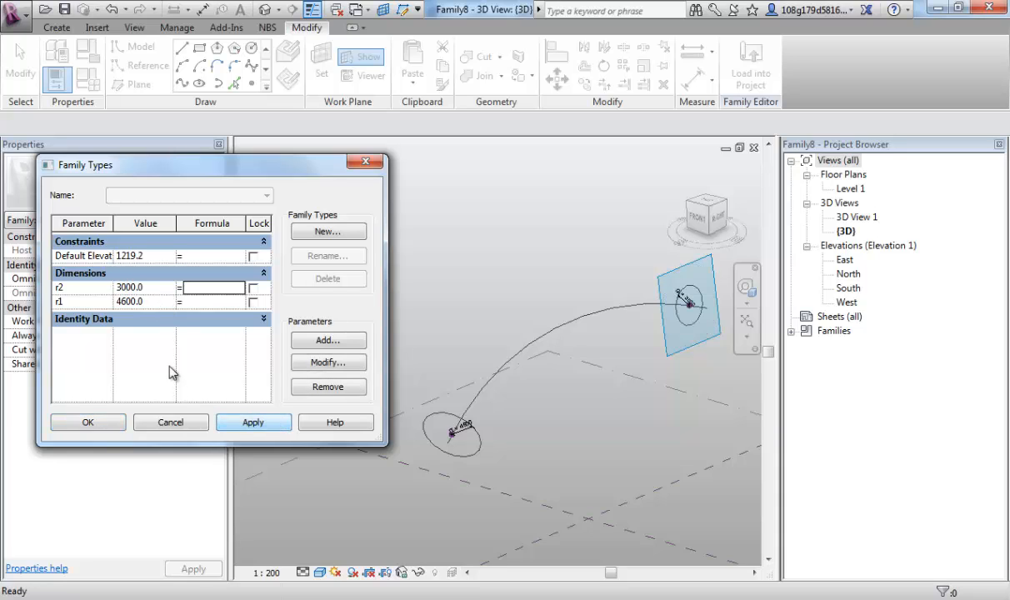
type("2000")
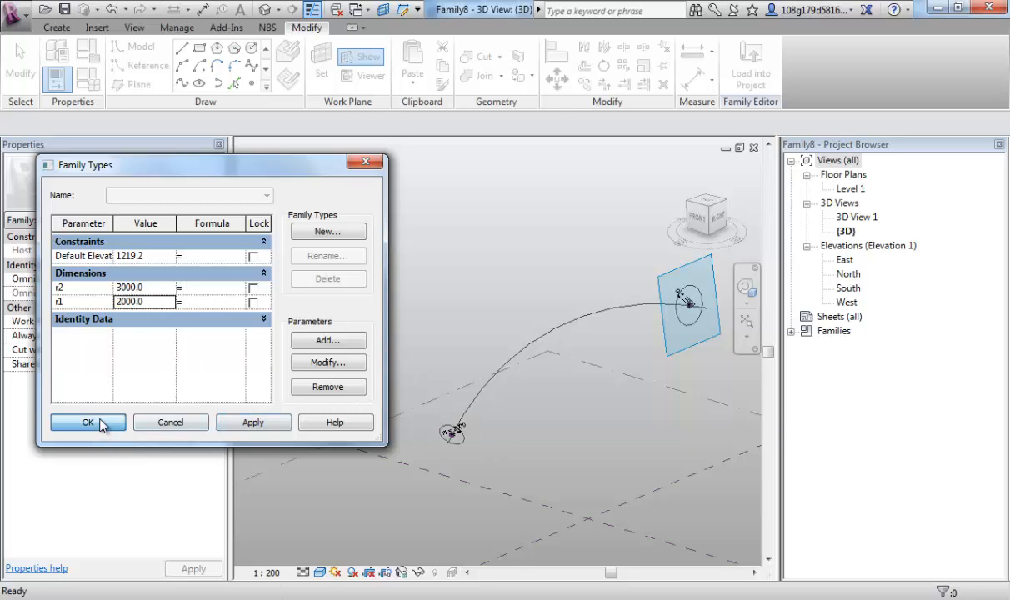
left_click(87, 421)
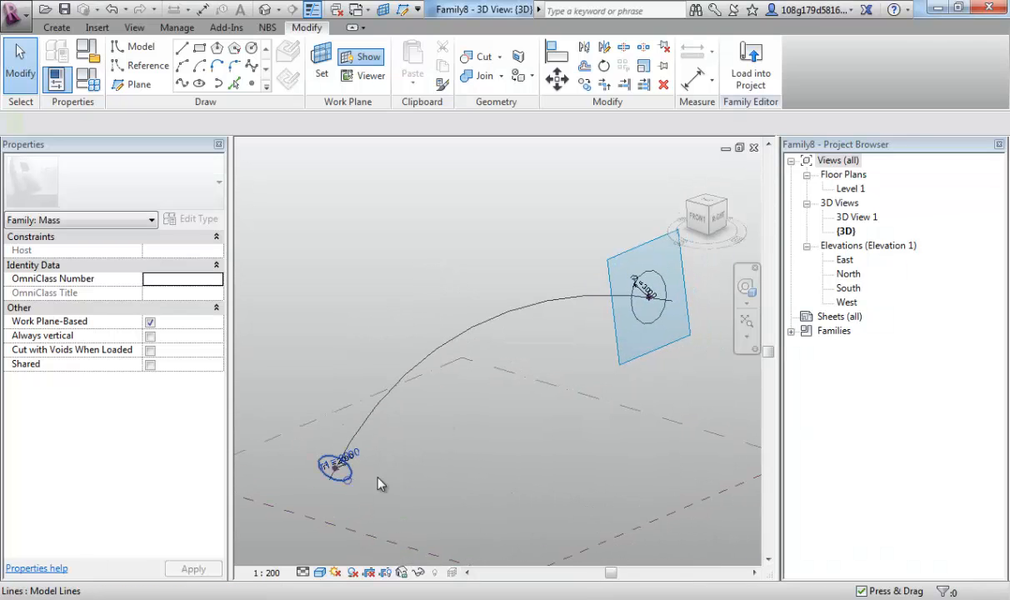
Sweep the two circular profiles along the curved path into a solid form.
left_click(547, 308)
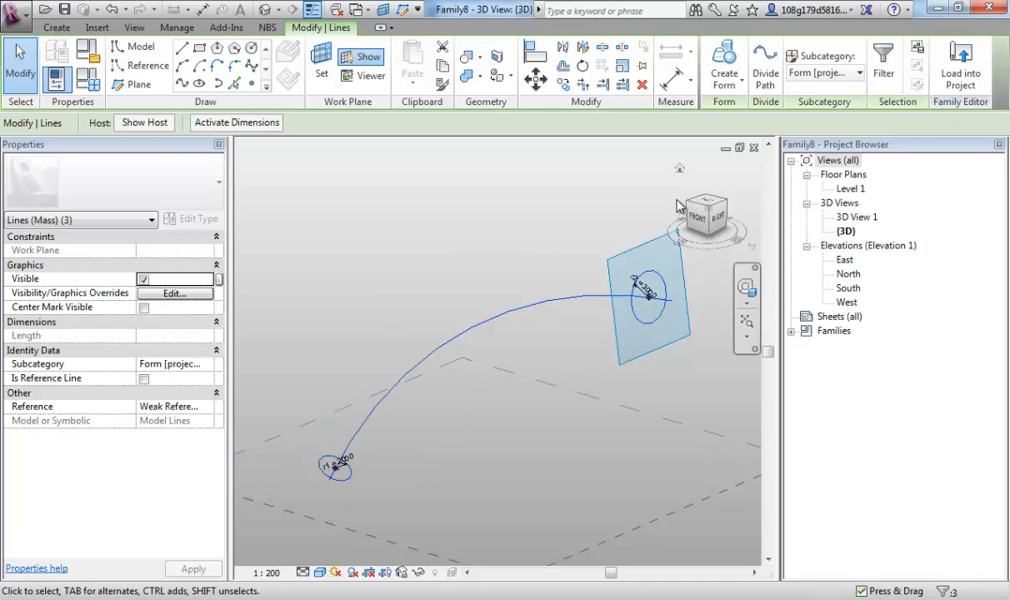
left_click(723, 67)
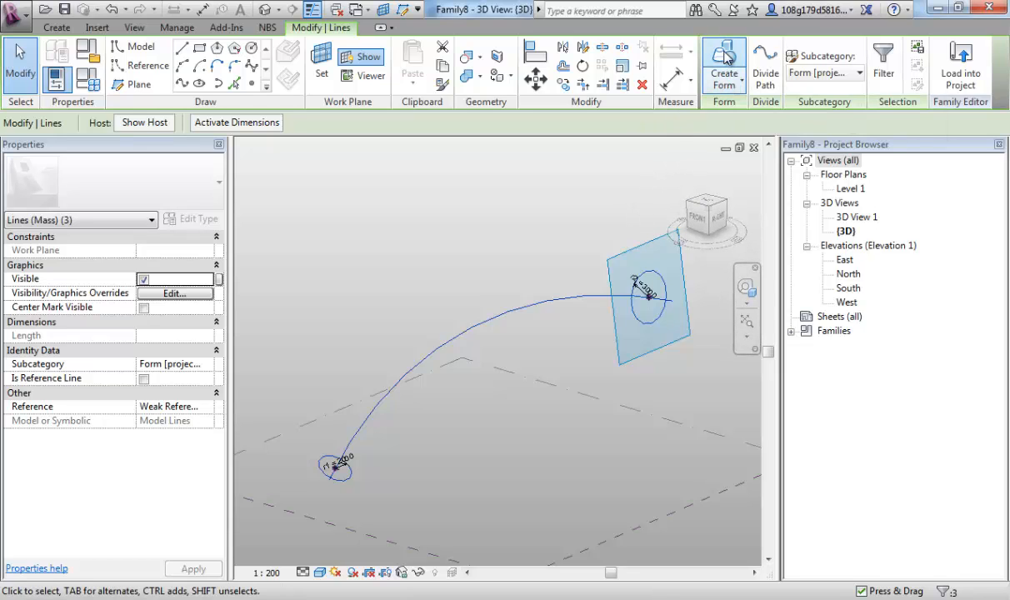
left_click(723, 65)
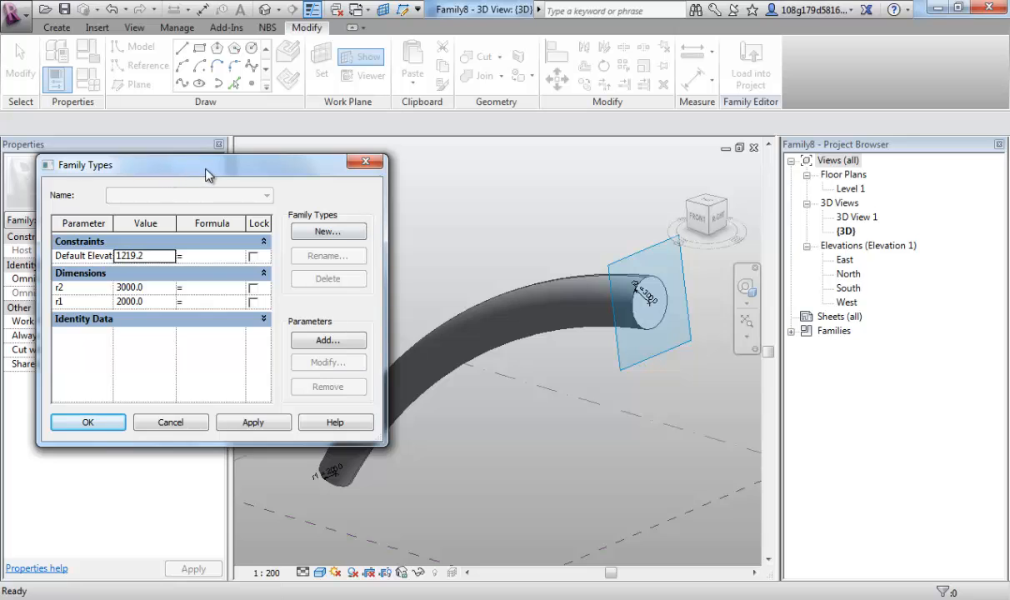
Raise r1 to 5000, apply it to the form and close Family Types.
left_click_drag(209, 165, 57, 123)
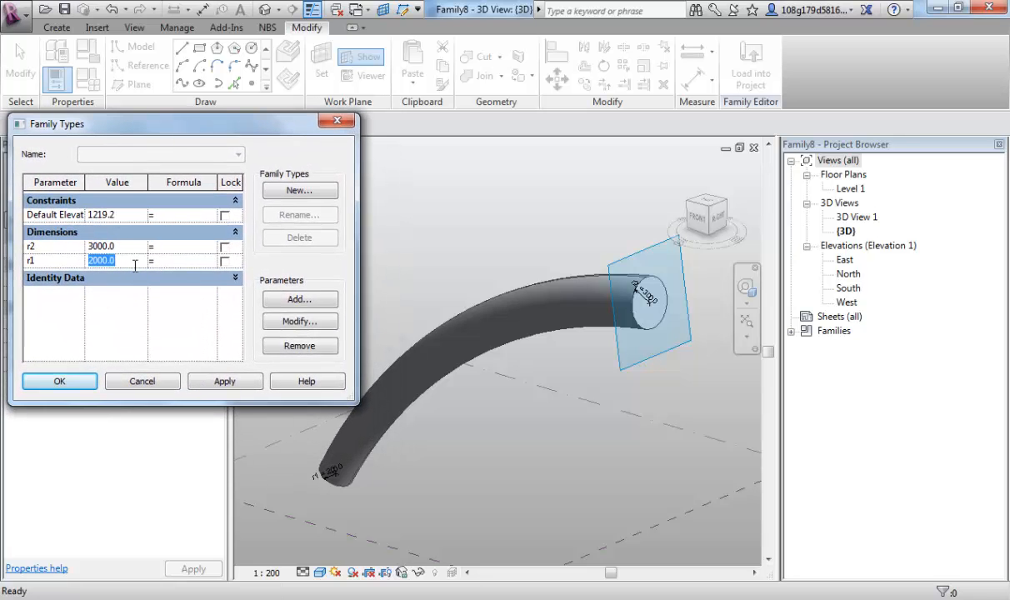
type("5000")
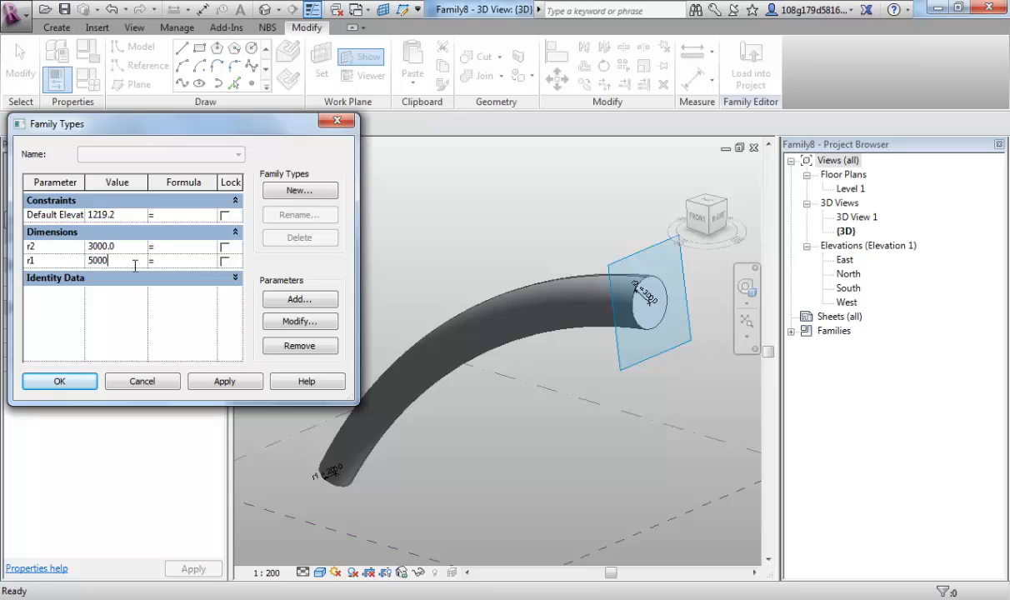
left_click(224, 380)
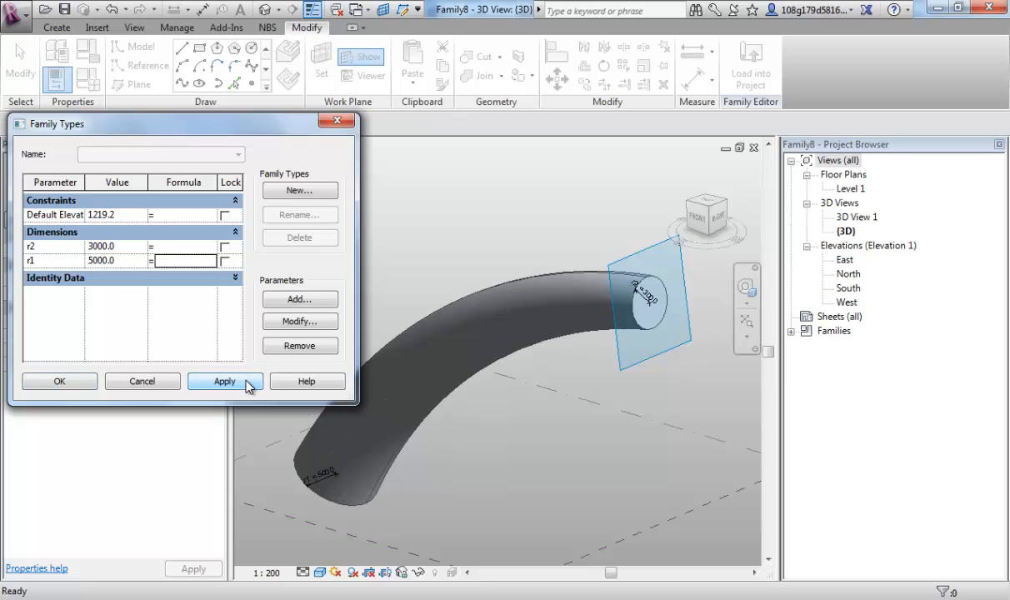
left_click(223, 380)
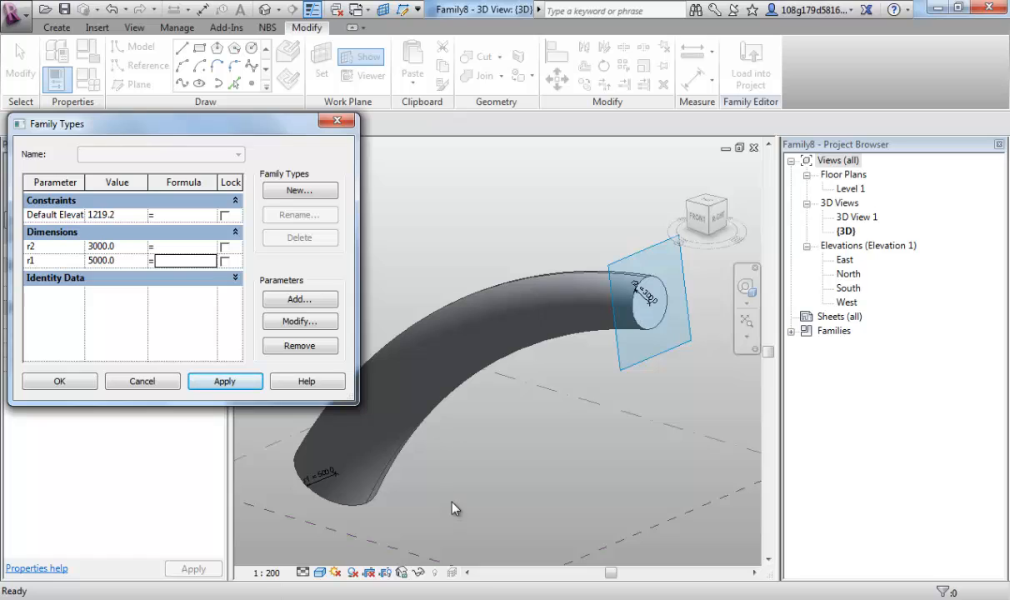
mouse_move(440, 499)
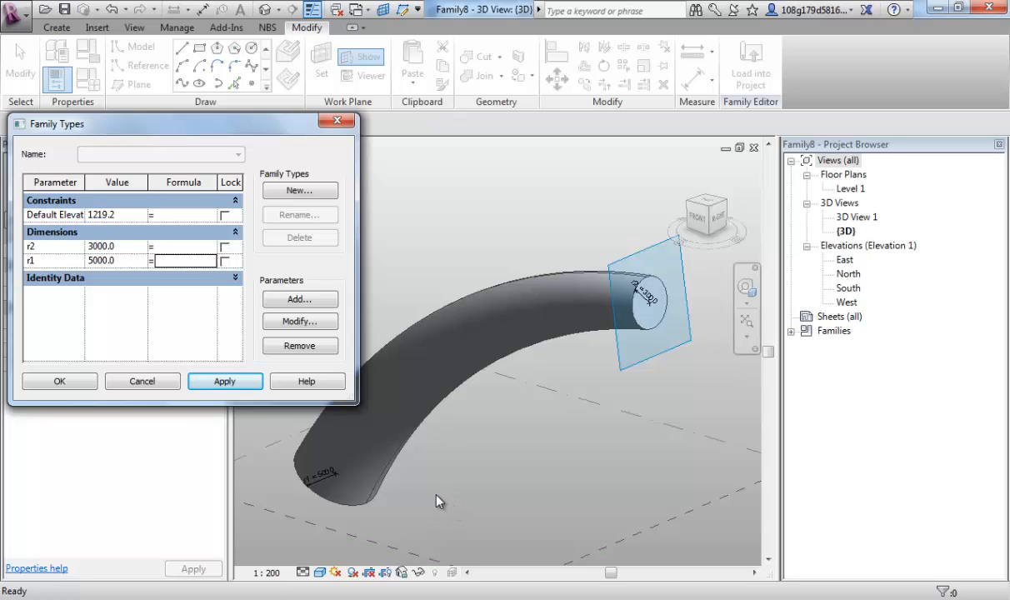
left_click(60, 380)
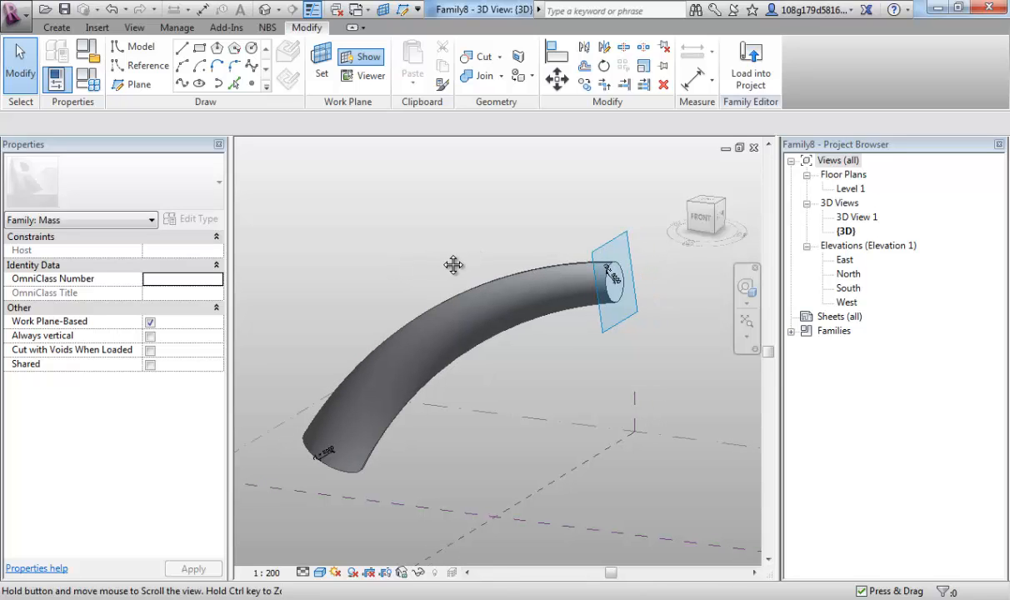
Delete the swept form, then remove parameters r2 and r1 from Family Types and apply.
left_click(454, 330)
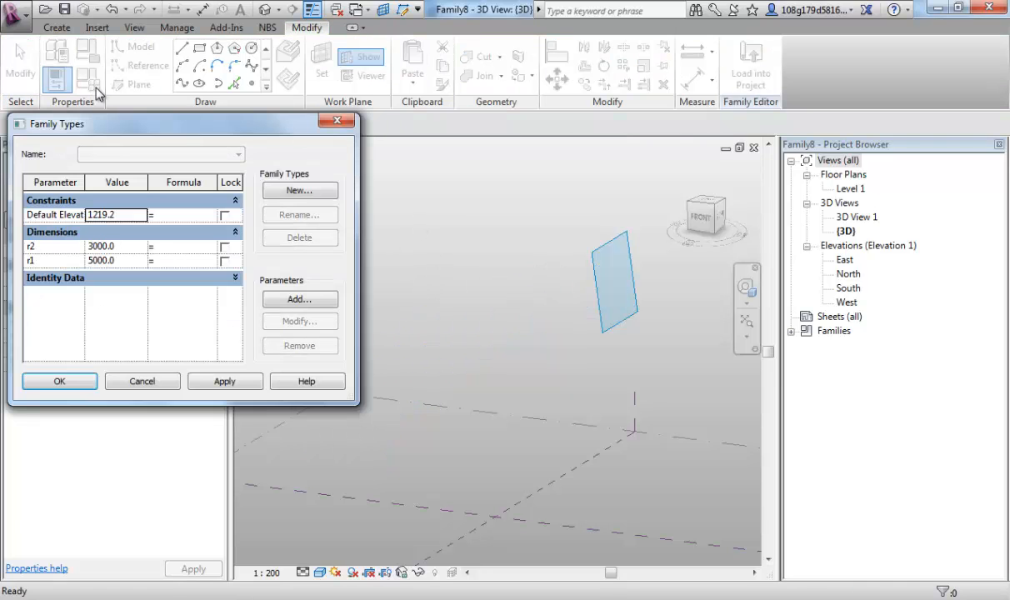
left_click(53, 245)
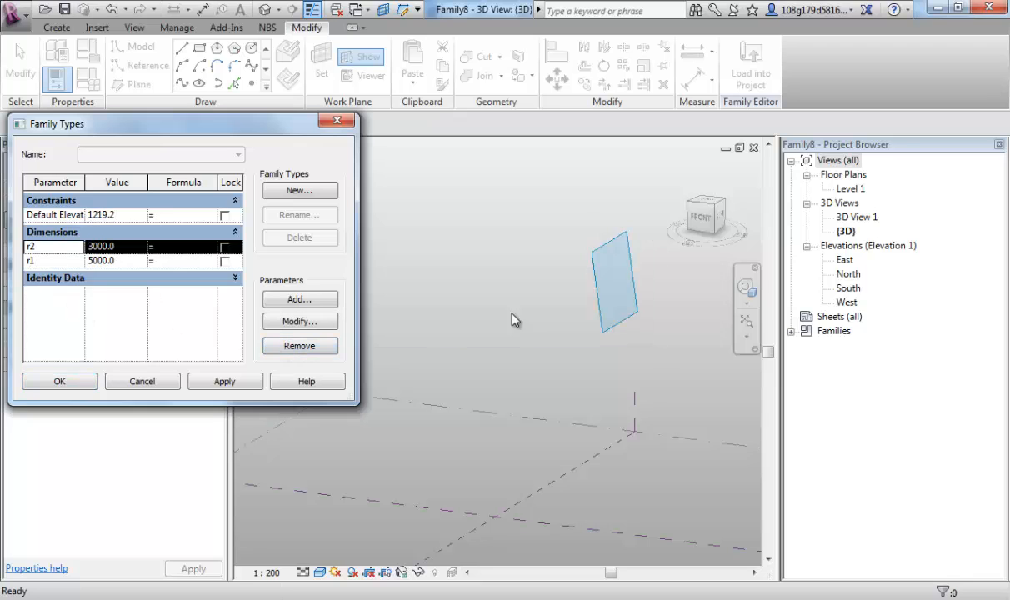
left_click(300, 345)
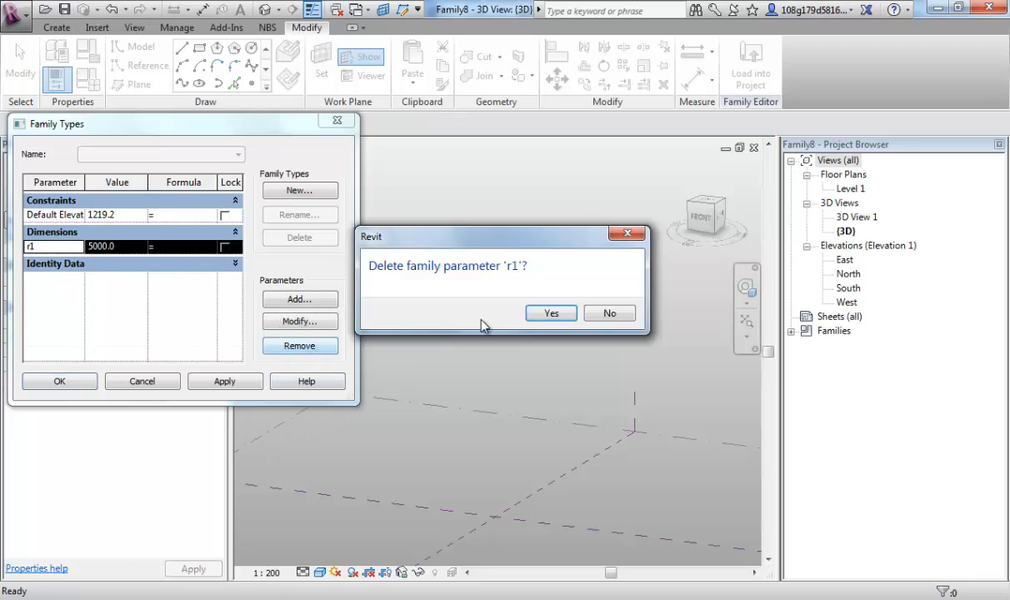
left_click(550, 314)
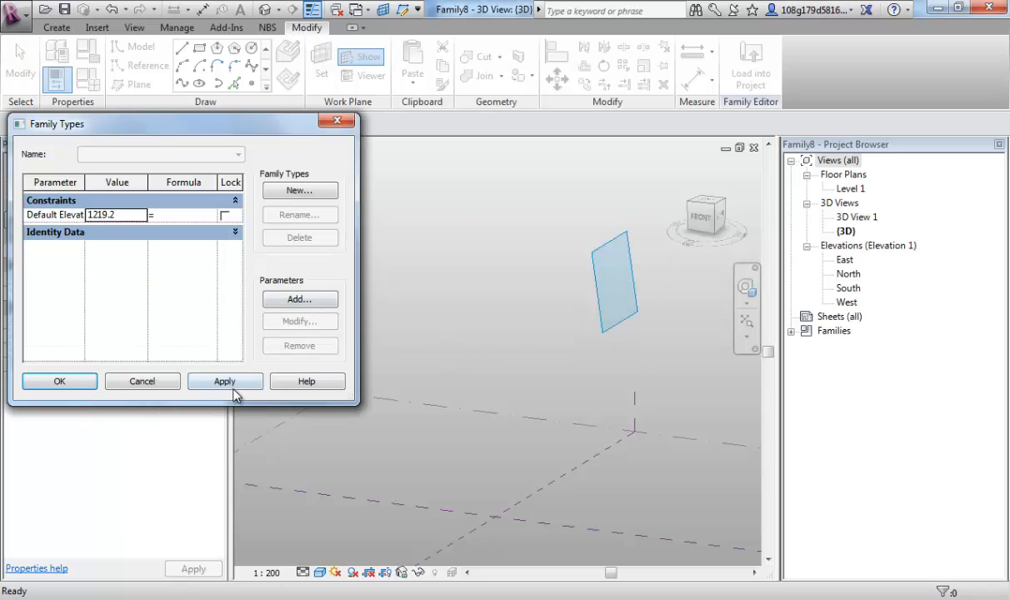
left_click(60, 380)
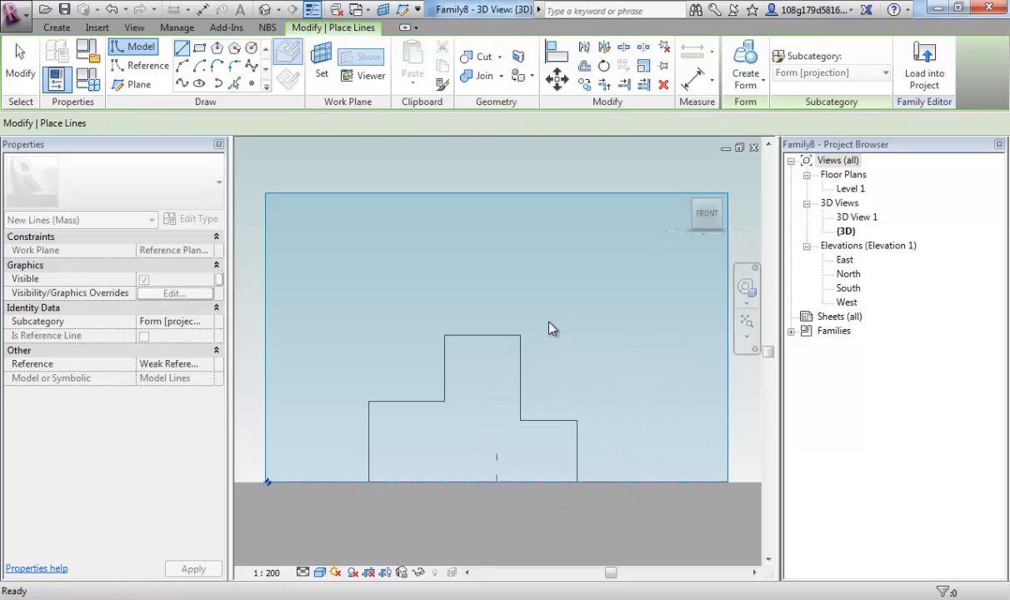
Fillet the stepped path's corners with 2000 mm radius arcs.
left_click(216, 67)
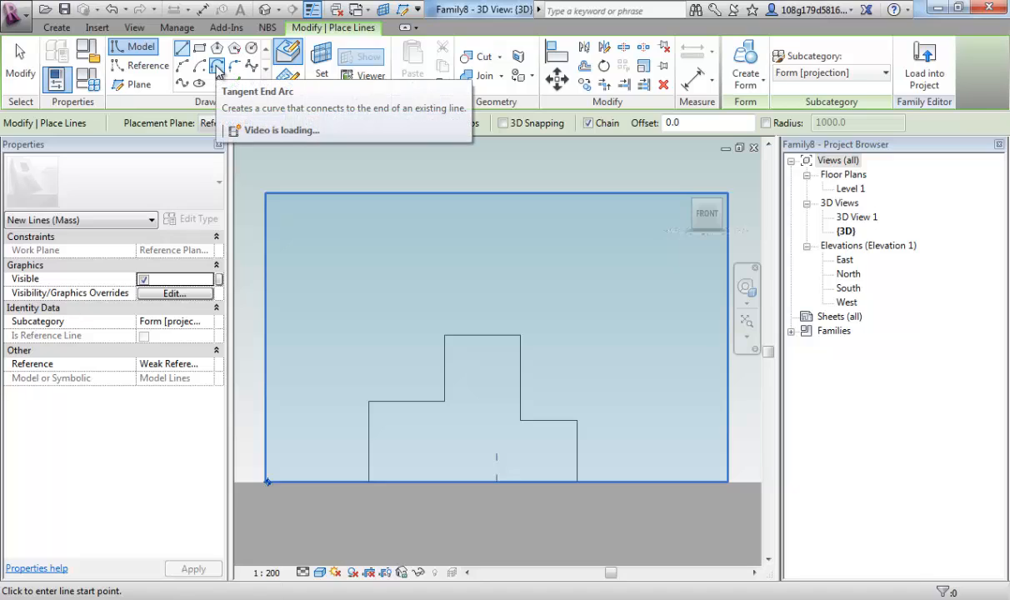
mouse_move(237, 70)
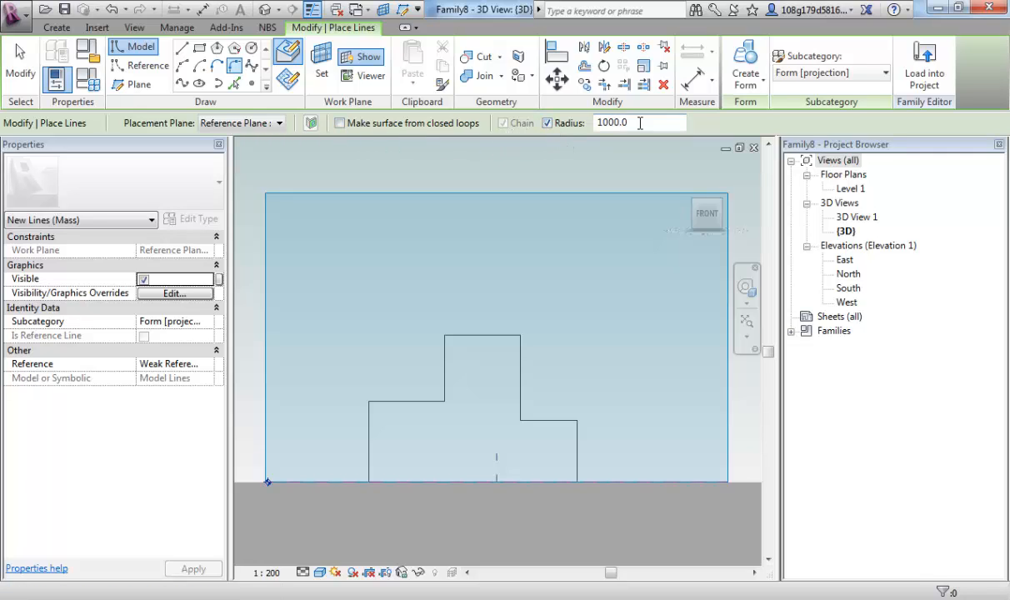
type("2000")
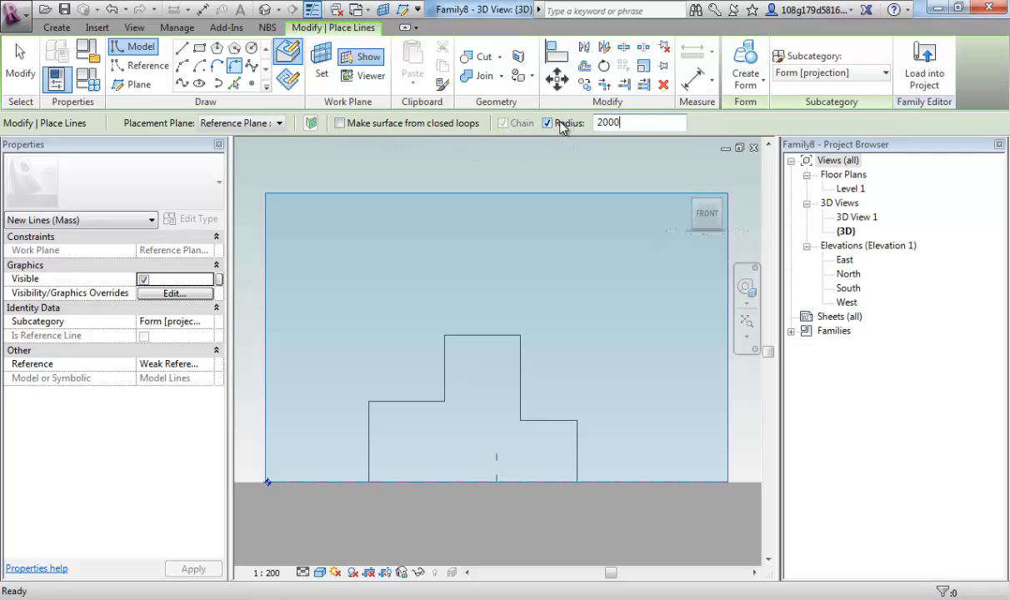
left_click(380, 410)
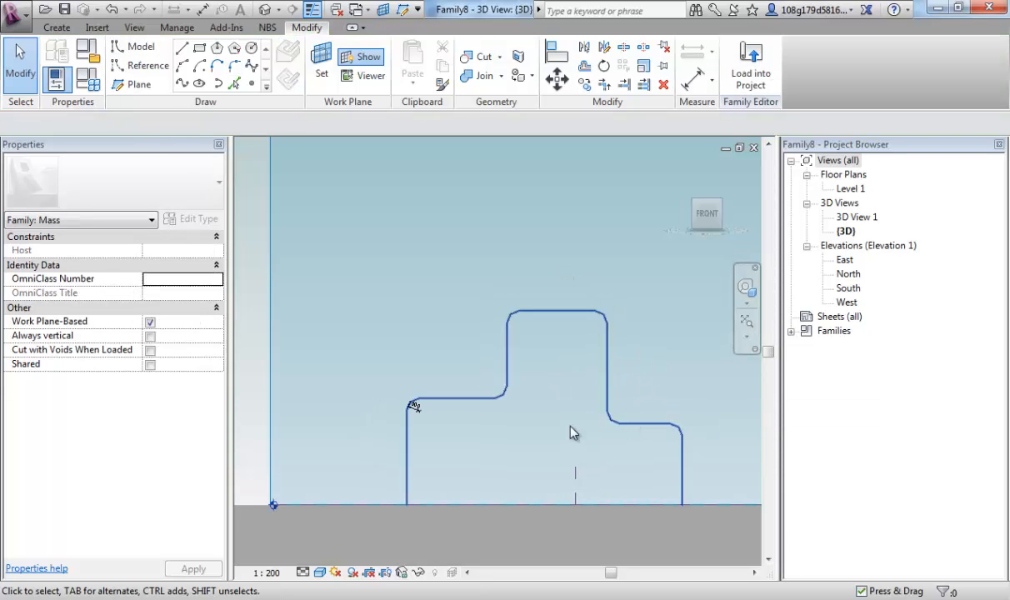
Place a reference point at the path's start and set its reference planes to show Always.
left_click_drag(573, 432, 518, 460)
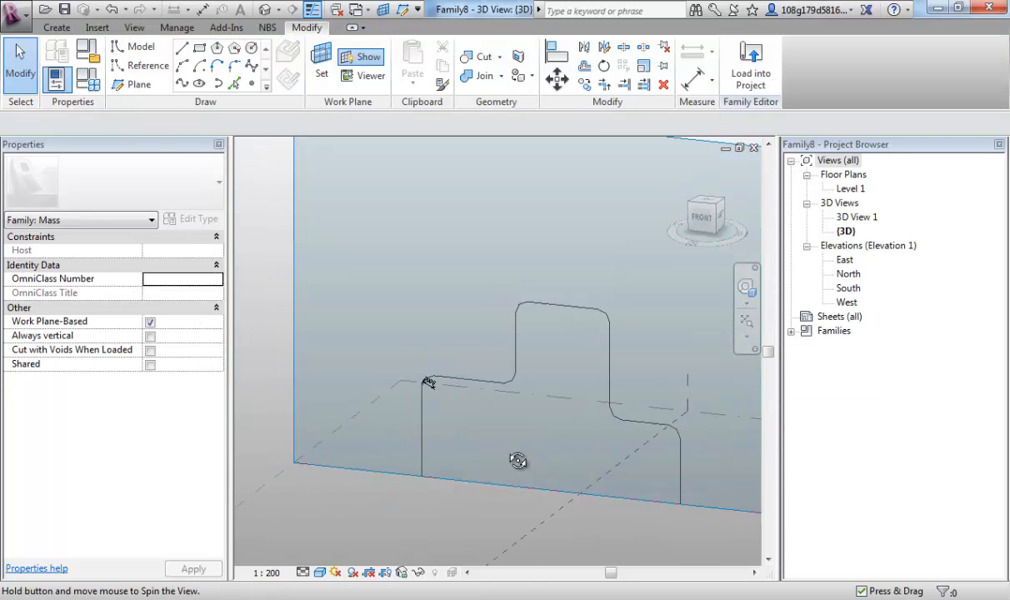
left_click(427, 382)
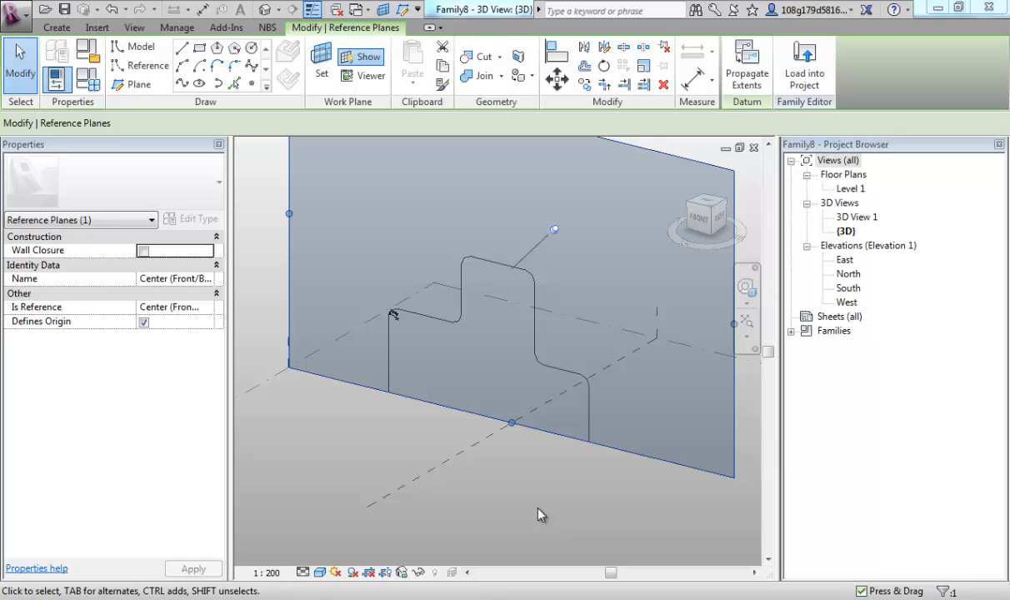
mouse_move(397, 373)
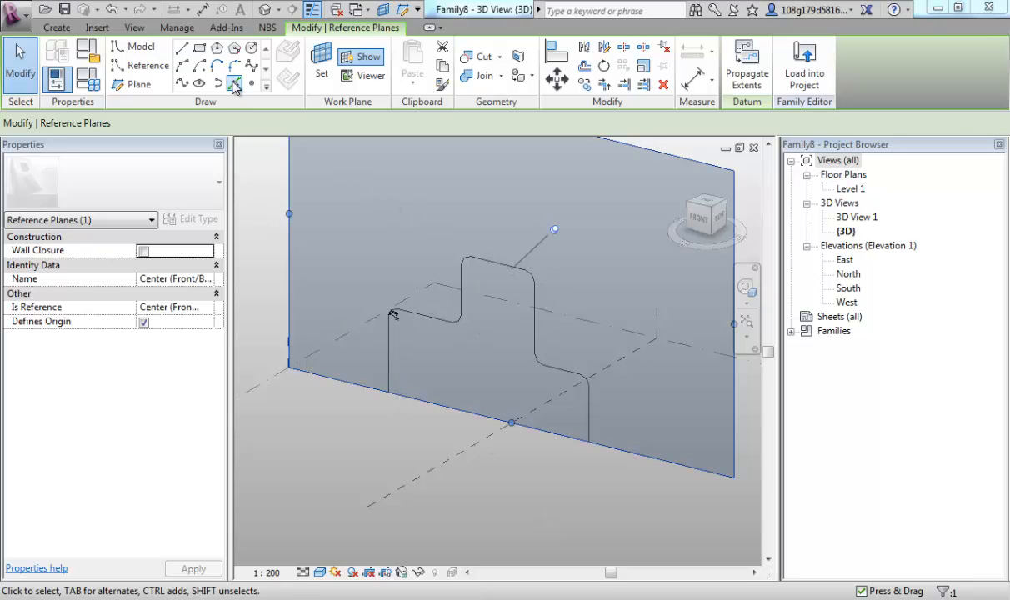
mouse_move(253, 83)
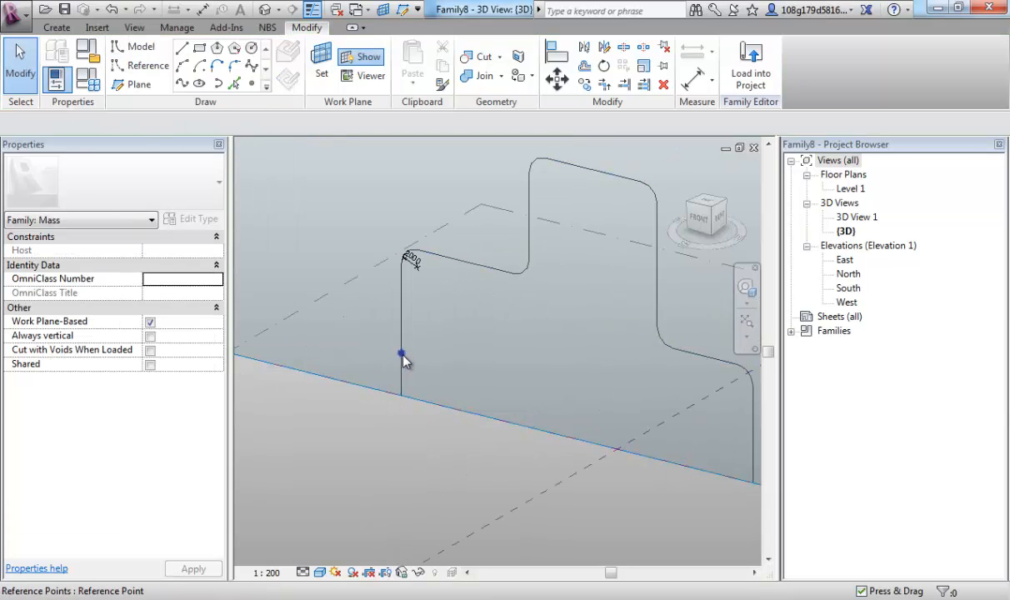
left_click(401, 353)
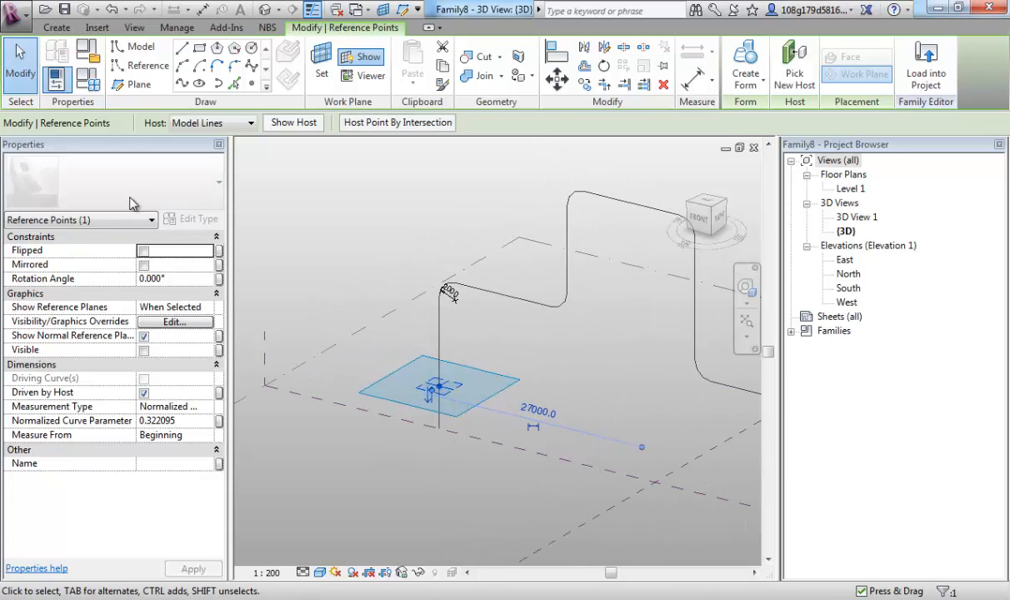
mouse_move(58, 307)
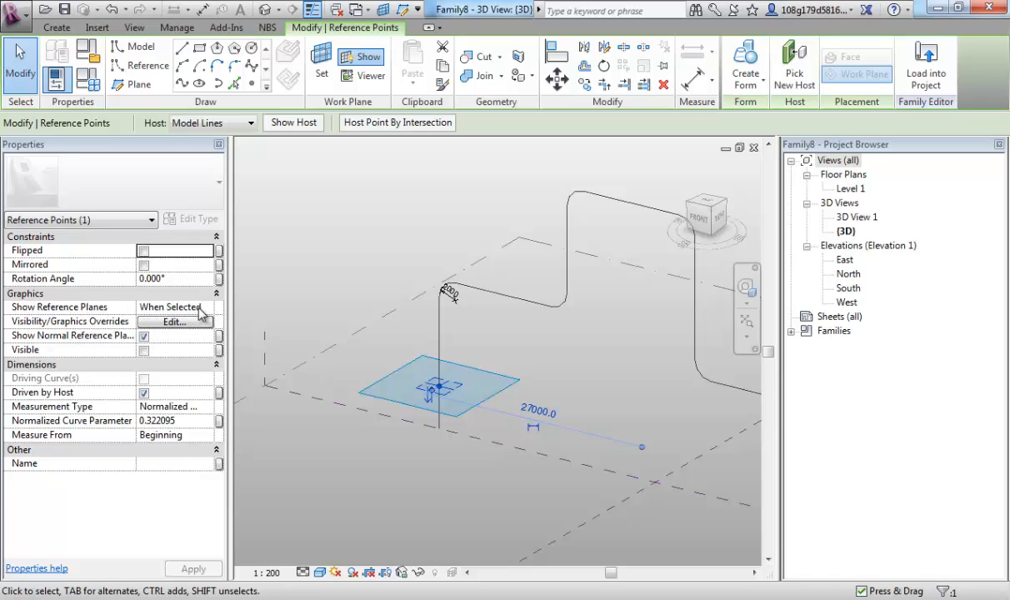
left_click(175, 307)
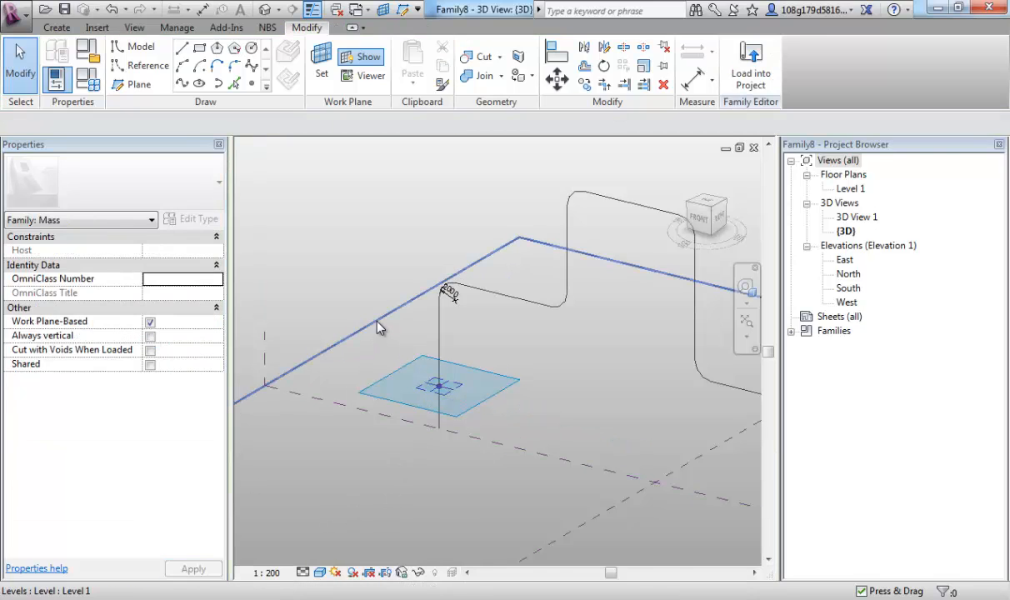
left_click(433, 383)
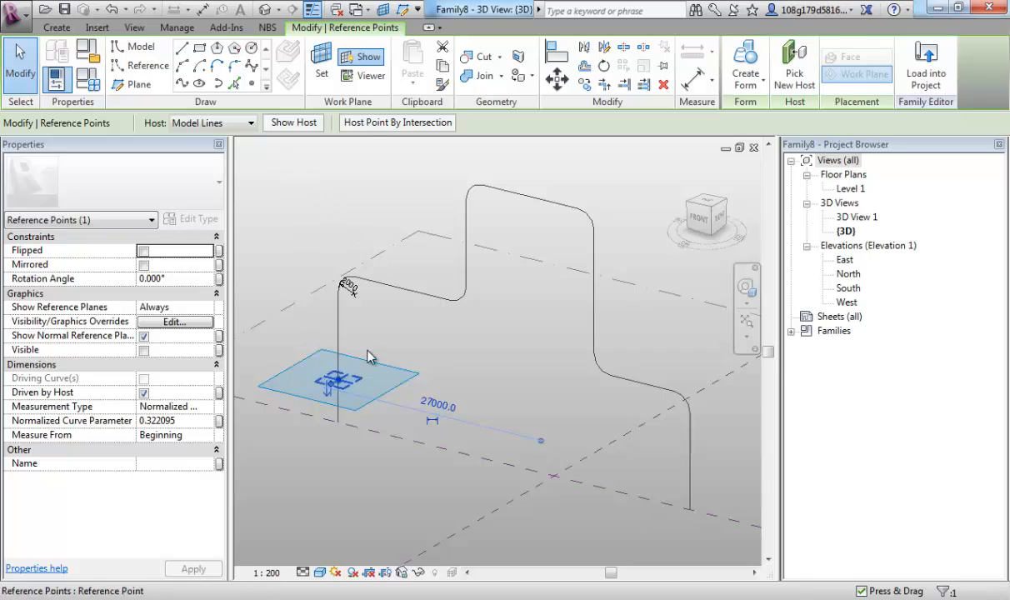
mouse_move(367, 77)
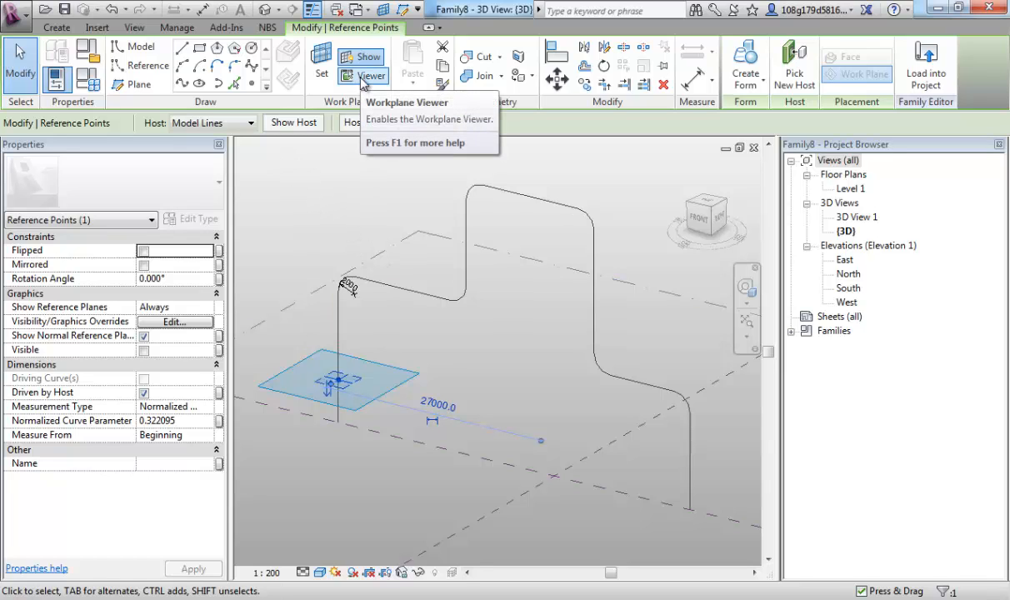
Sketch an H-shaped line profile in the point's Workplane Viewer.
left_click(370, 77)
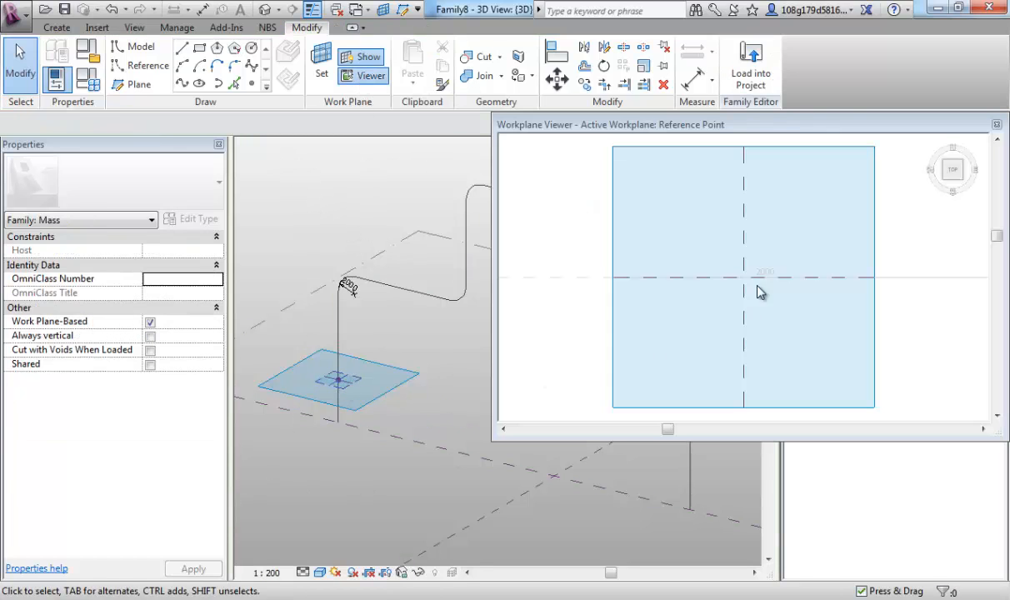
mouse_move(912, 247)
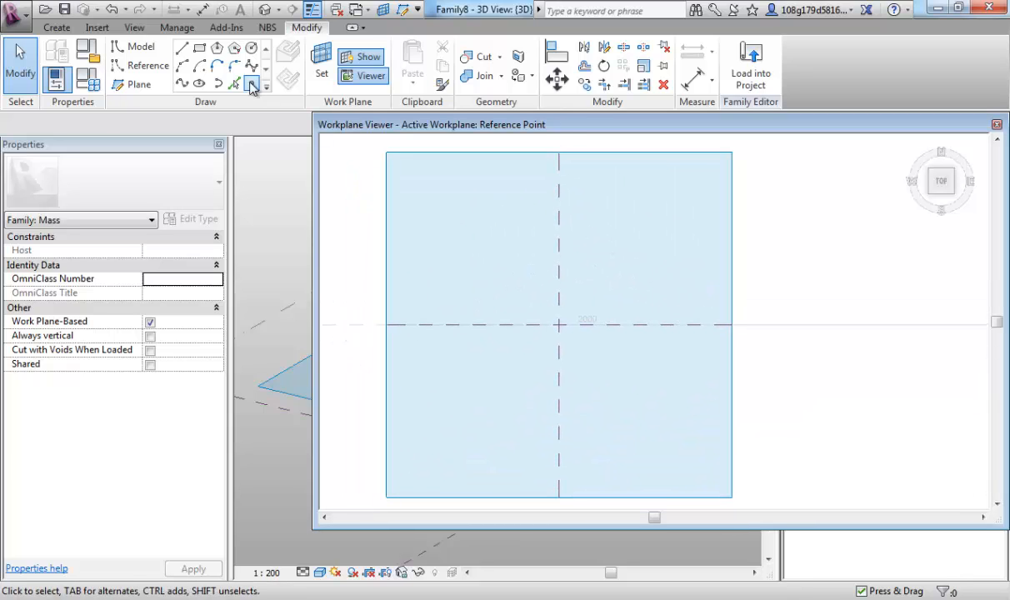
mouse_move(181, 47)
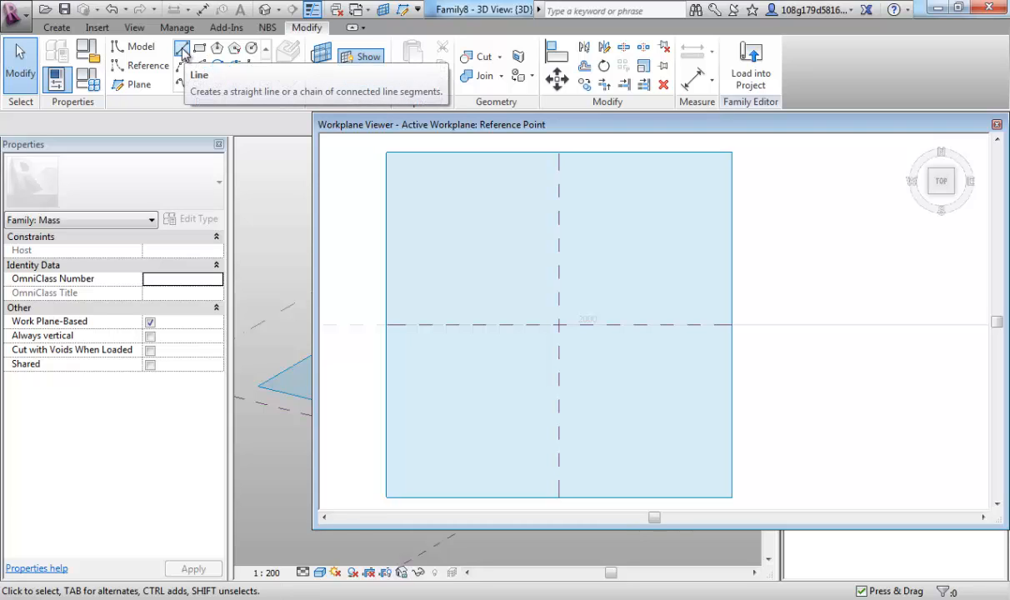
left_click(184, 50)
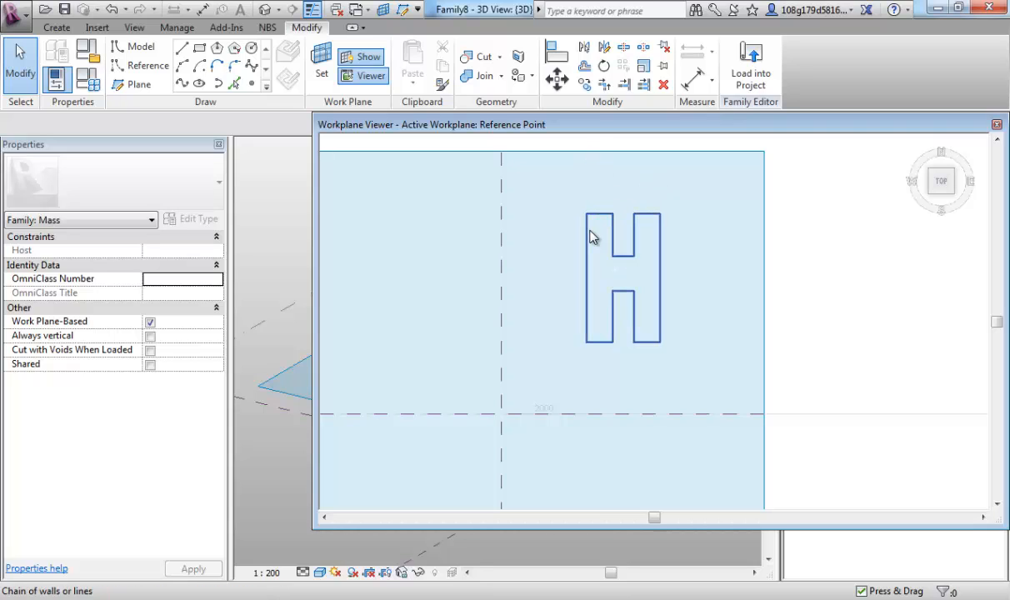
mouse_move(590, 237)
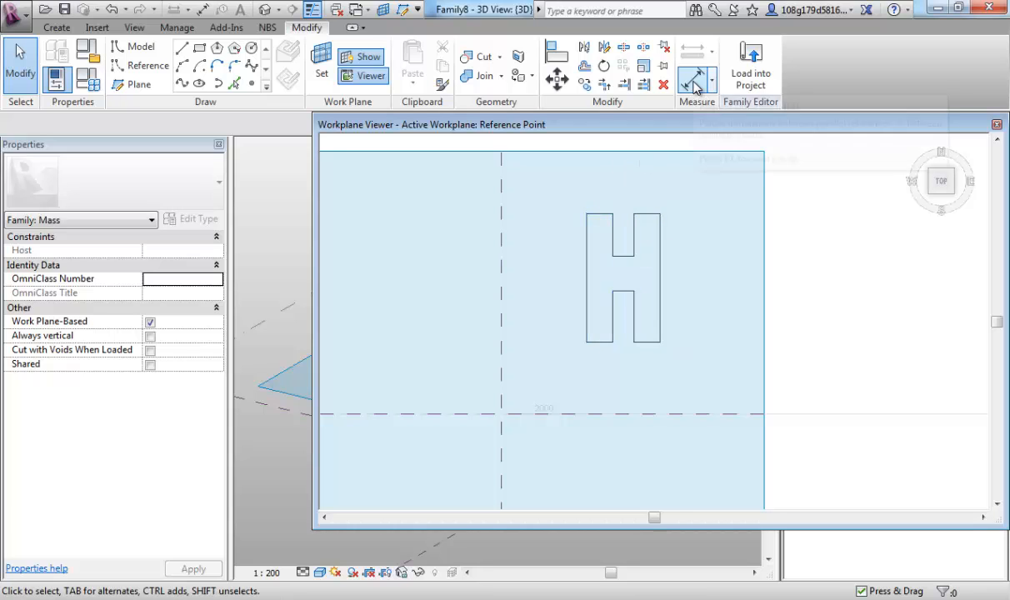
Add EQ-toggled aligned dimensions across the H profile's top and side segments.
left_click(996, 123)
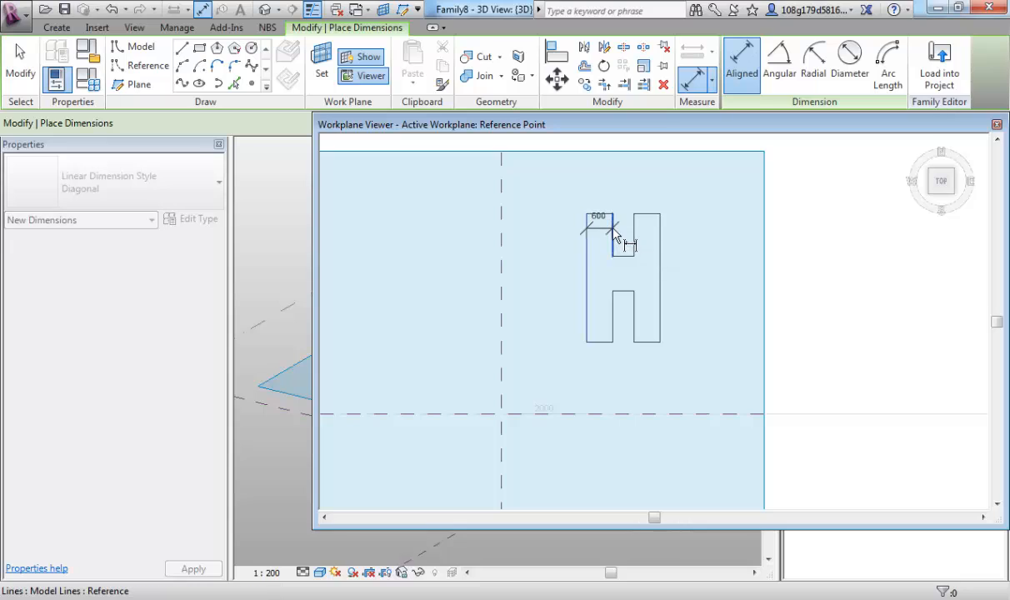
left_click(658, 242)
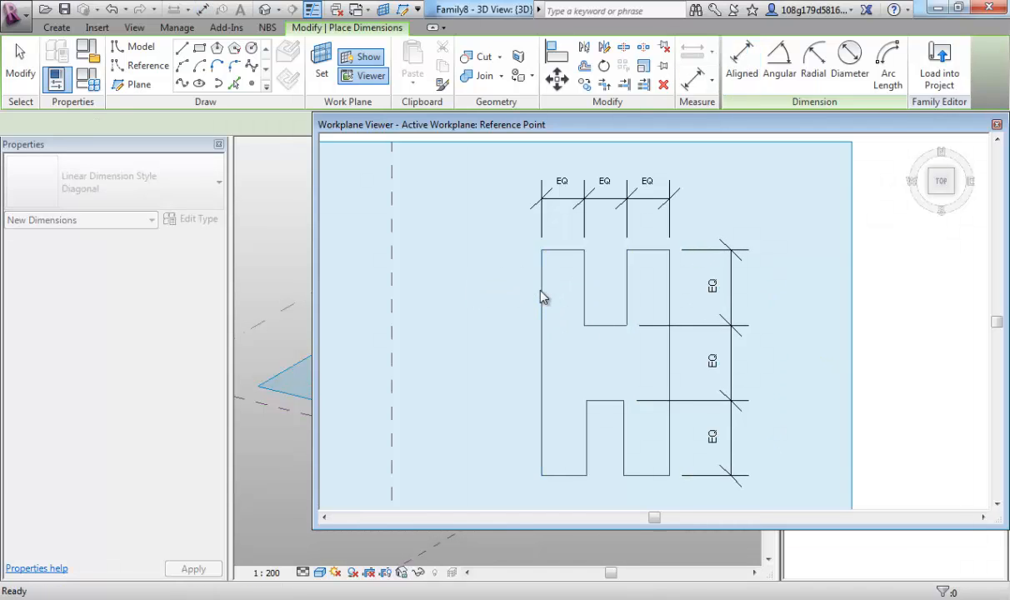
left_click(996, 123)
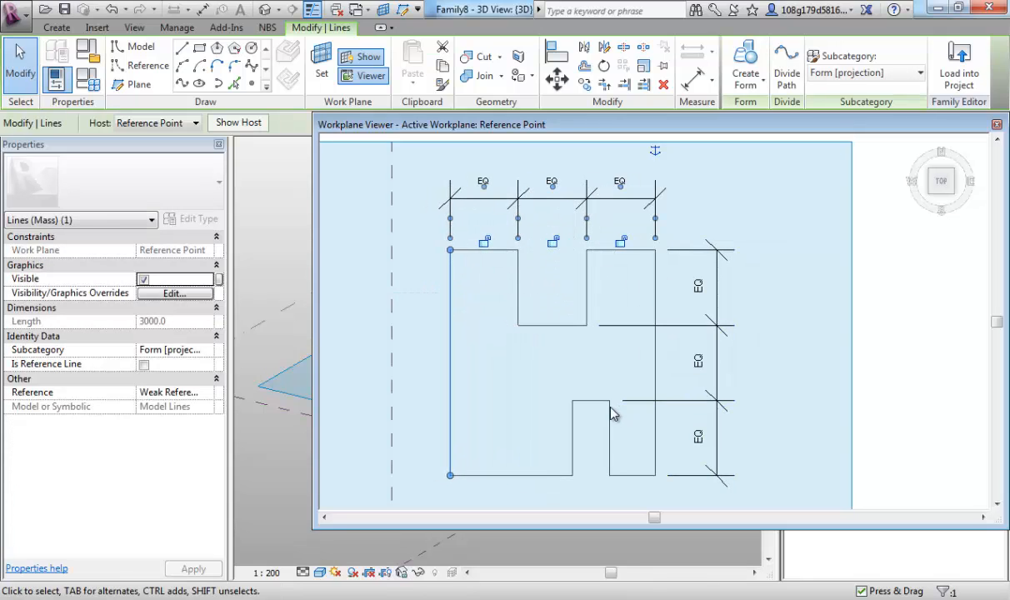
Drag an edge, the bottom corner and the left edge of the H profile to flex its proportions.
left_click_drag(613, 414, 625, 337)
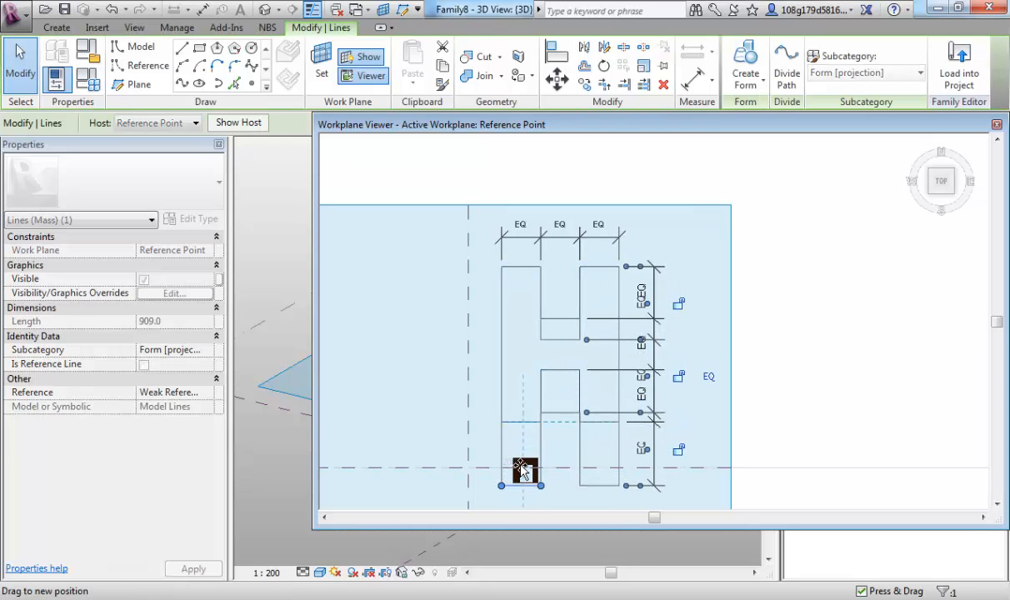
left_click_drag(523, 470, 533, 408)
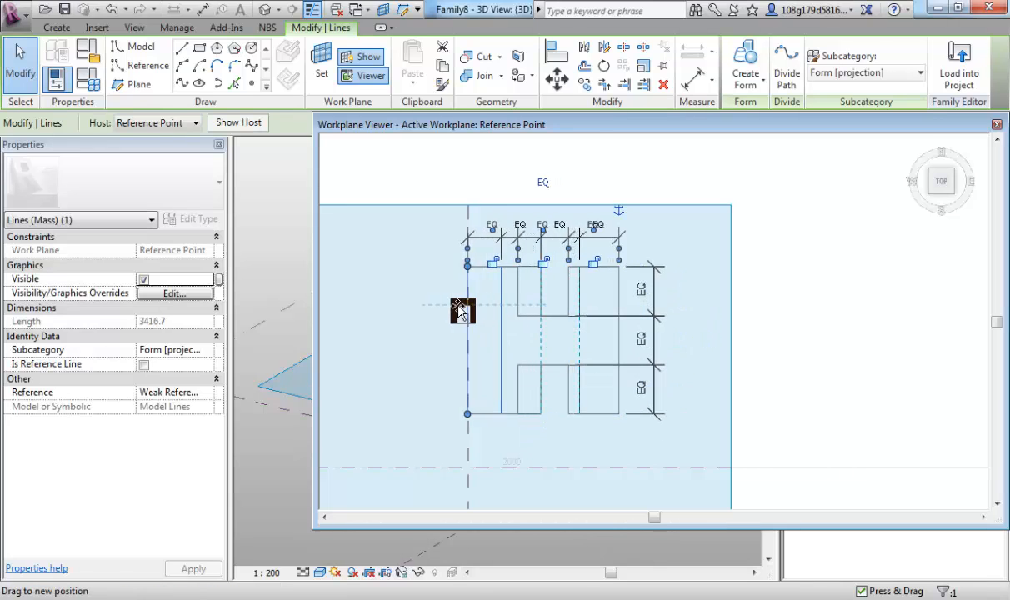
left_click_drag(463, 311, 475, 312)
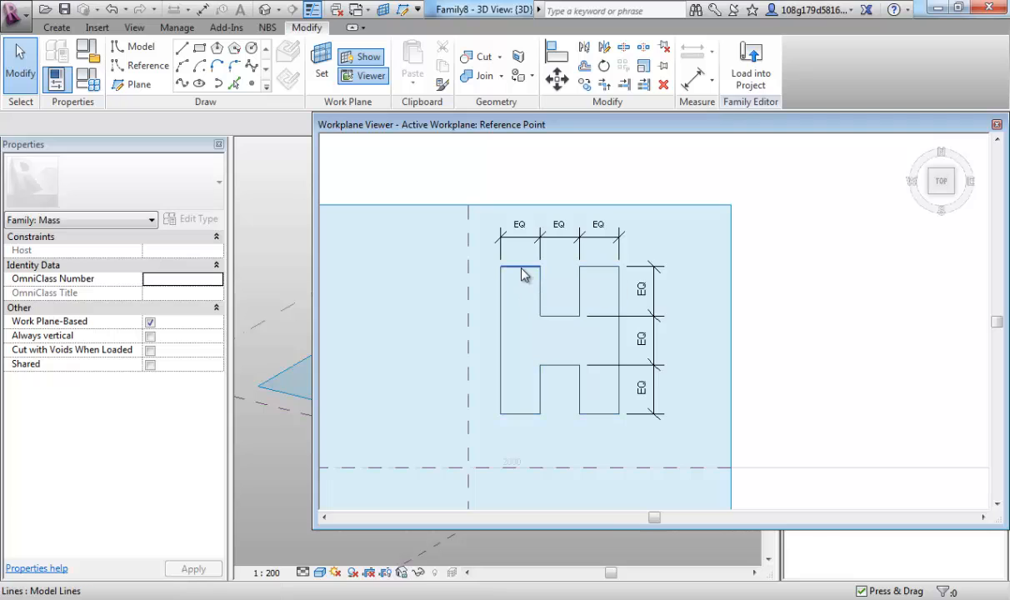
Pull the top-left edge upward, confirm the EQ spacing holds, then return it in line.
left_click(522, 275)
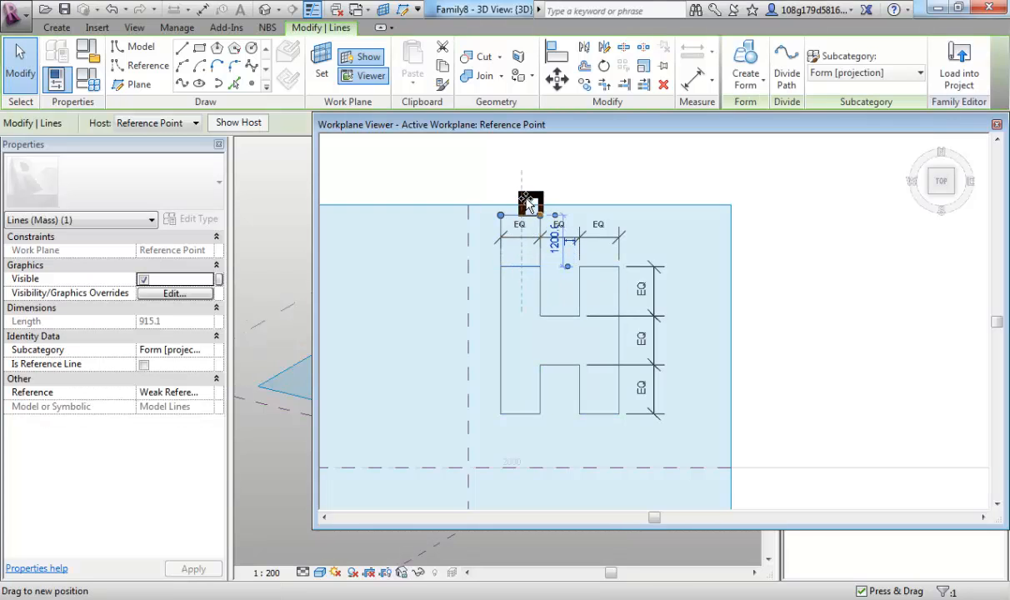
left_click_drag(530, 206, 553, 171)
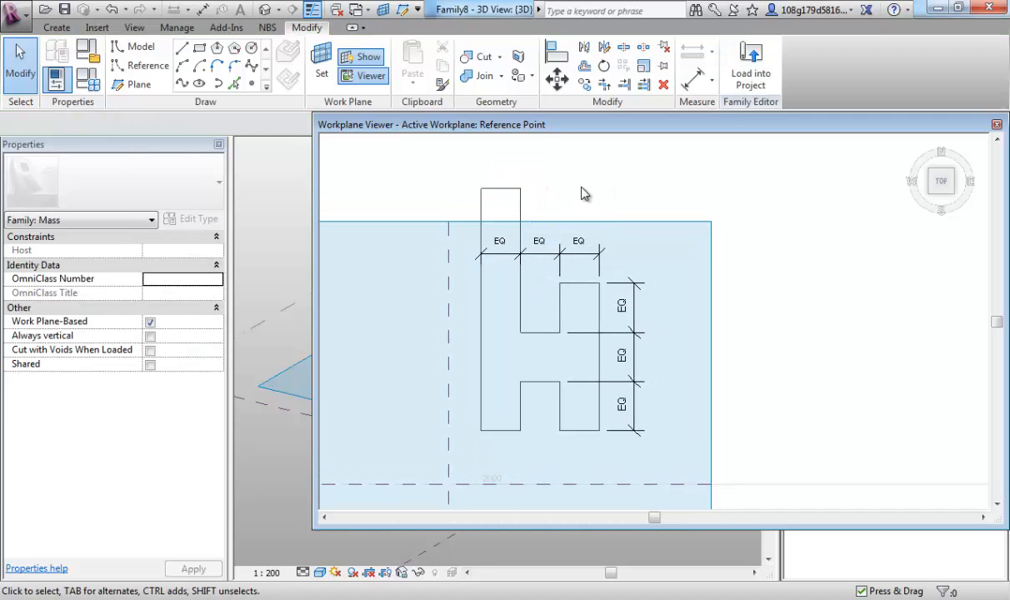
left_click(556, 52)
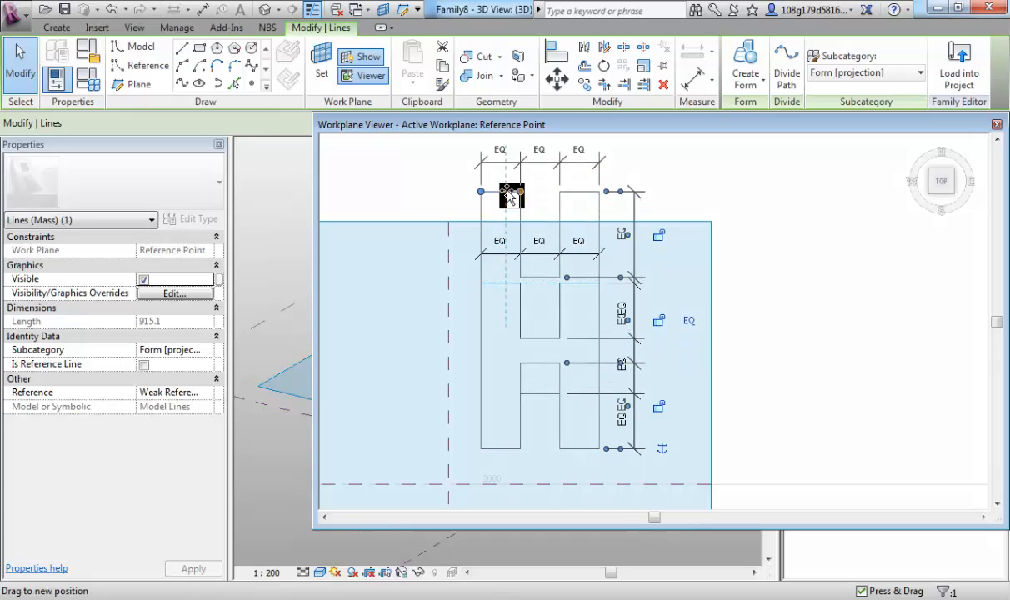
left_click_drag(510, 196, 420, 337)
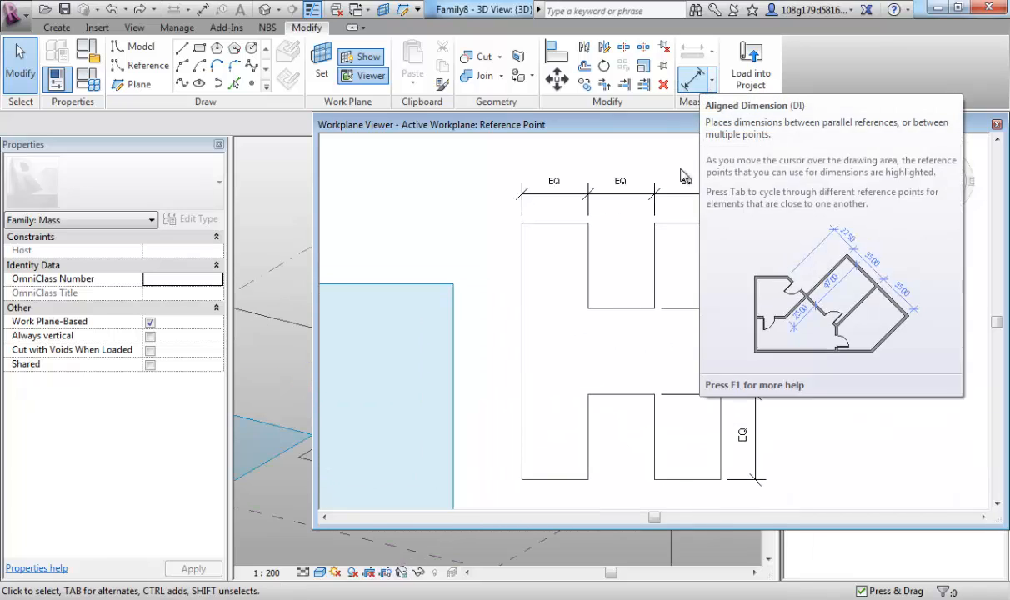
Dimension the overall width across the top and label it with a new 'width' parameter.
left_click(696, 67)
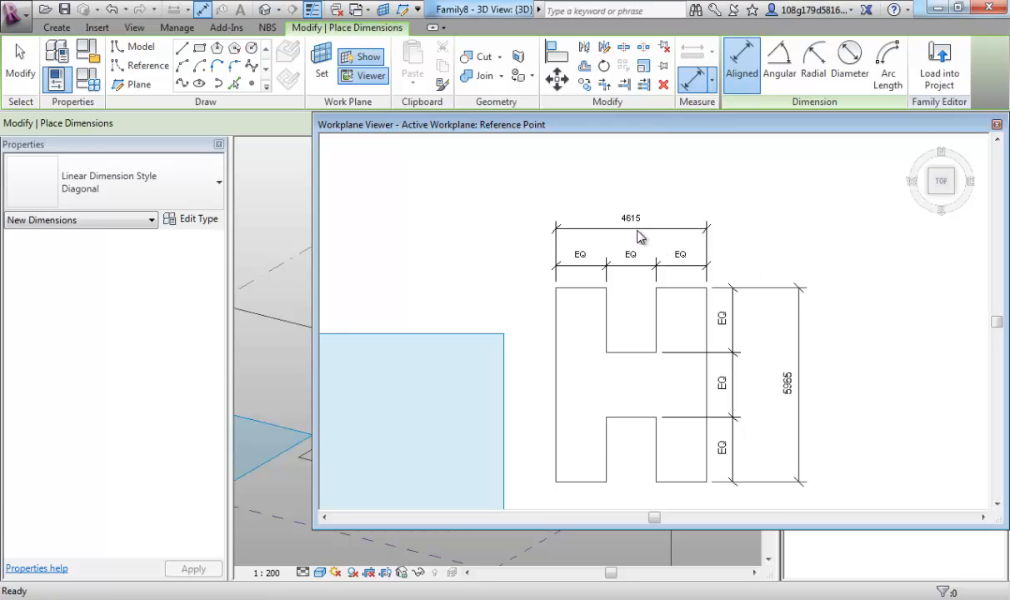
left_click(630, 230)
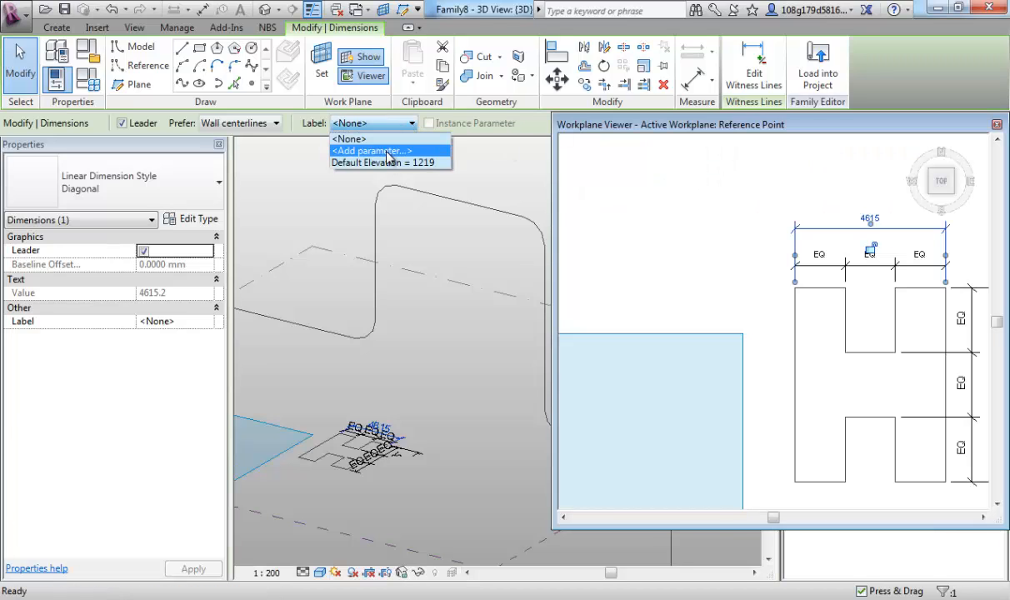
left_click(370, 150)
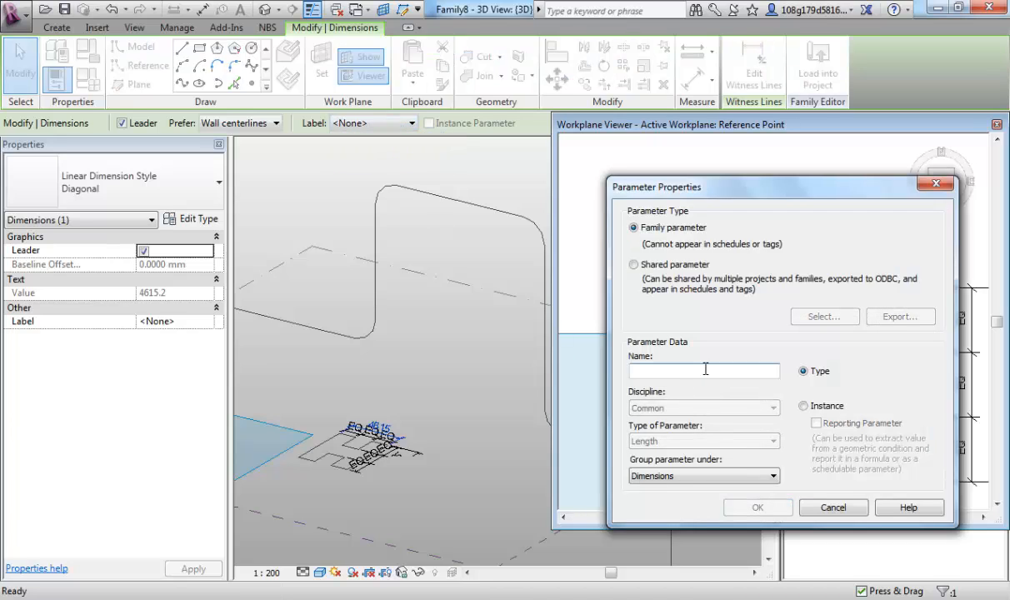
type("width")
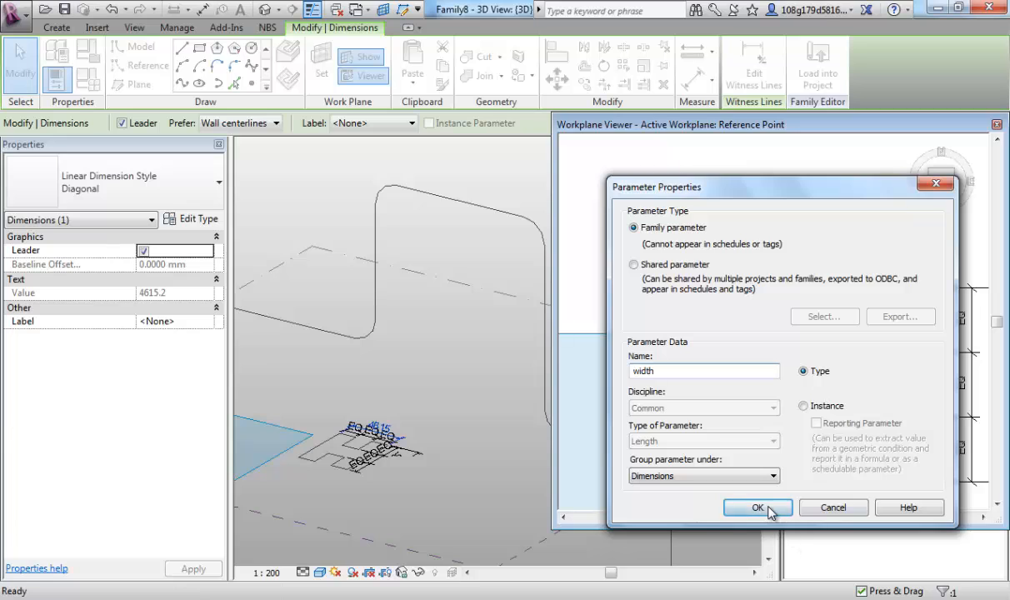
left_click(757, 507)
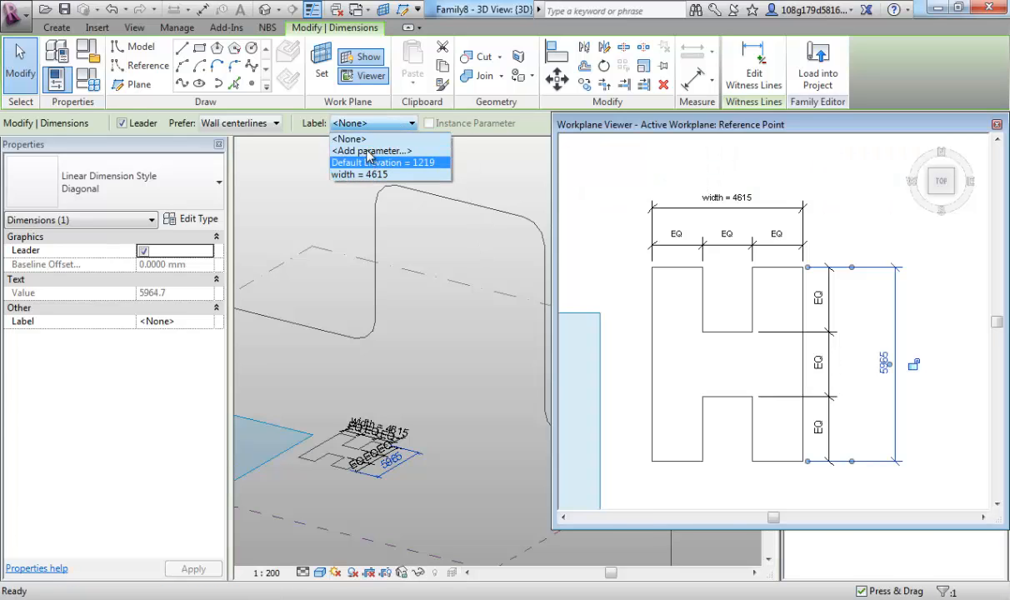
Label the overall depth dimension with a new 'depth' parameter.
left_click(371, 150)
type("depth")
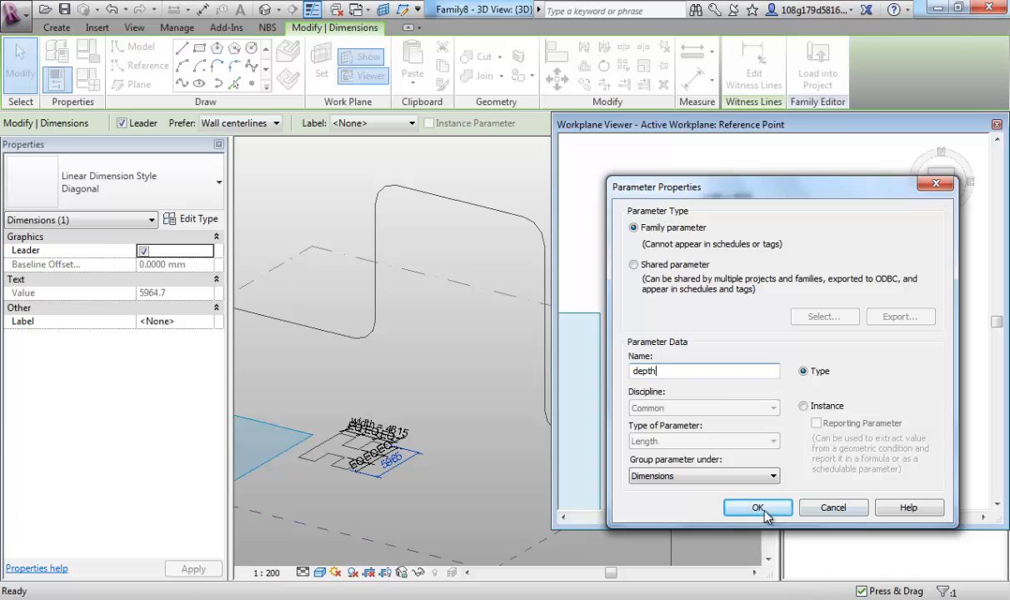
left_click(756, 507)
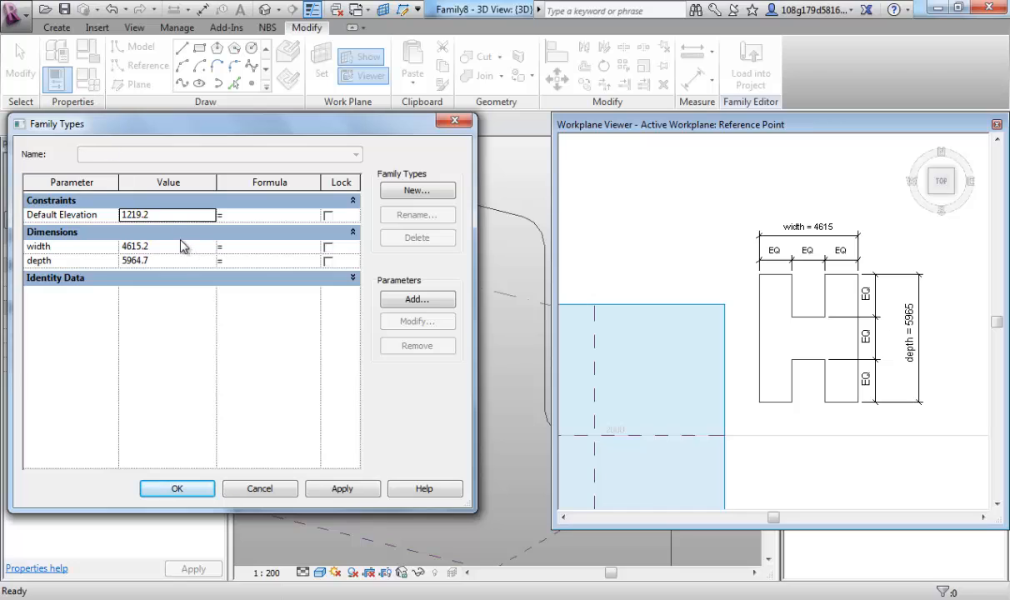
Set width and depth to 2000 in Family Types, apply and accept, shrinking the profile.
type("2000")
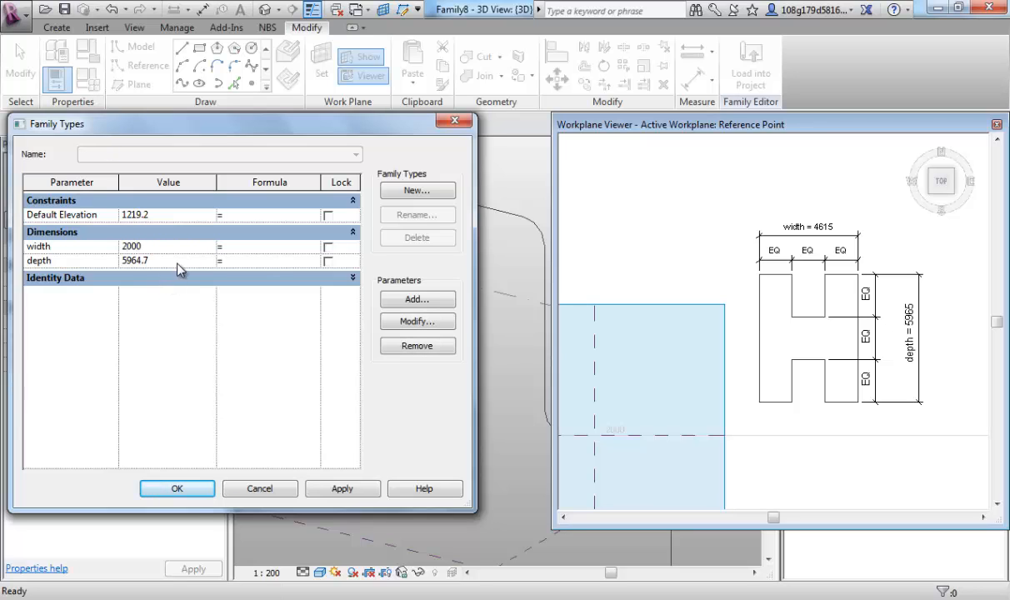
type("2000.0")
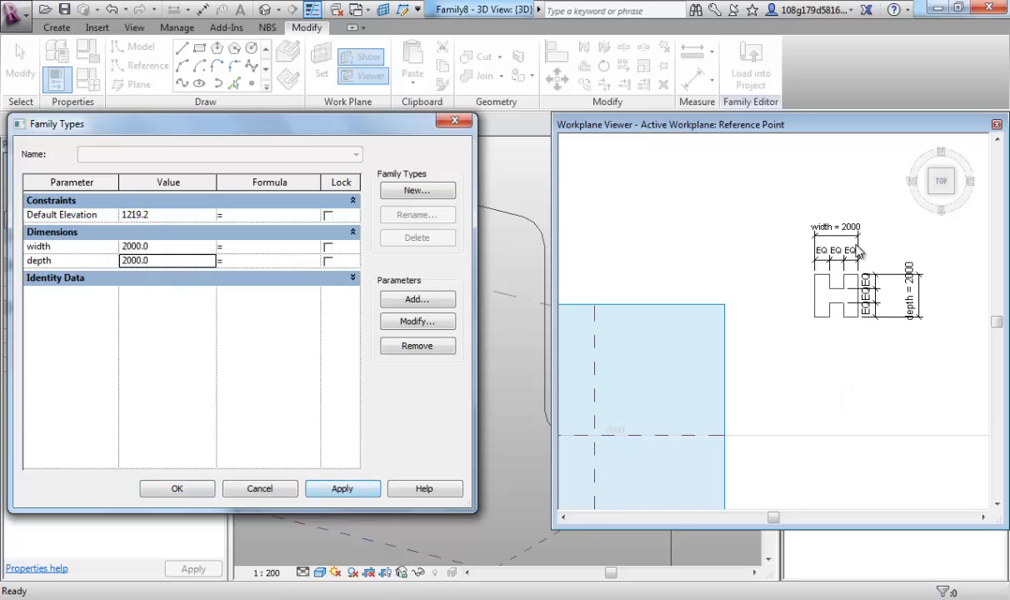
left_click(342, 488)
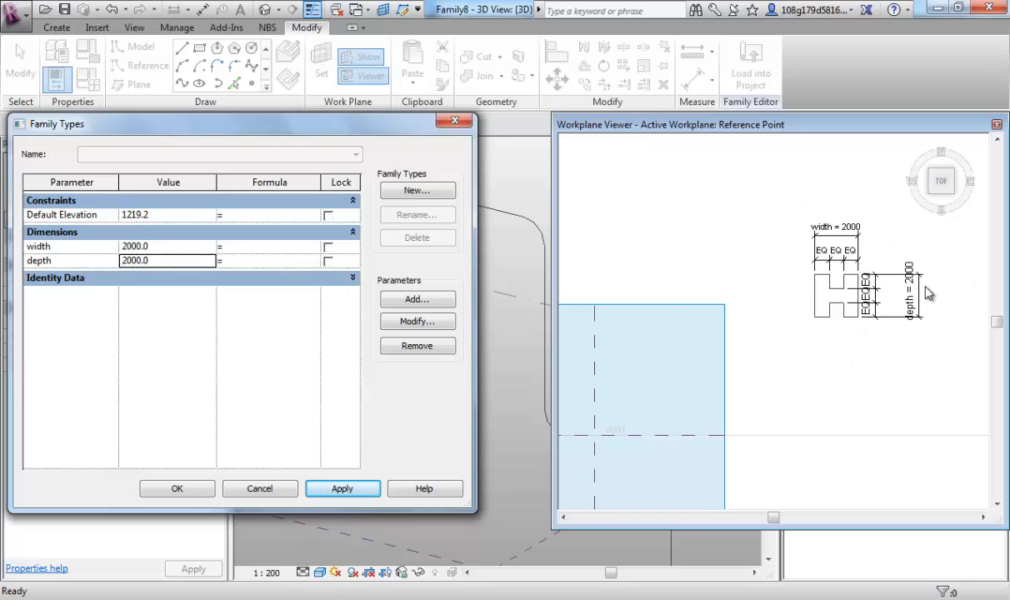
mouse_move(929, 300)
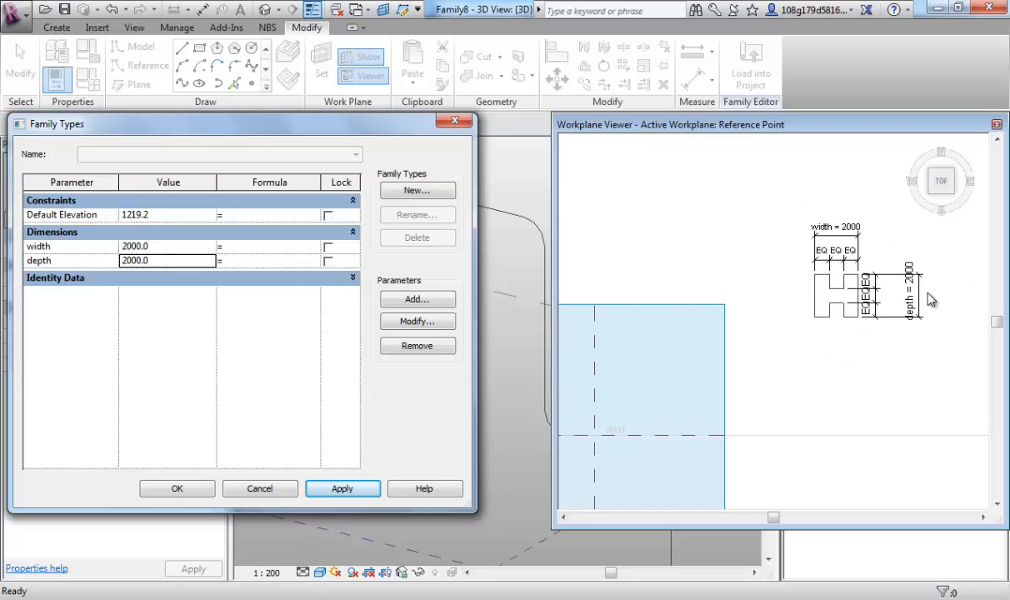
mouse_move(813, 293)
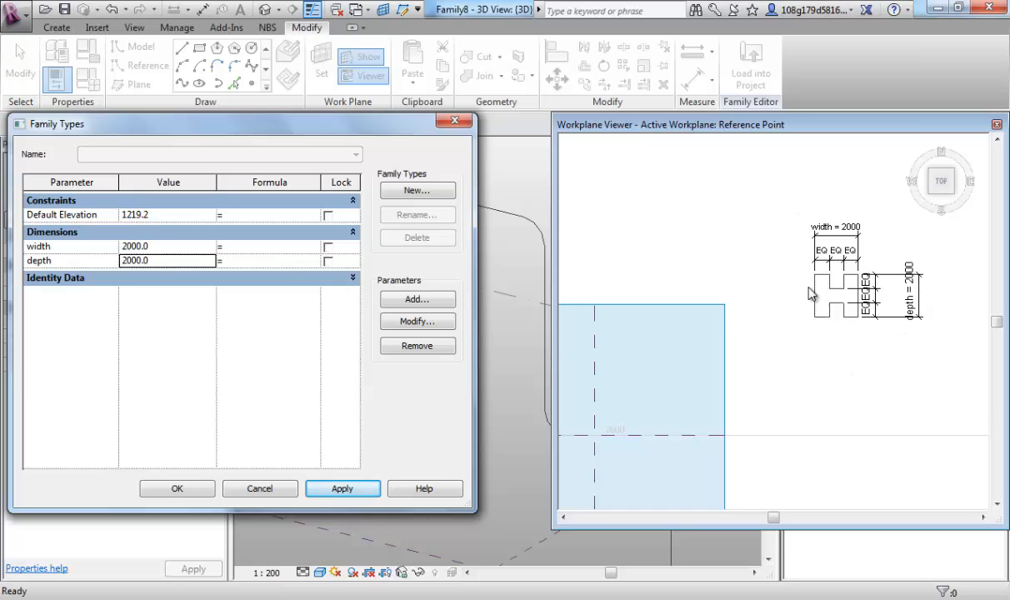
mouse_move(586, 463)
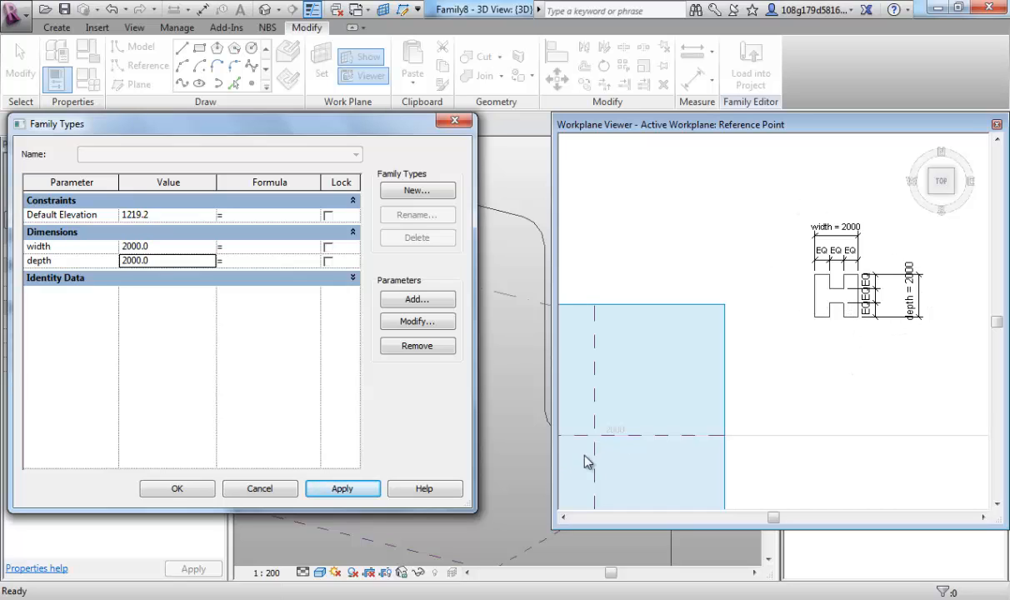
mouse_move(663, 354)
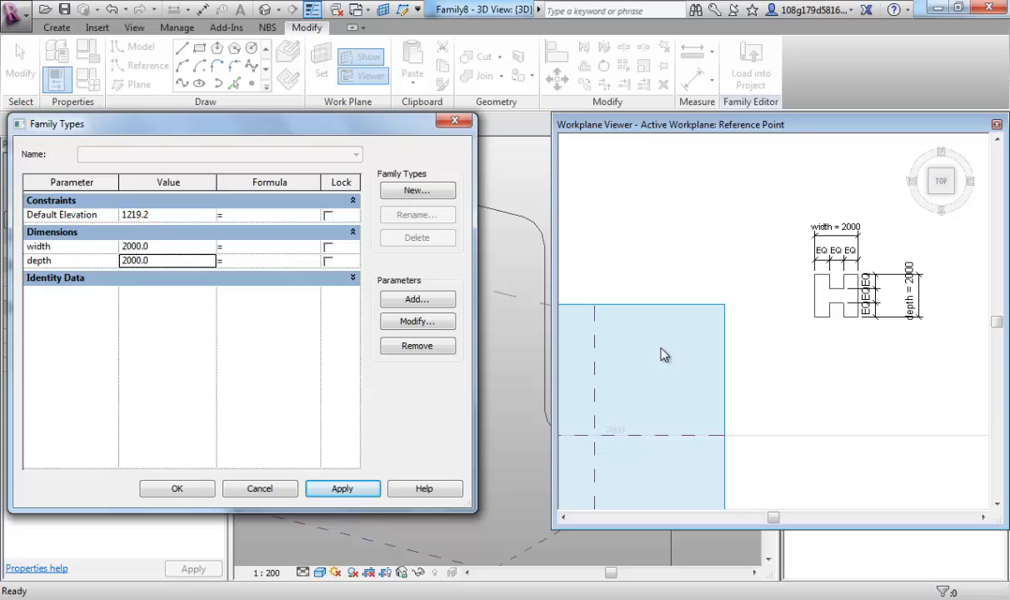
mouse_move(689, 380)
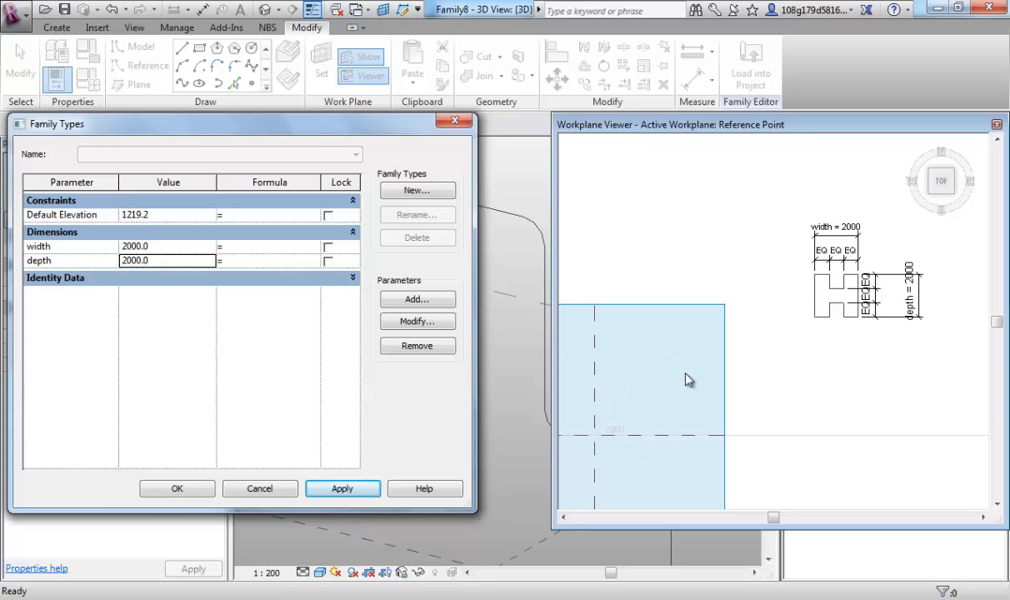
mouse_move(839, 303)
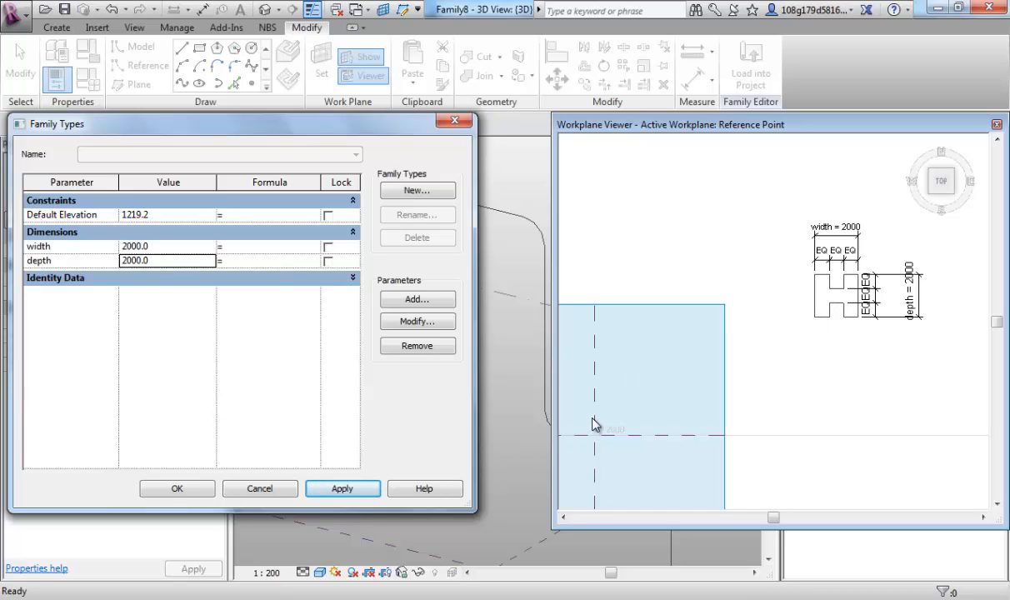
mouse_move(930, 311)
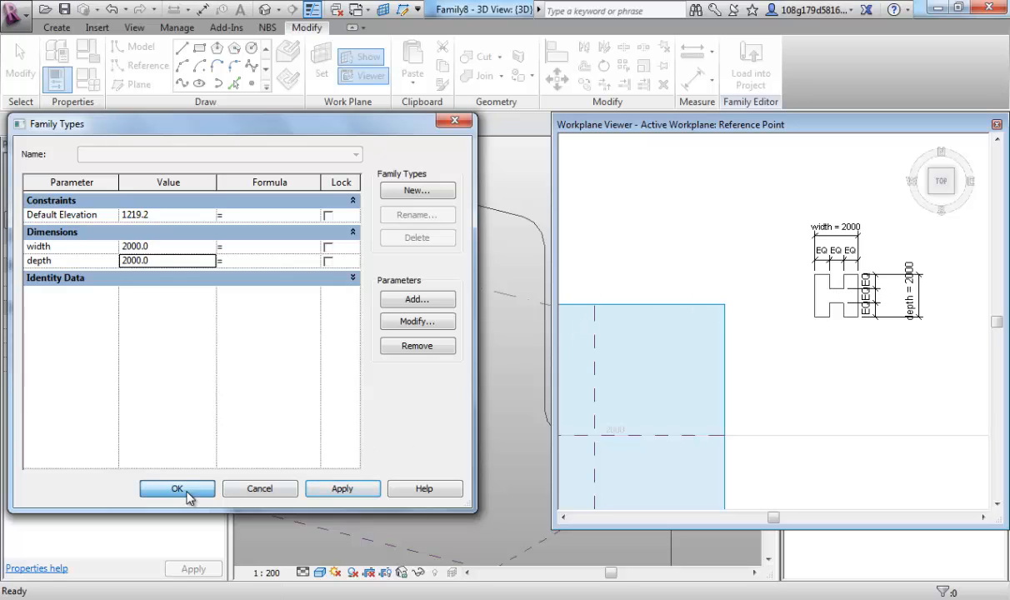
left_click(176, 488)
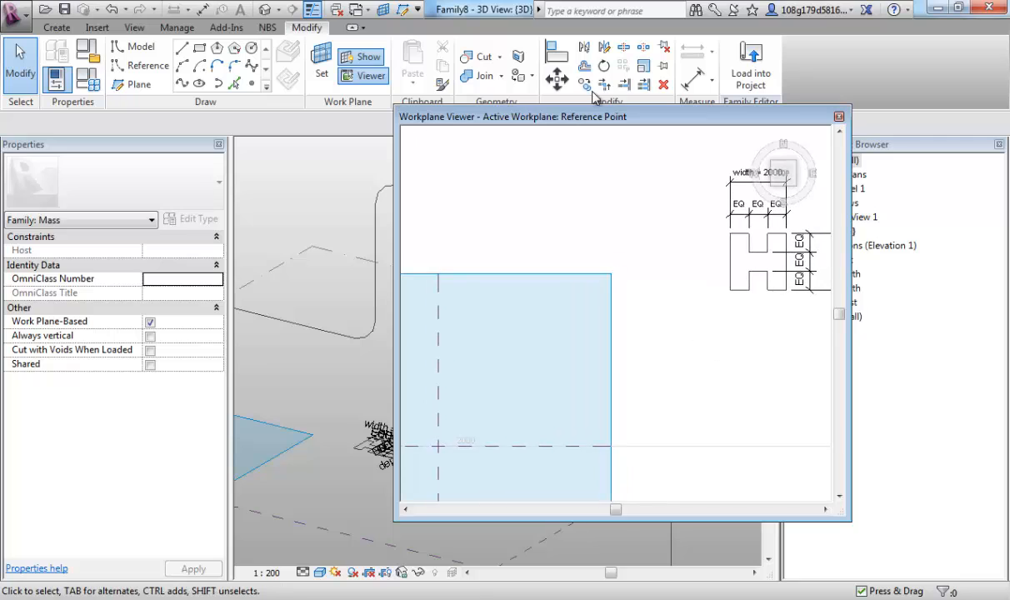
Reopen Family Types and replace the stretched width 14362.5 with 2000.
left_click(557, 50)
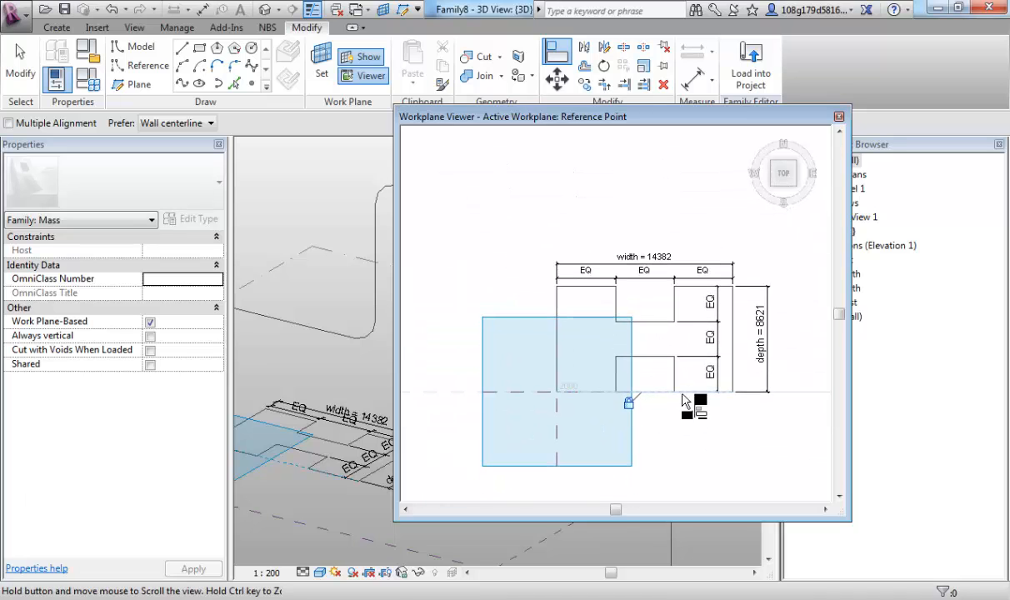
left_click(87, 80)
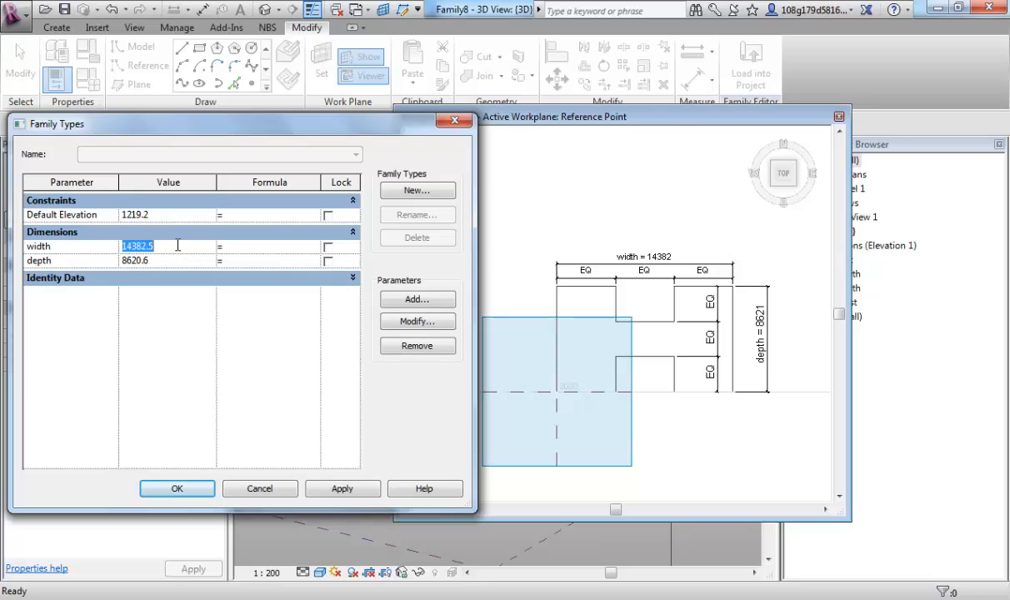
type("2000.0")
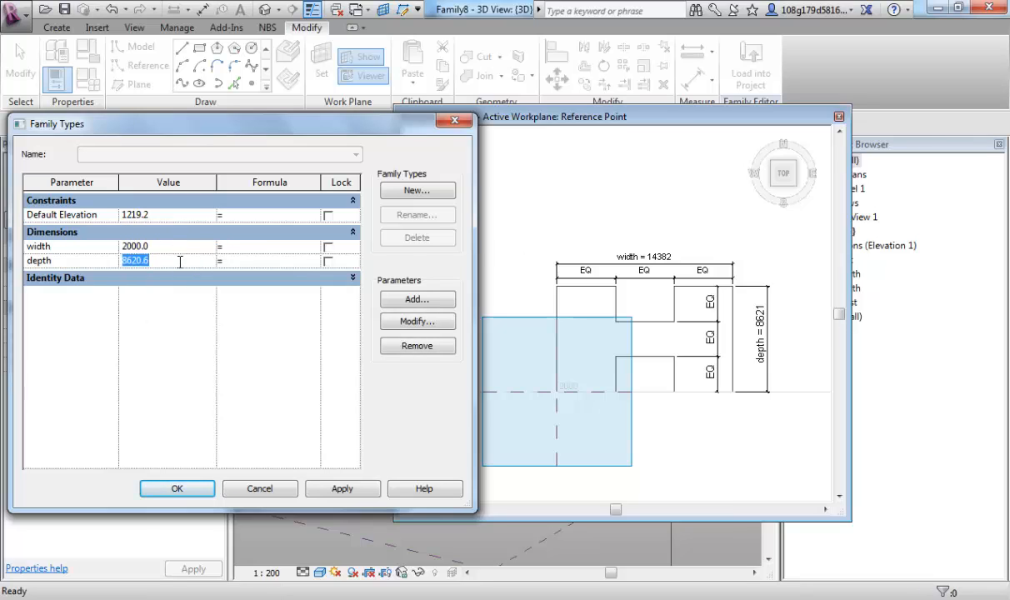
Apply depth 2000 to restore the 2000 by 2000 profile and close Family Types.
left_click(342, 488)
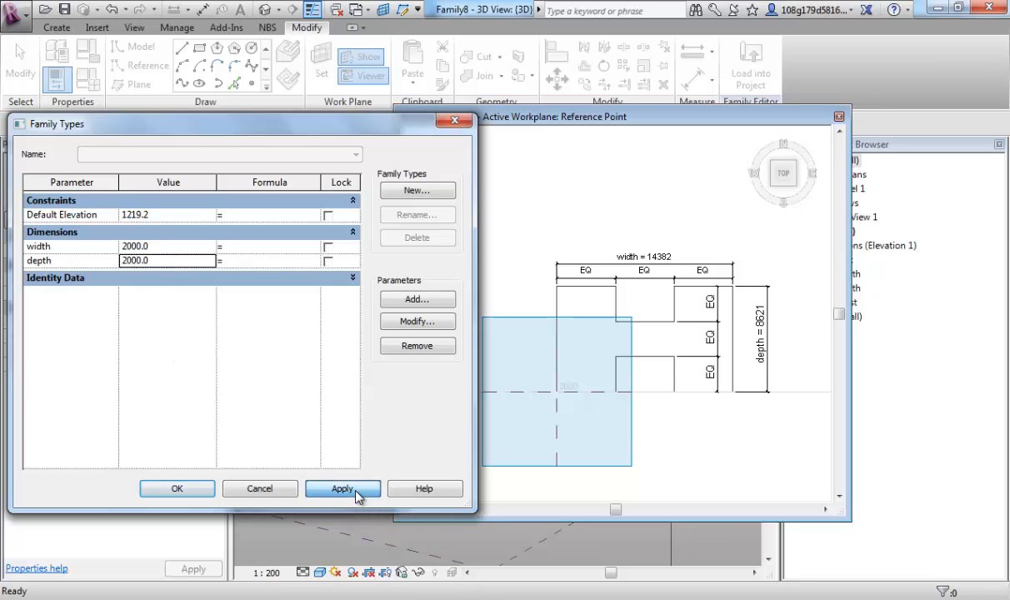
left_click(341, 488)
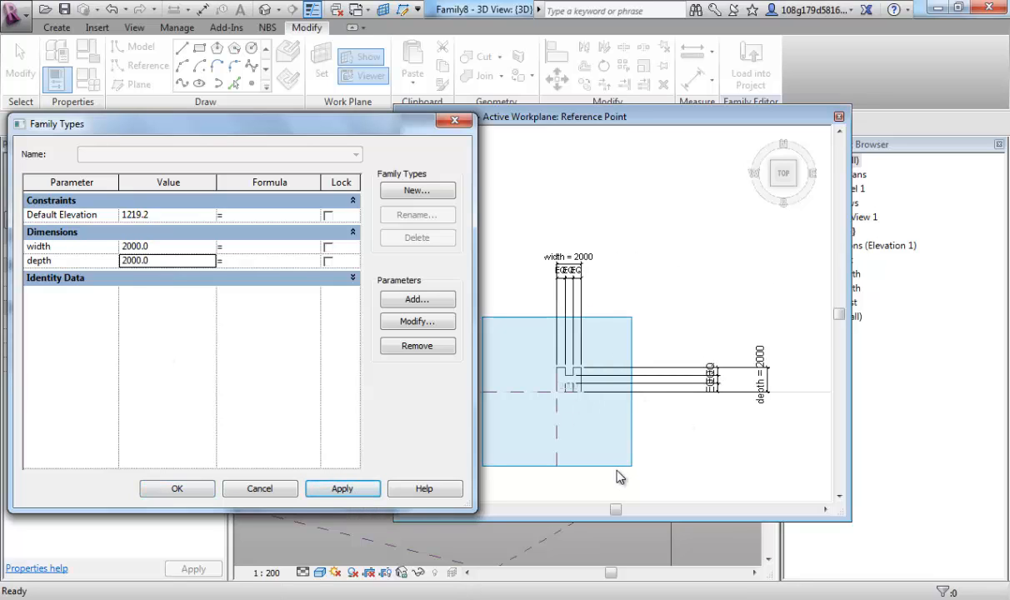
left_click(176, 488)
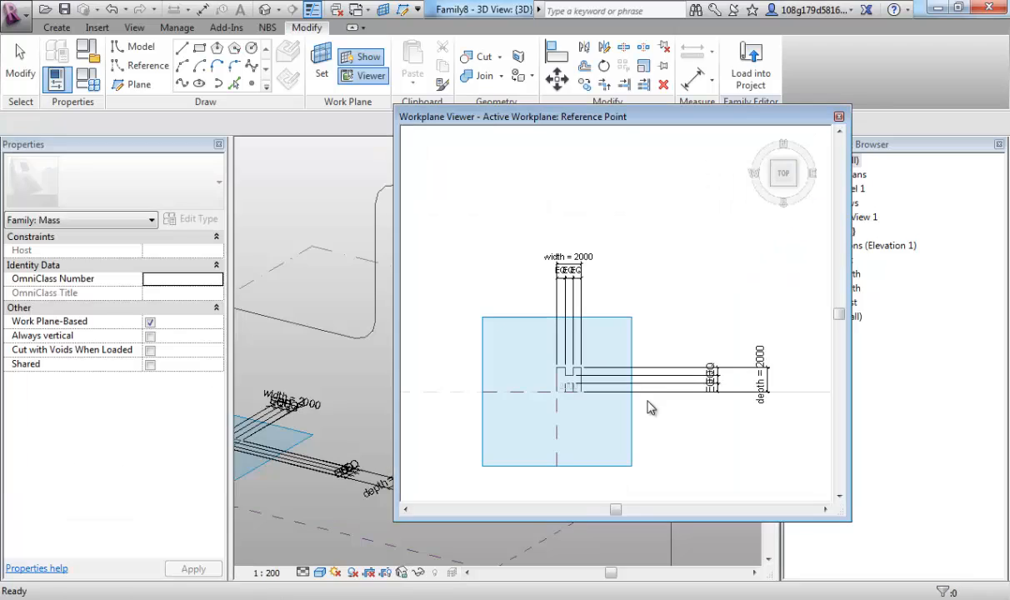
left_click(556, 53)
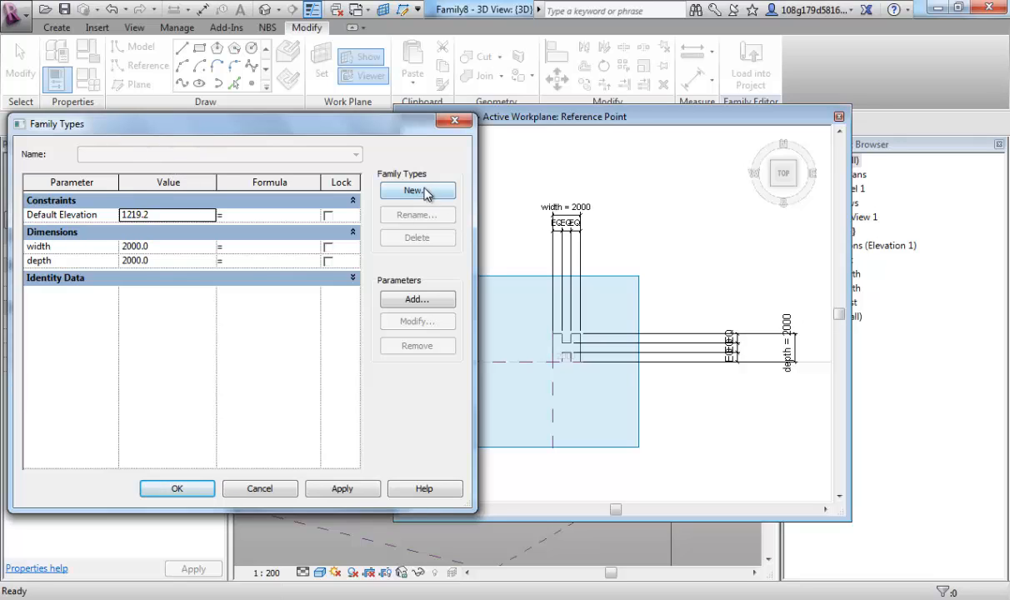
Create family type 1000x1000 with width and depth 1000 applied.
left_click(416, 190)
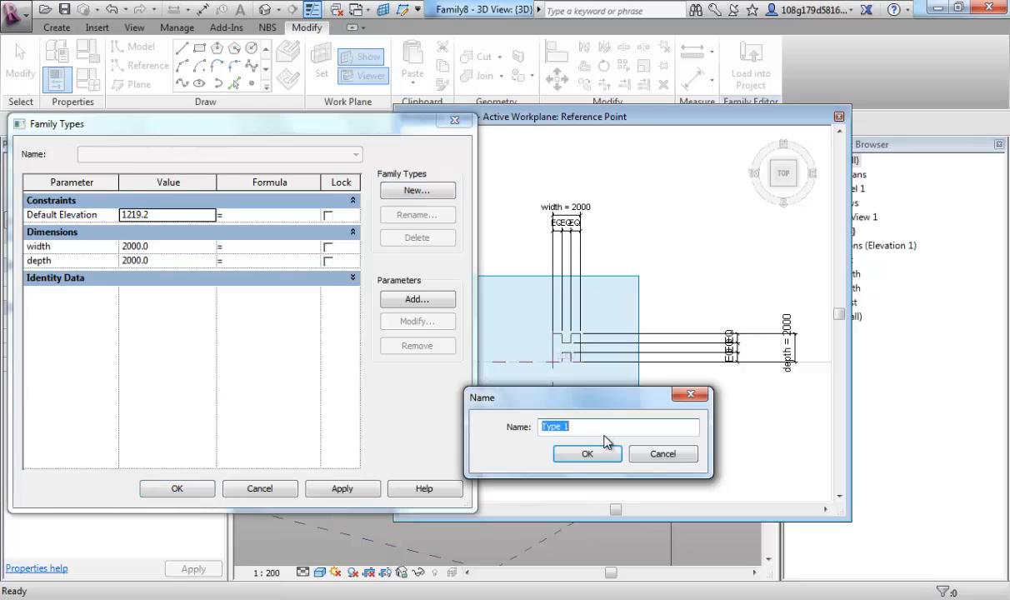
type("1000")
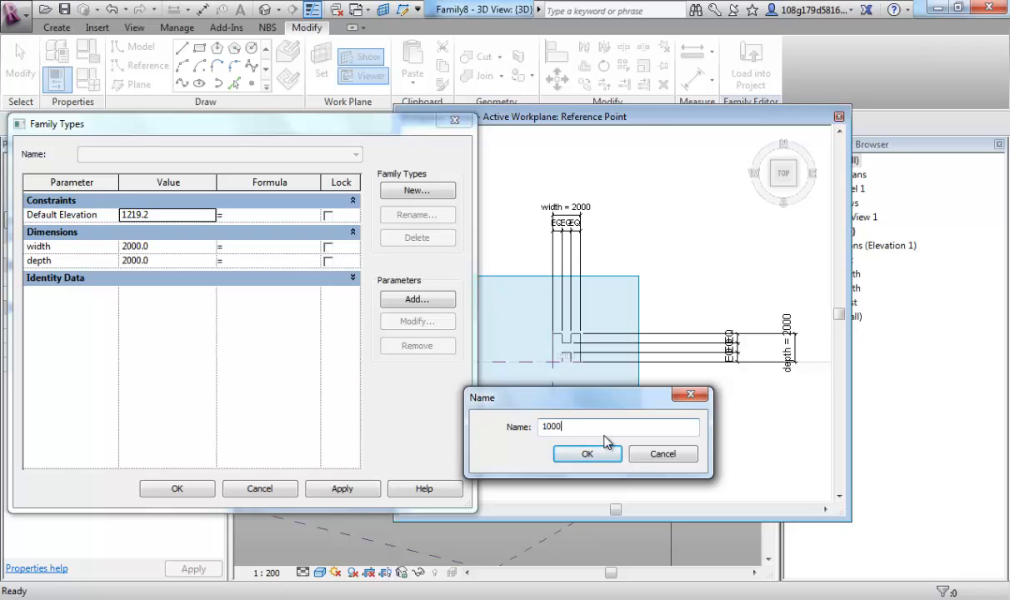
type("x1000")
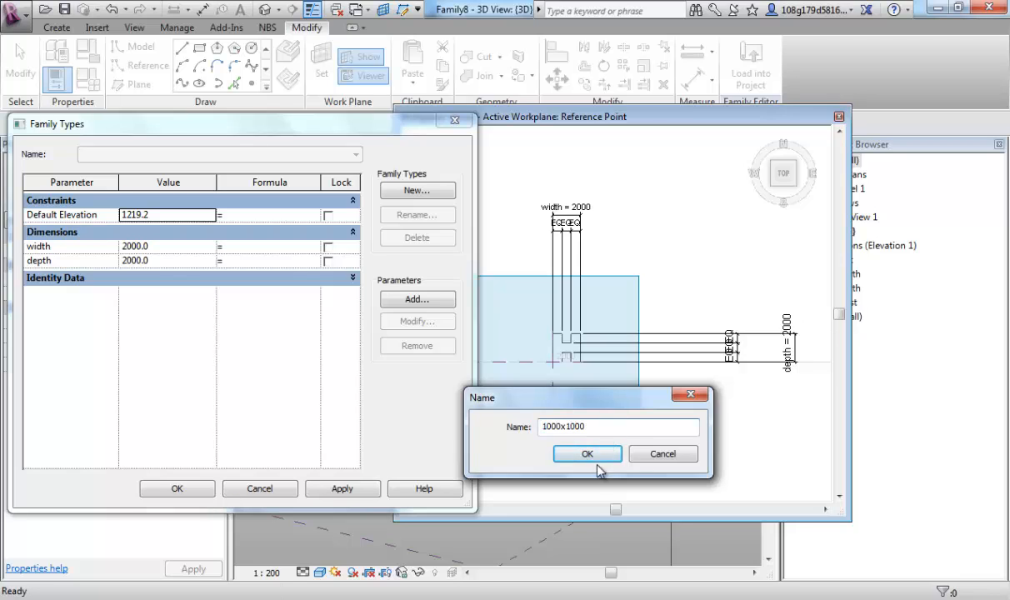
left_click(586, 453)
type("1000")
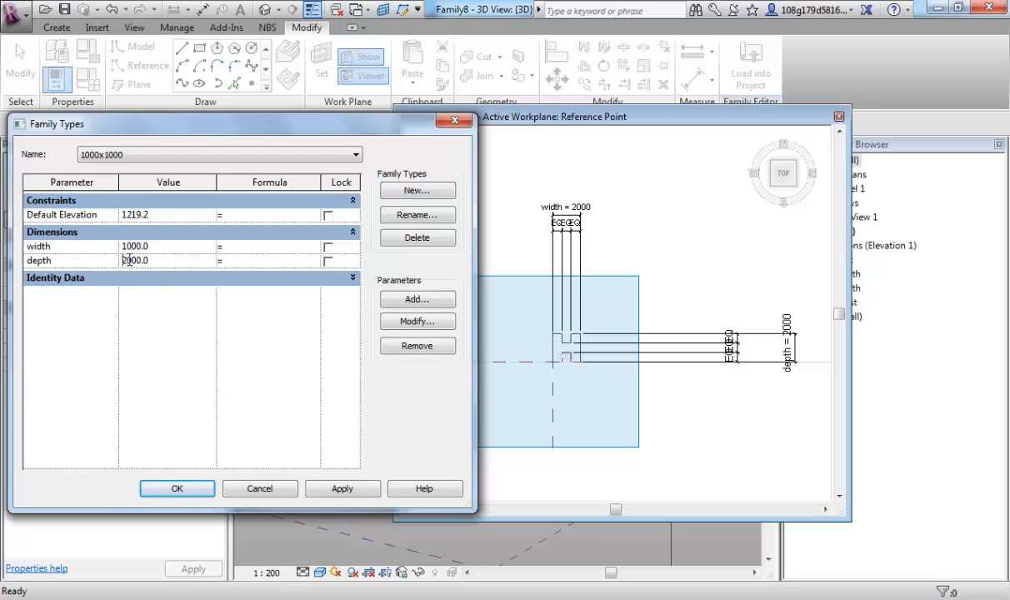
left_click(342, 488)
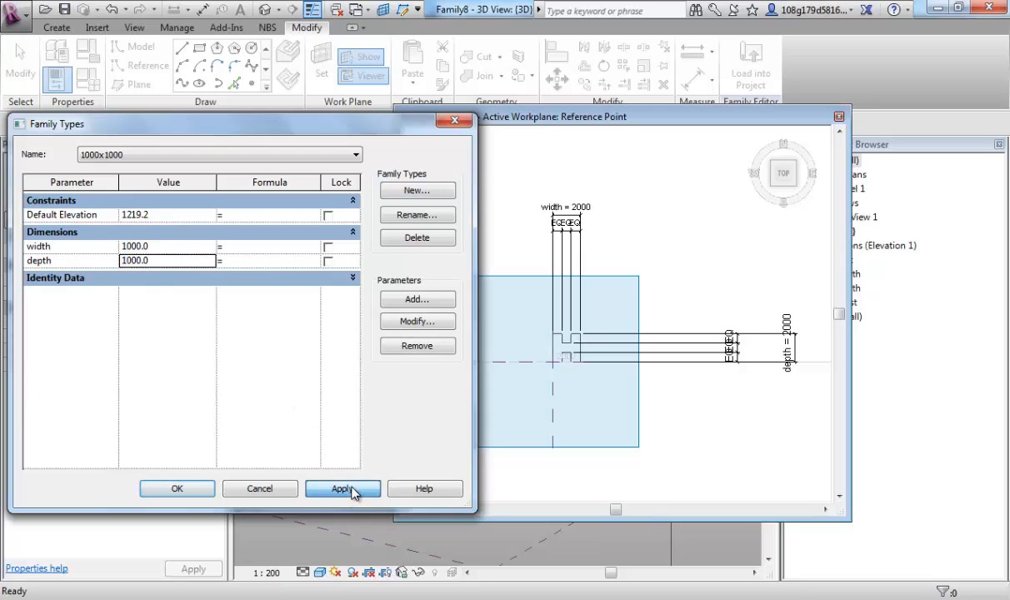
left_click(342, 488)
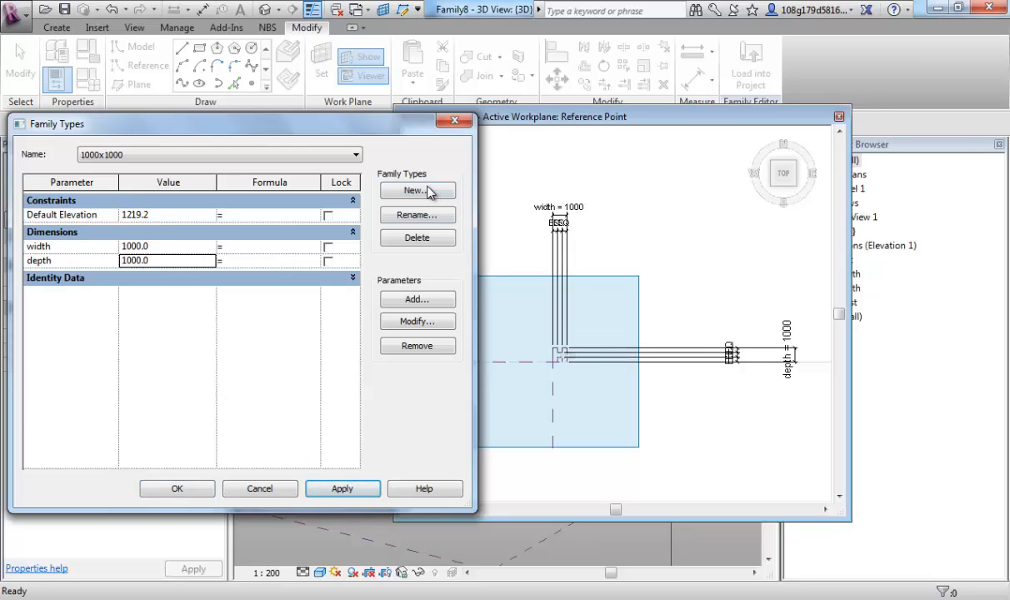
Create family type 1000x500 with depth 500 applied.
left_click(416, 190)
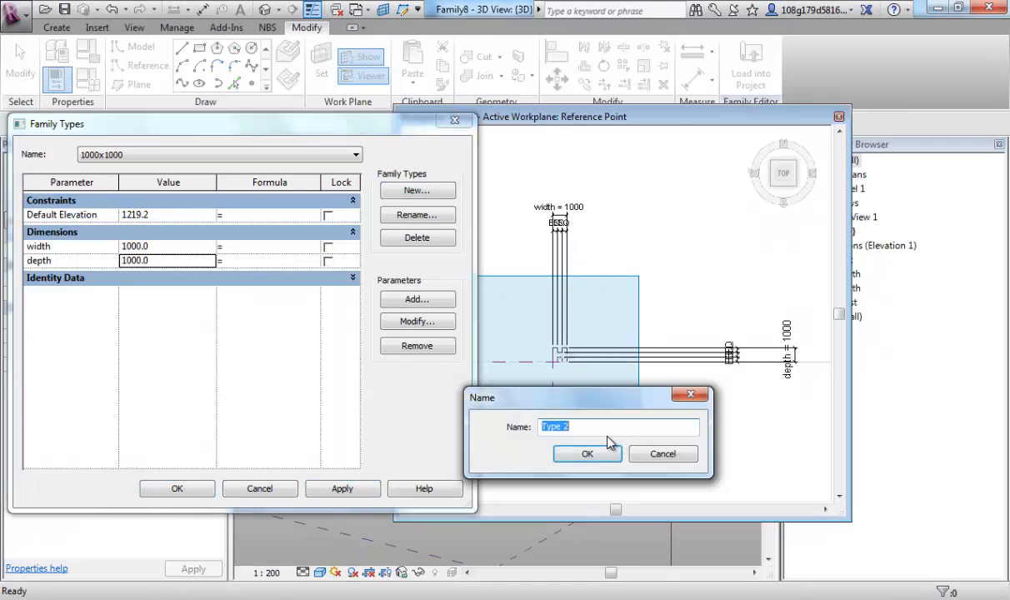
type("1000x500")
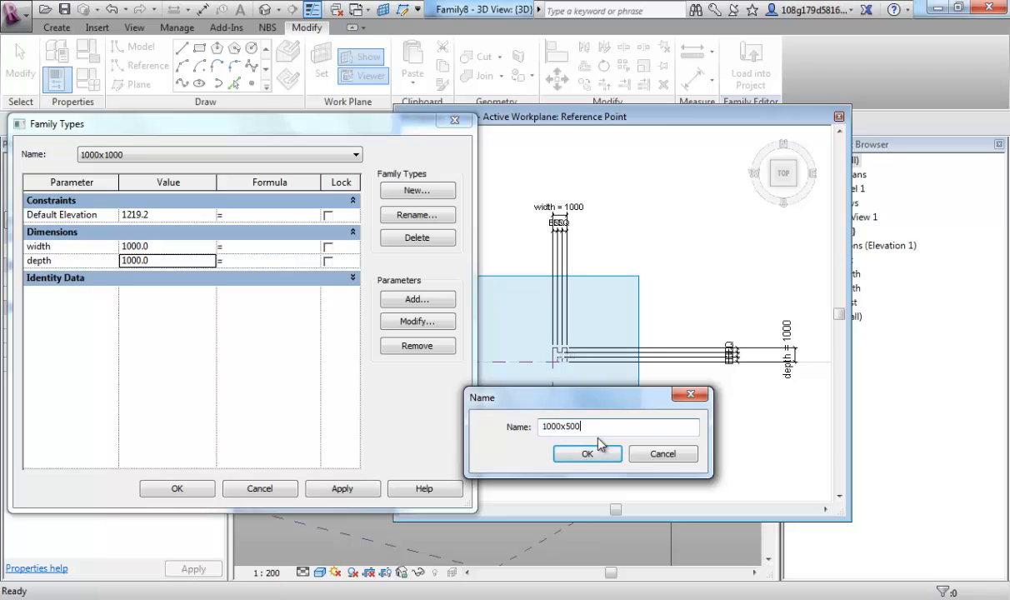
left_click(586, 453)
type("5000")
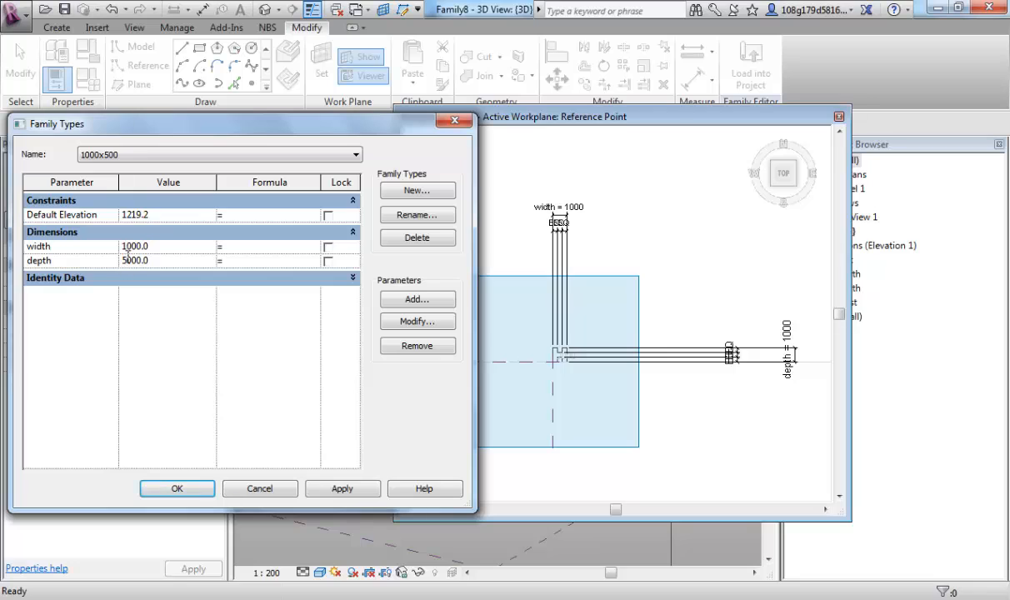
left_click(342, 489)
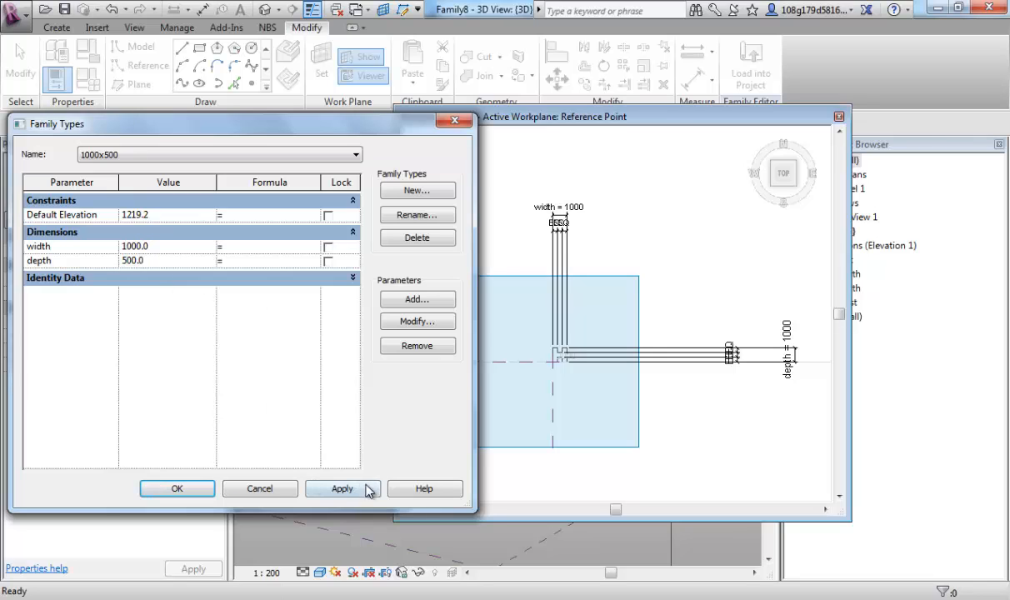
left_click(342, 488)
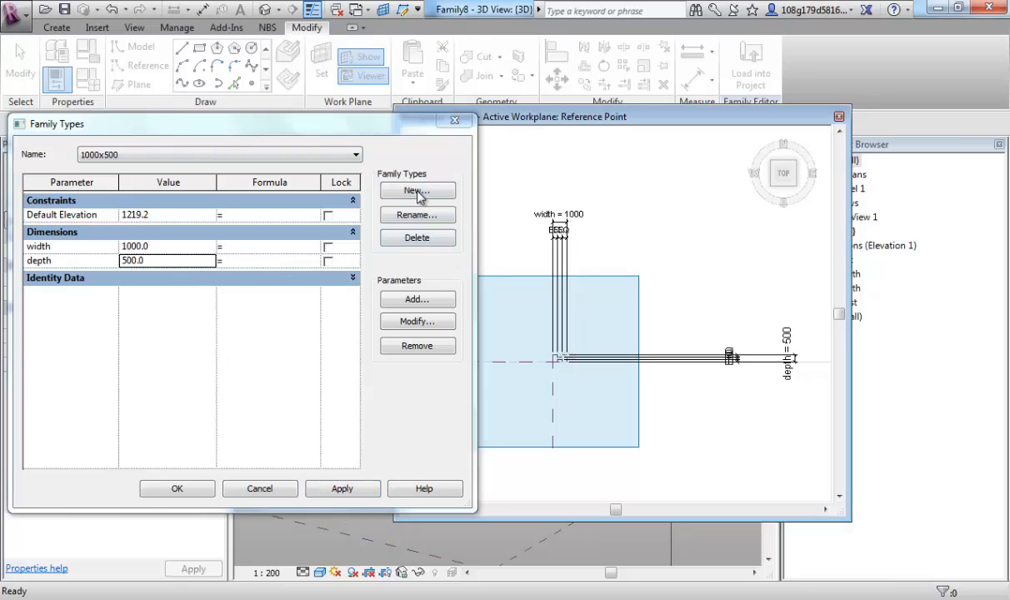
Create family type 500x1500 with width 500 and depth 1500 applied.
left_click(417, 190)
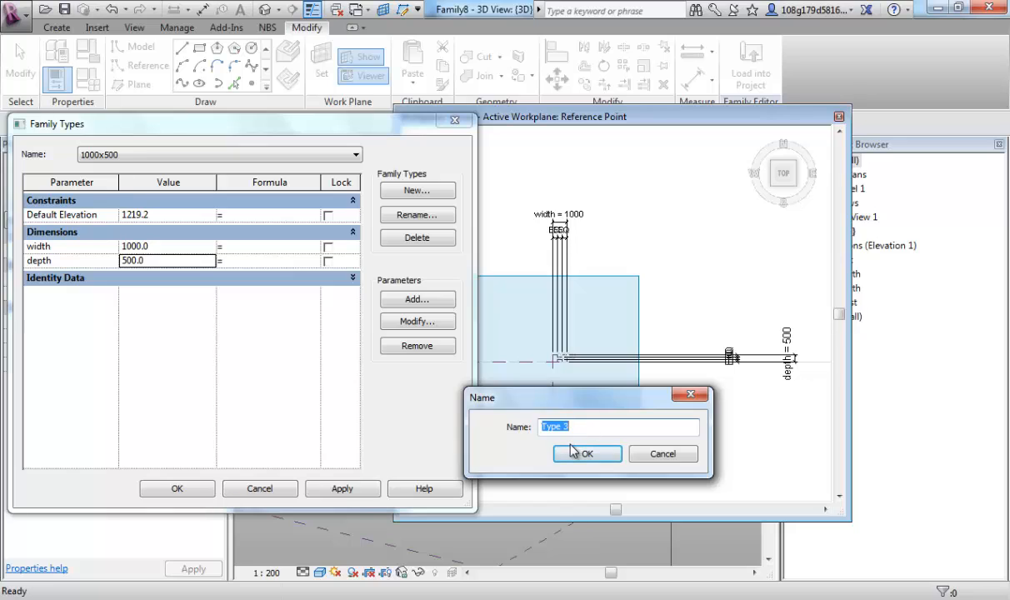
type("500x1500")
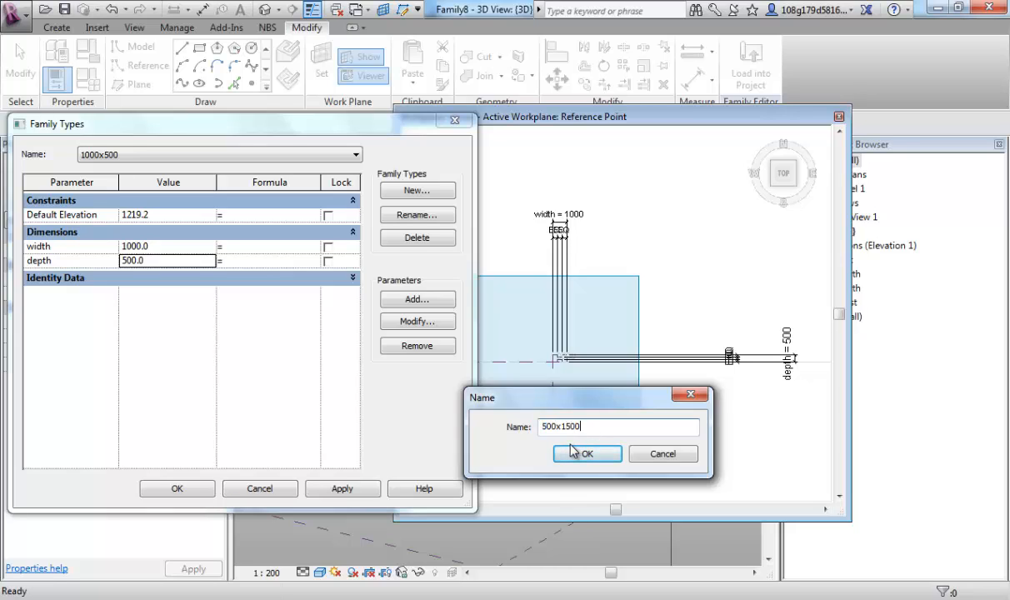
left_click(587, 453)
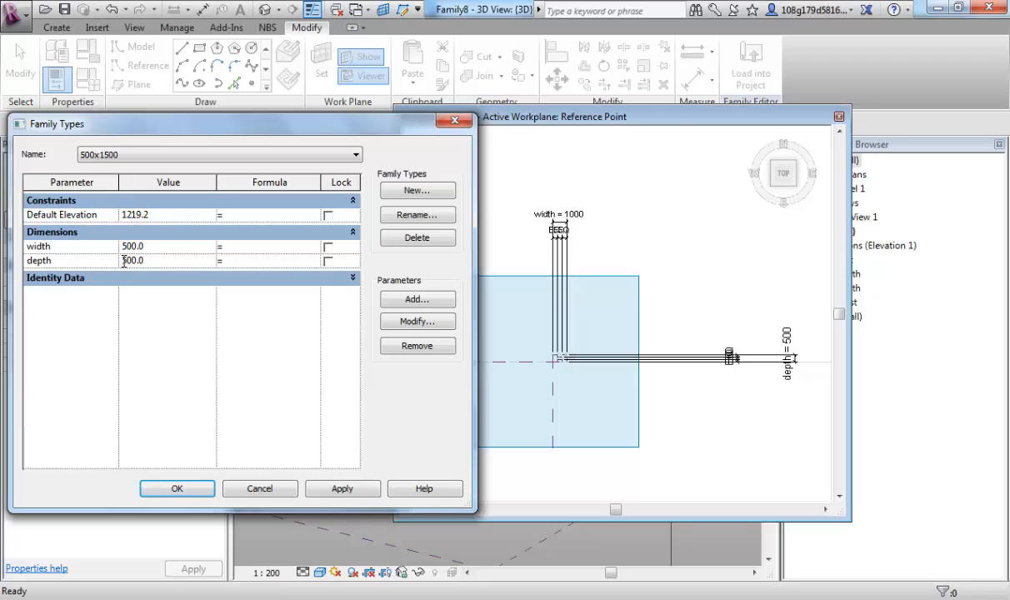
left_click(341, 489)
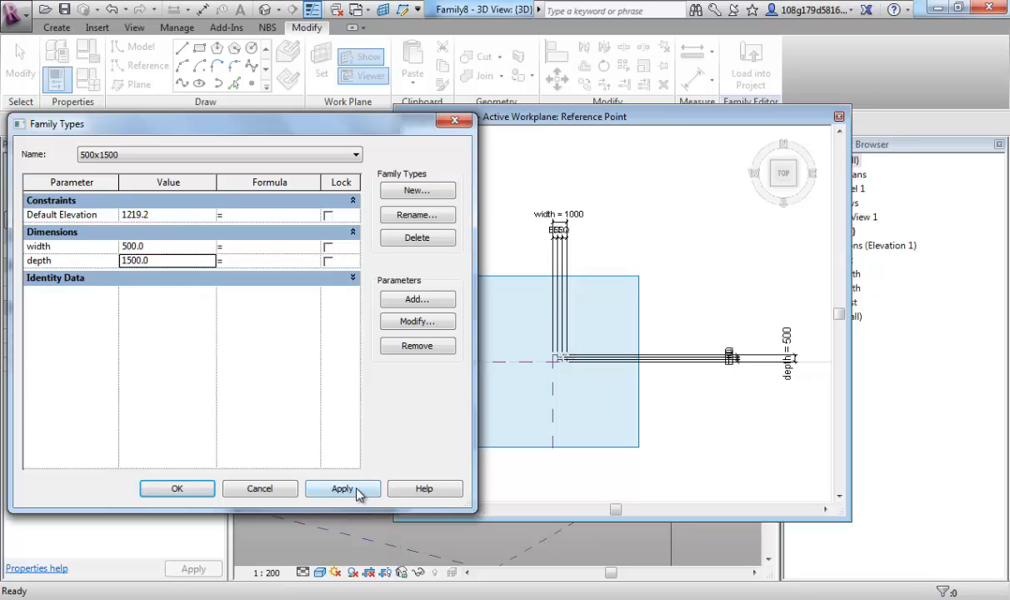
left_click(342, 488)
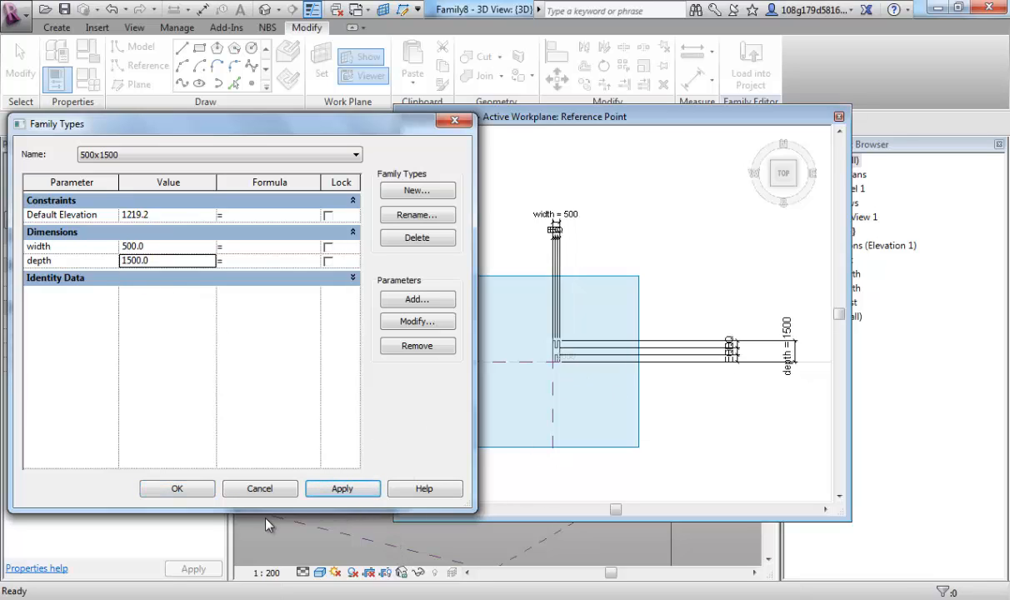
Switch between the 1000x1000 and other types from the Name list to resize the profile.
left_click(356, 153)
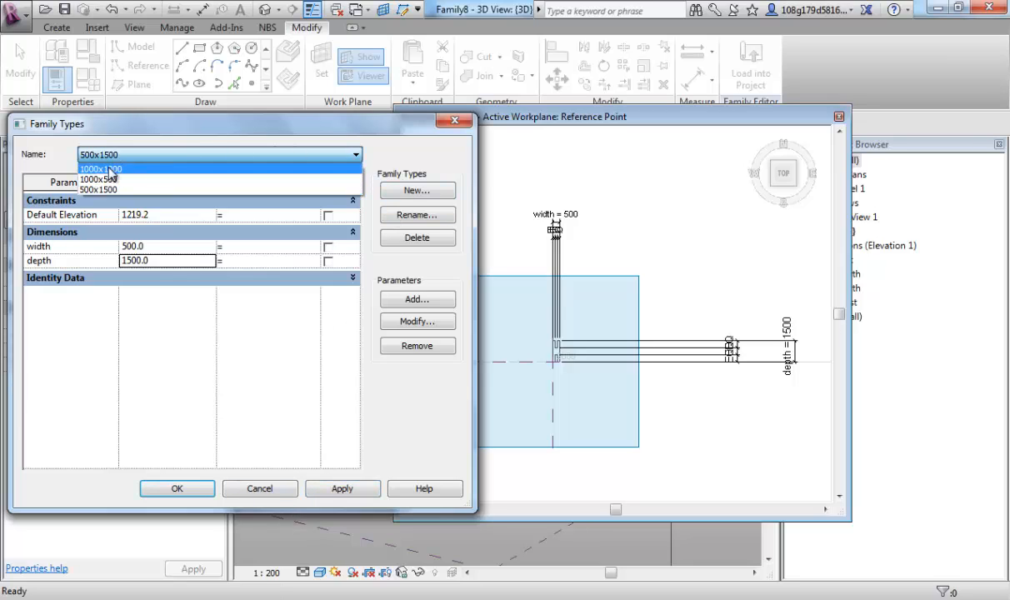
left_click(99, 169)
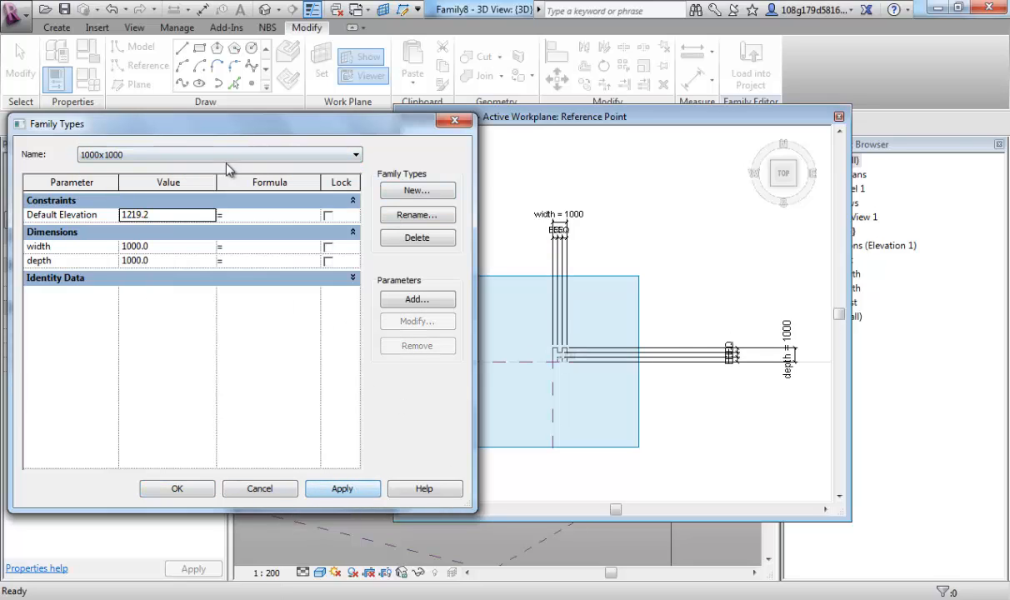
mouse_move(177, 488)
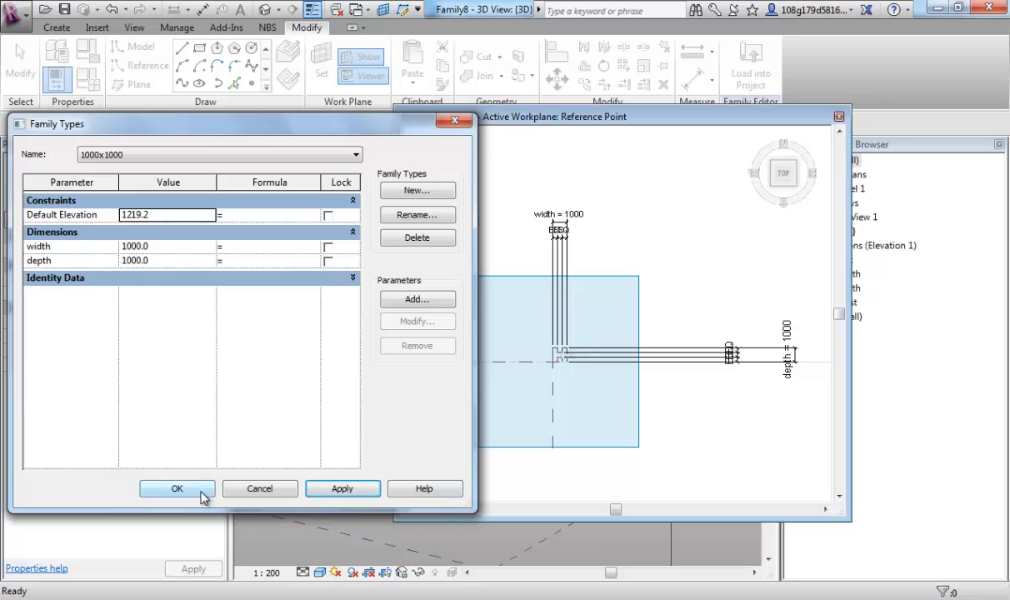
left_click(356, 153)
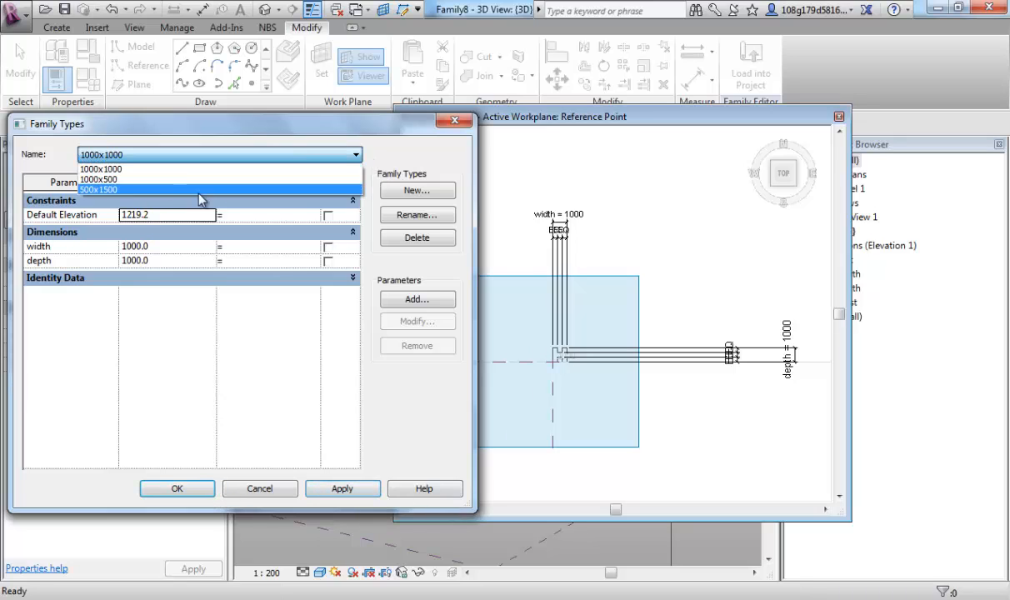
left_click(99, 180)
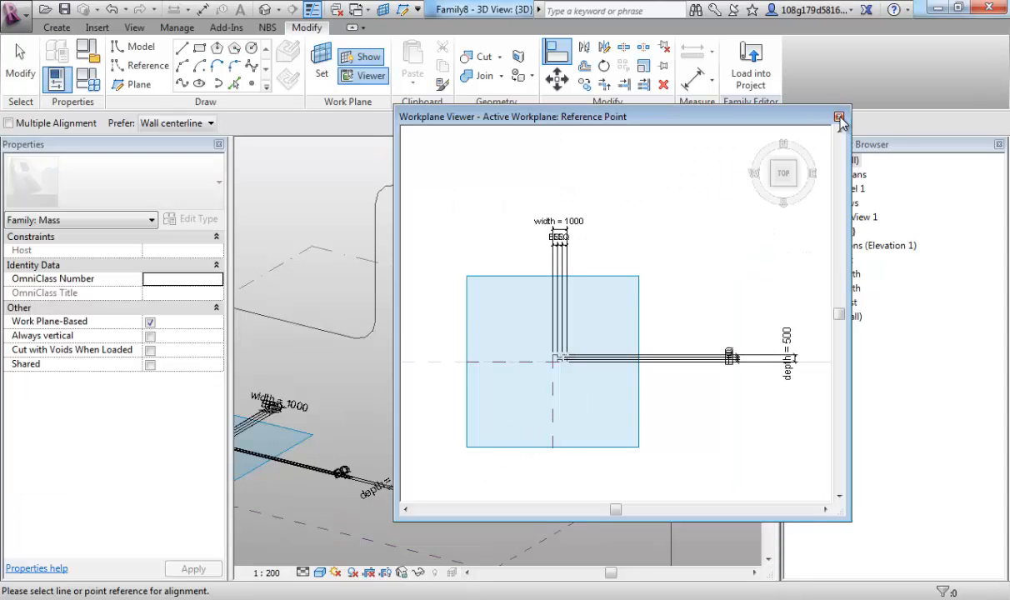
Select the profile loop plus the path lines and create a solid swept form.
left_click(840, 116)
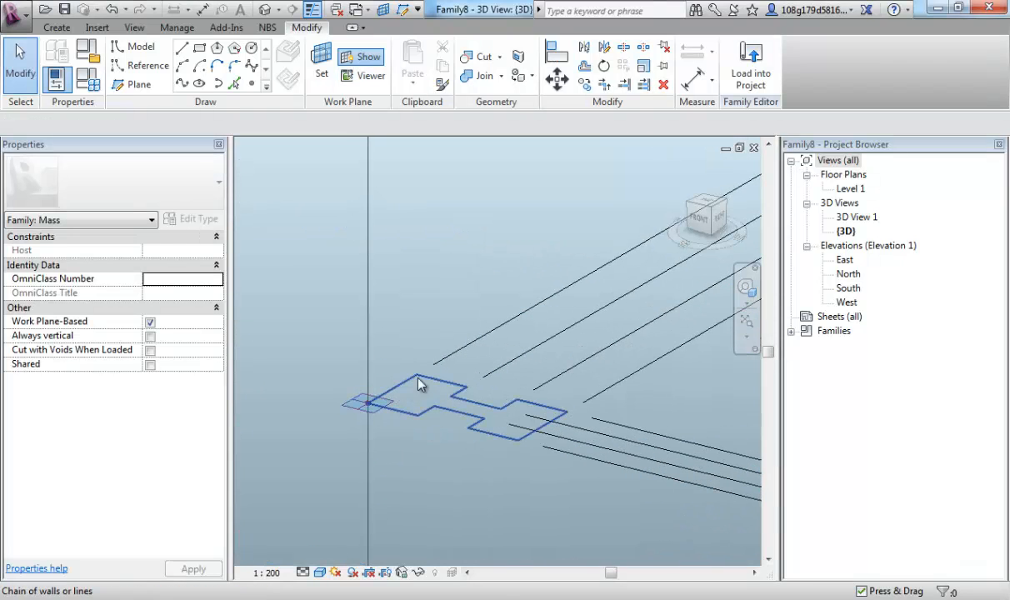
left_click(367, 406)
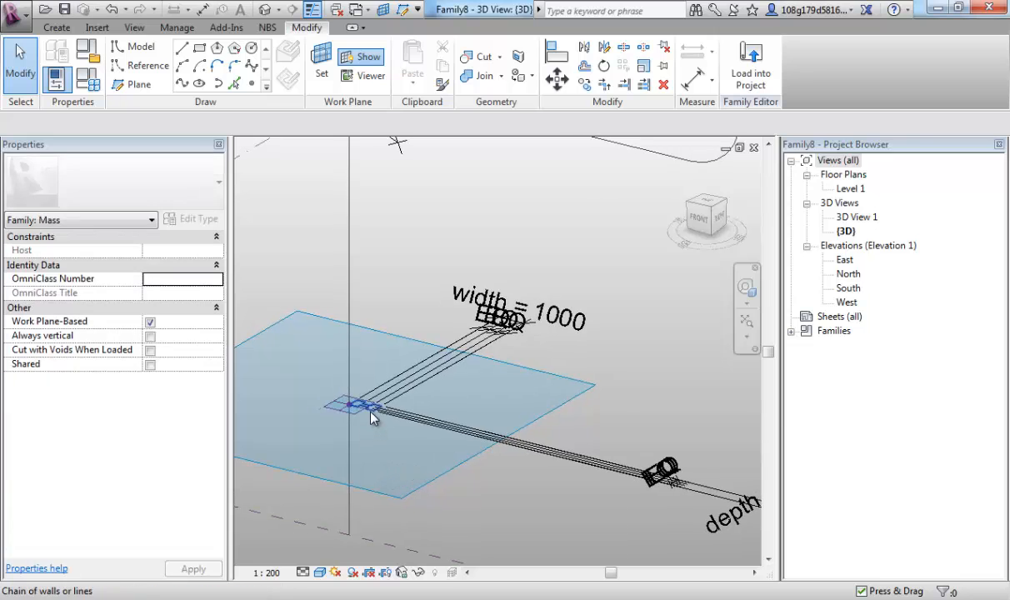
left_click(358, 406)
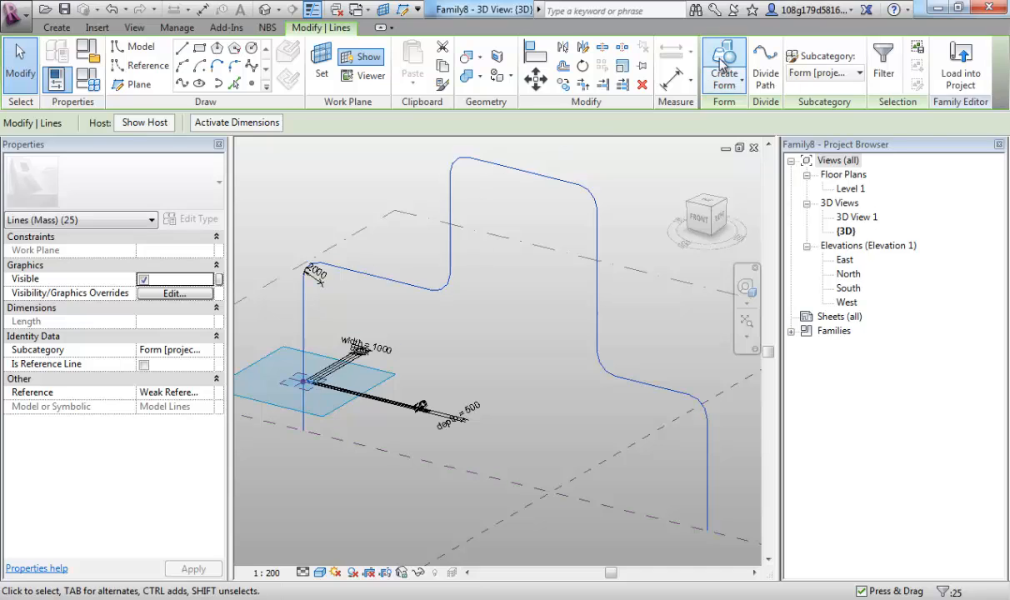
left_click(723, 67)
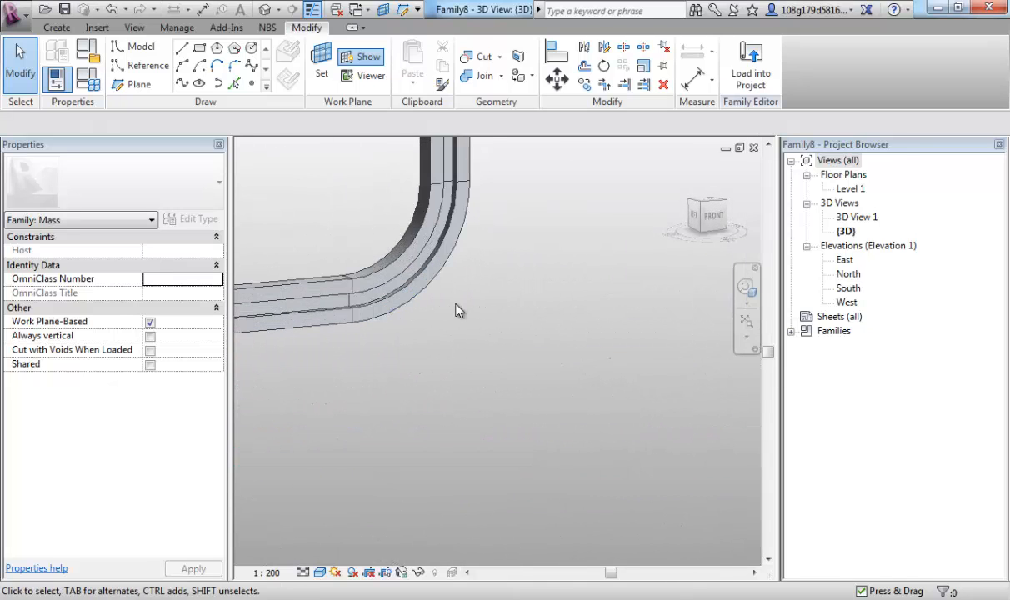
left_click_drag(458, 309, 476, 315)
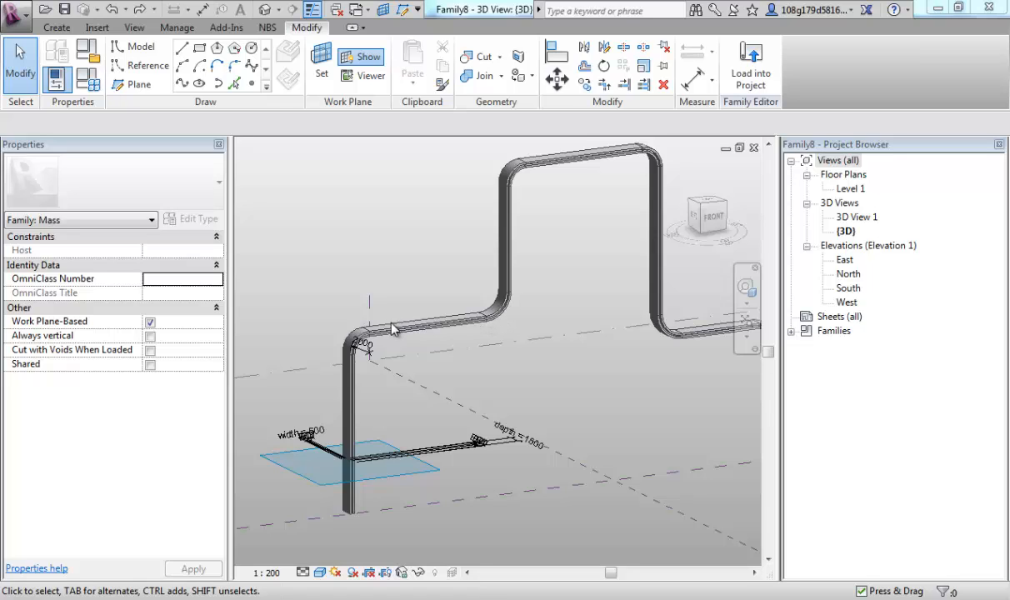
mouse_move(442, 330)
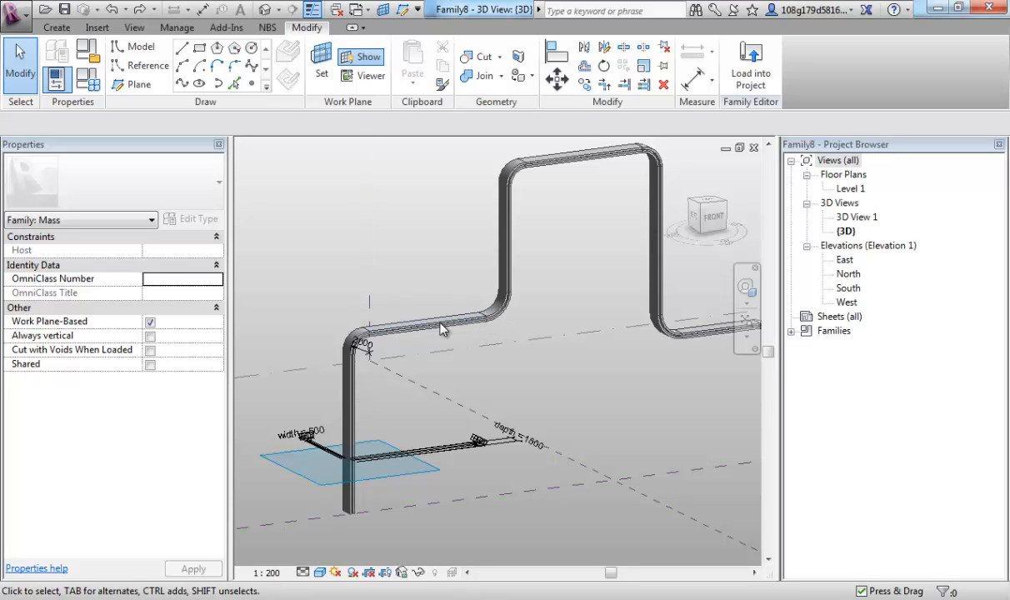
mouse_move(417, 230)
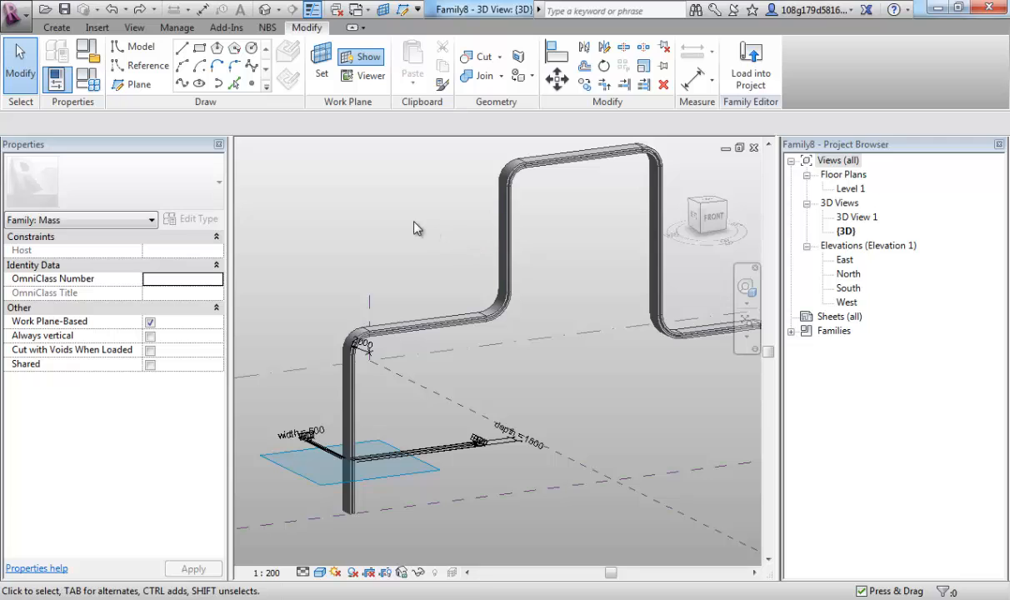
mouse_move(87, 78)
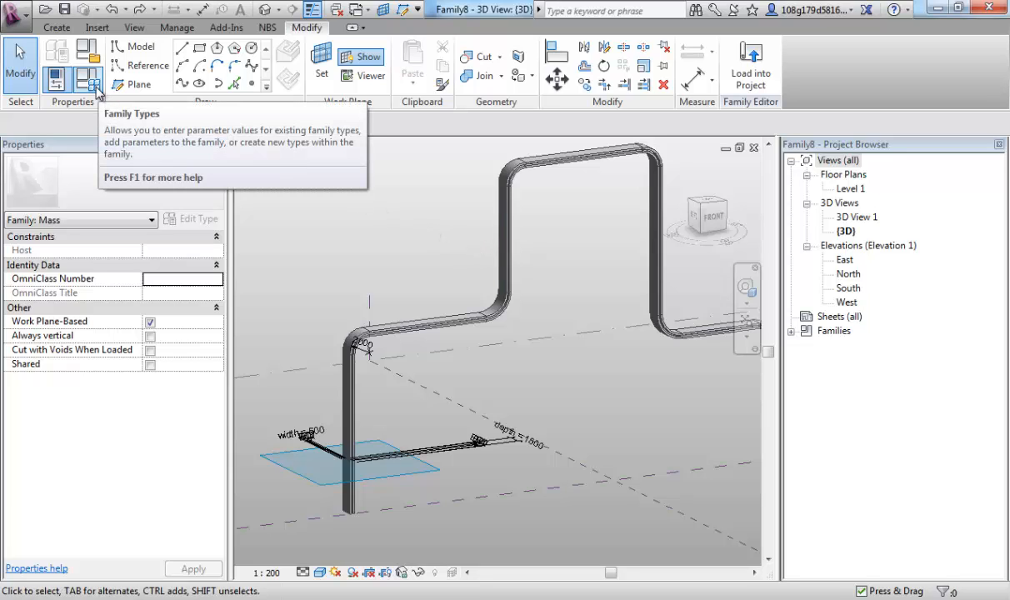
In Family Types preview the 1000x1000 and 1000x500 types applied to the sweep.
left_click(87, 77)
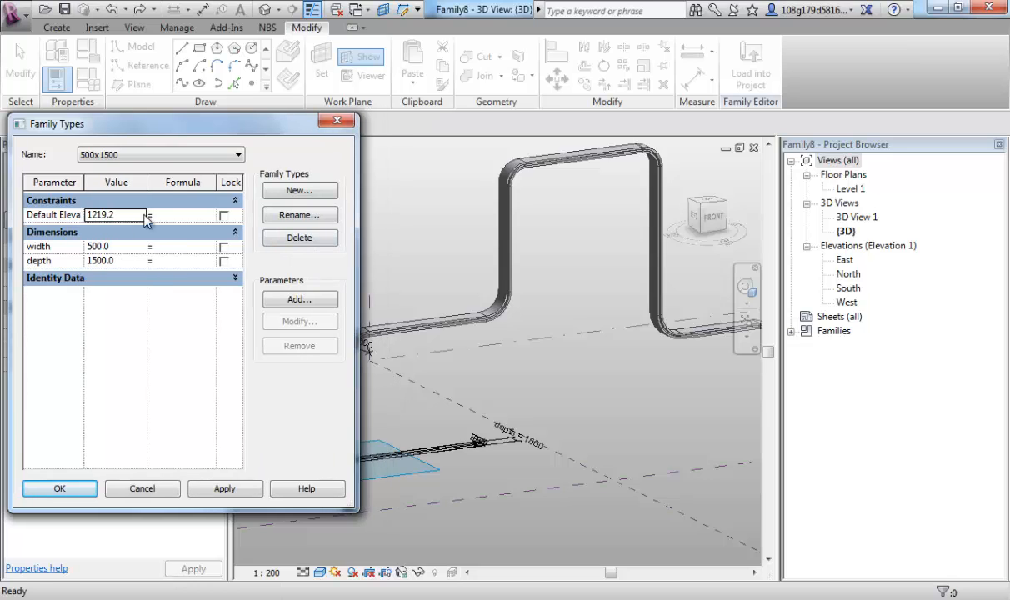
left_click(240, 153)
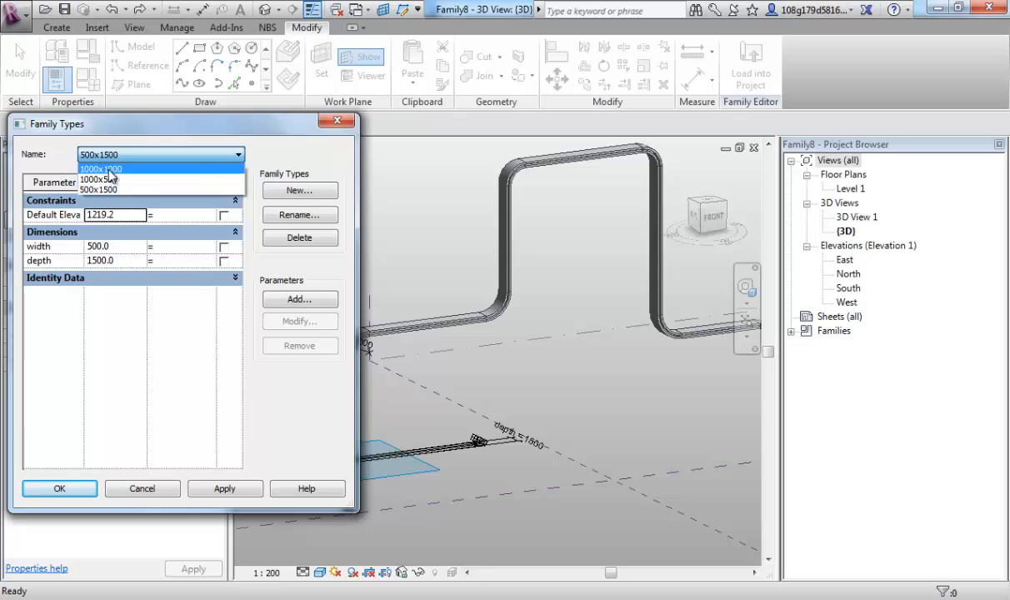
left_click(223, 488)
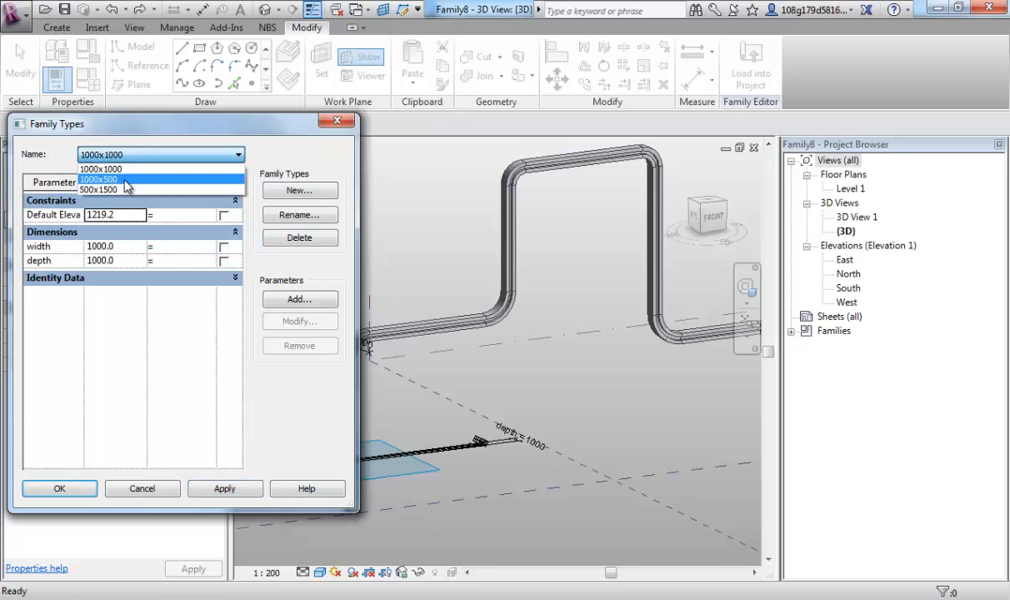
left_click(98, 177)
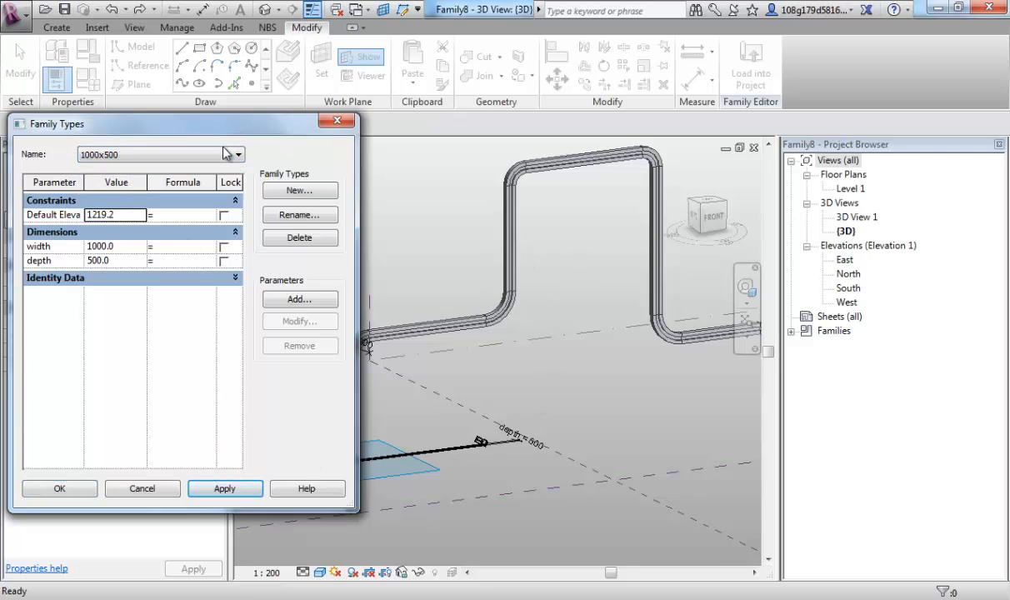
left_click(223, 488)
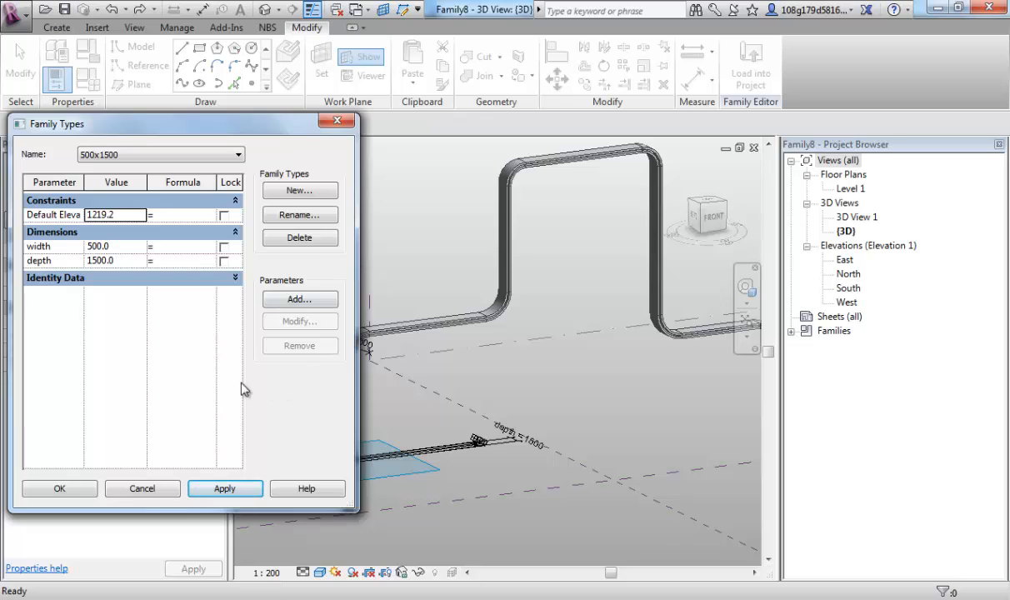
Switch to the 500x1500 type and begin creating a new family type.
left_click(237, 153)
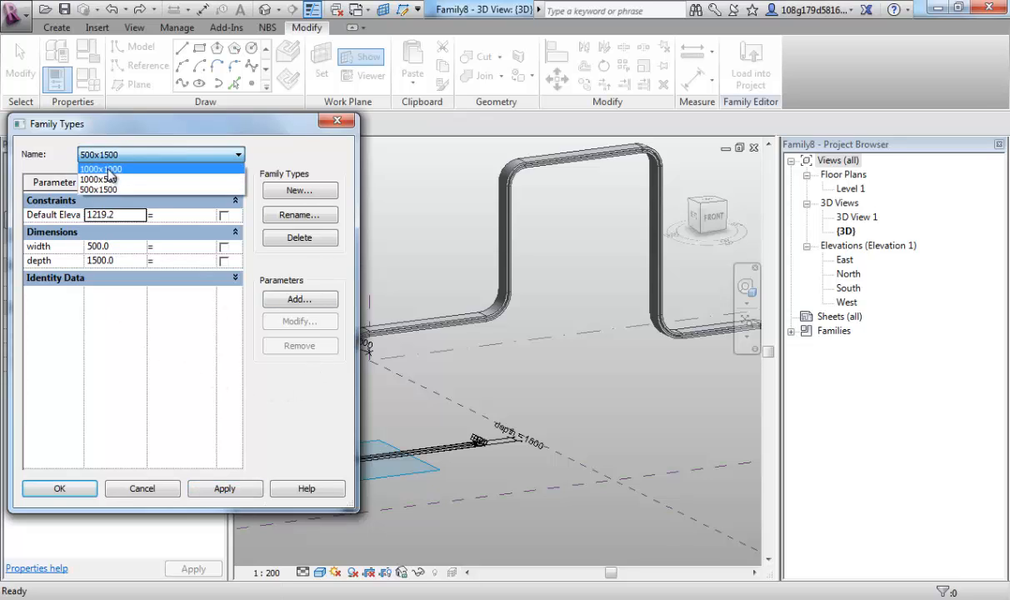
mouse_move(127, 175)
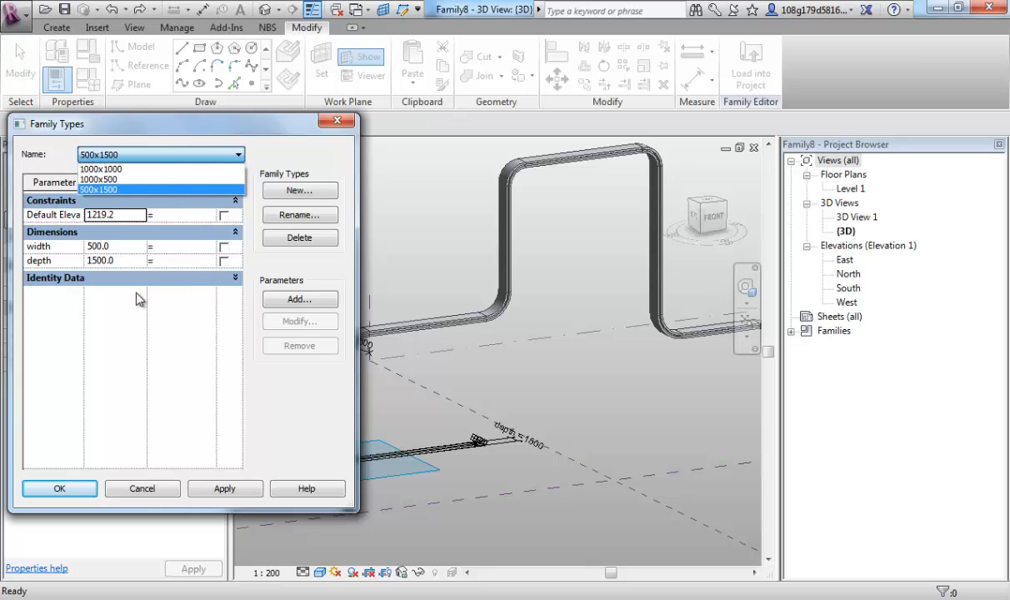
mouse_move(447, 331)
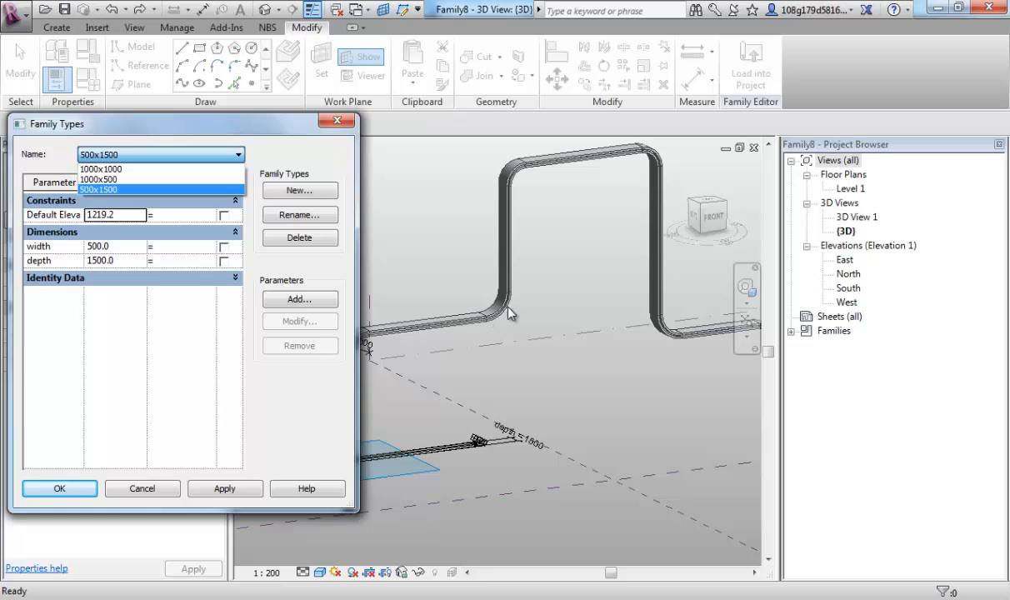
mouse_move(509, 290)
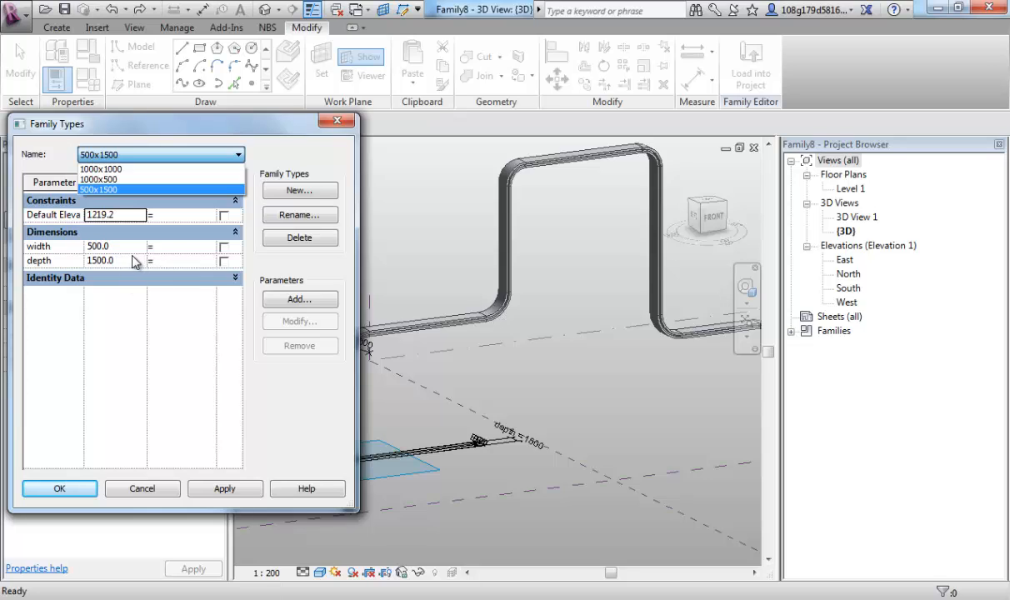
mouse_move(123, 255)
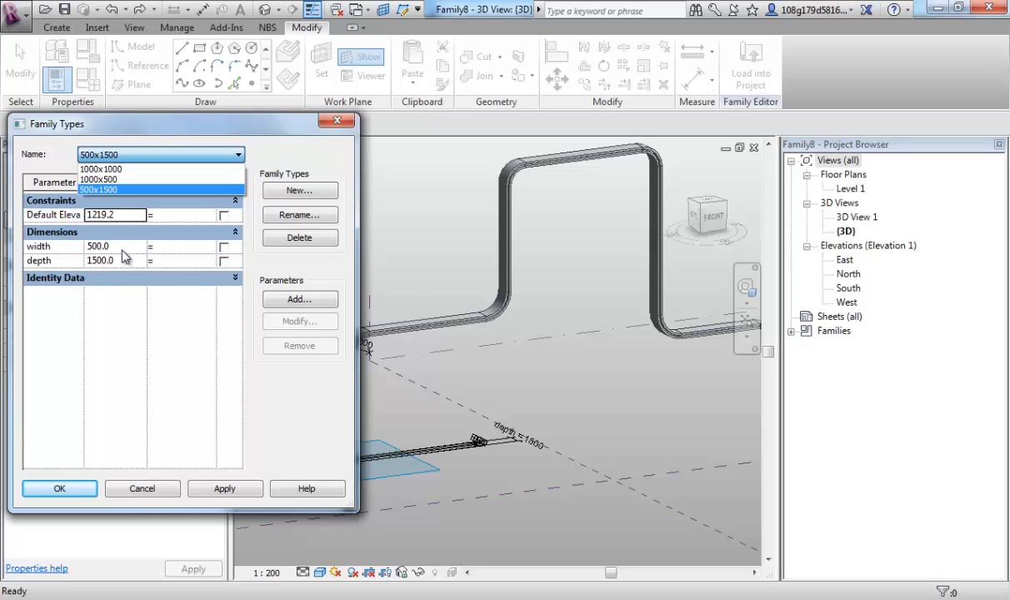
mouse_move(130, 255)
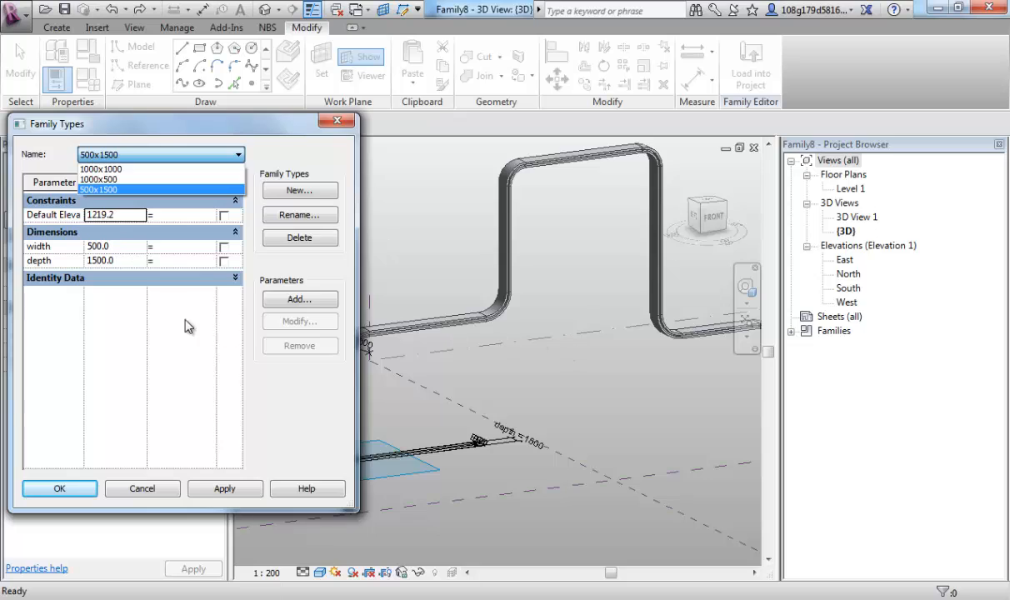
mouse_move(480, 318)
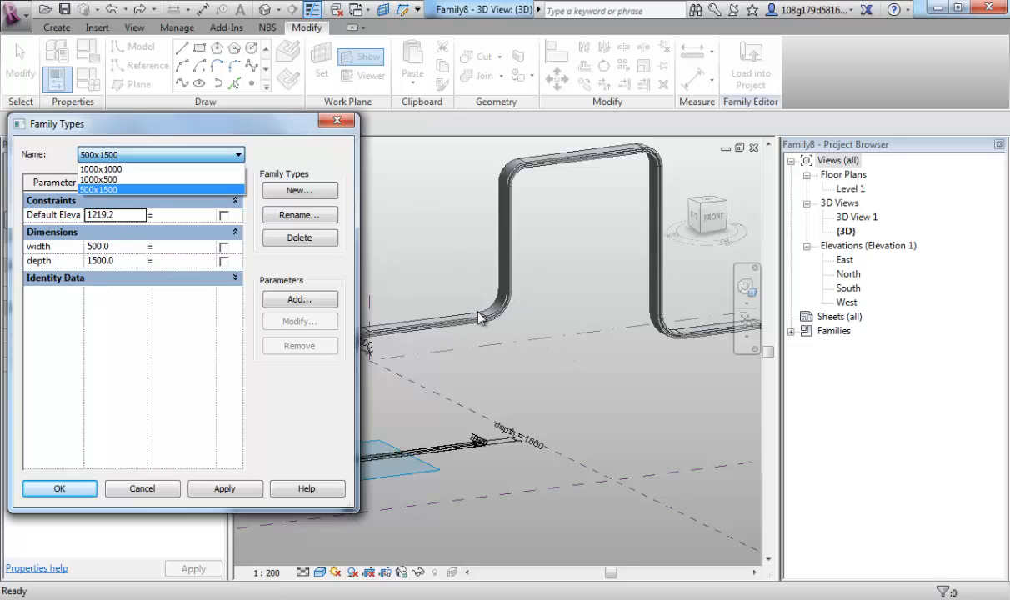
mouse_move(570, 169)
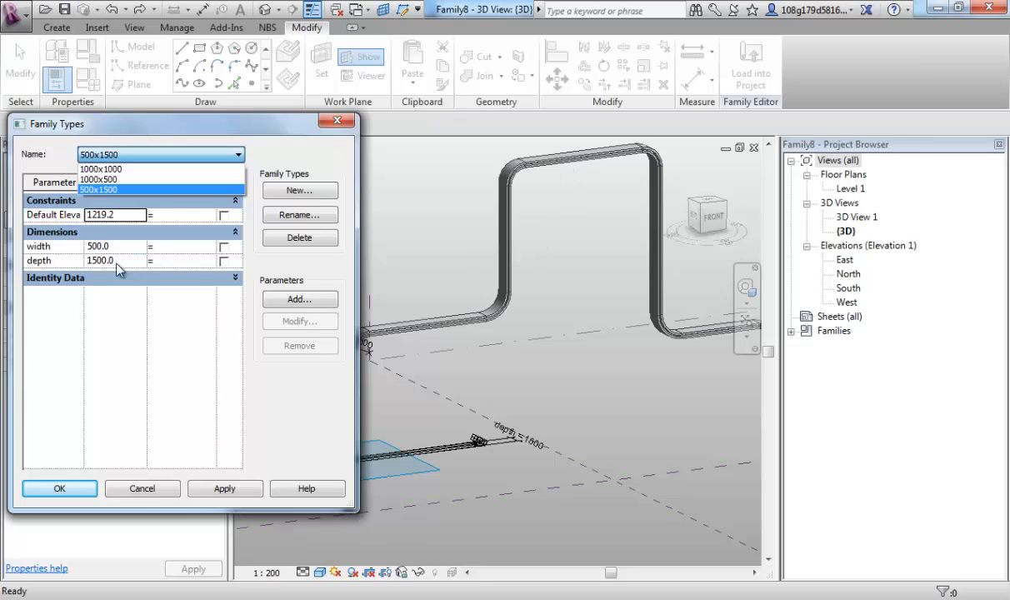
left_click(97, 190)
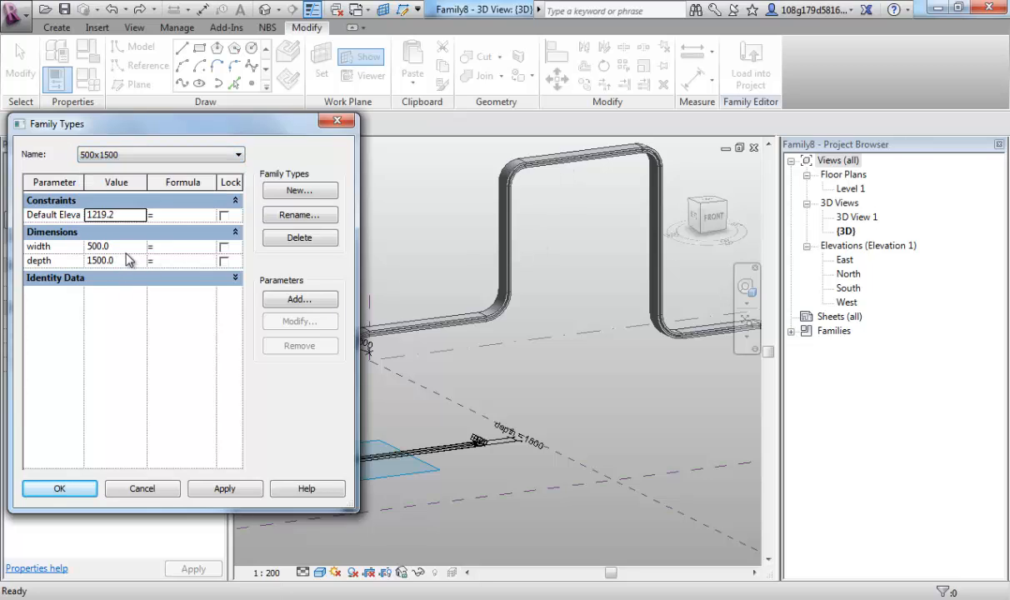
left_click(300, 190)
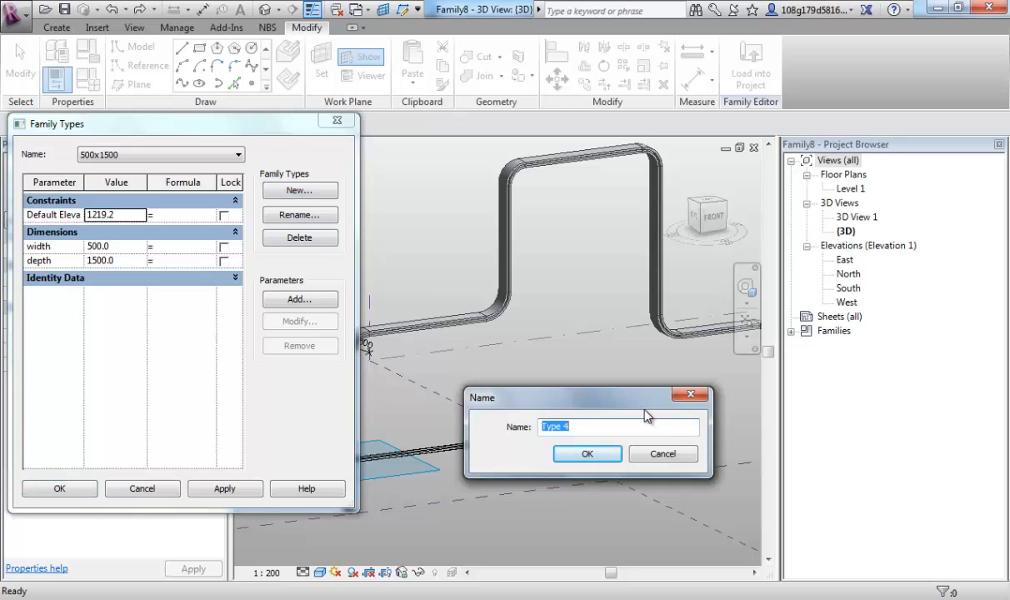
Name the new type 300x3000, set width 300 and depth 3000, and apply it to the sweep.
type("3")
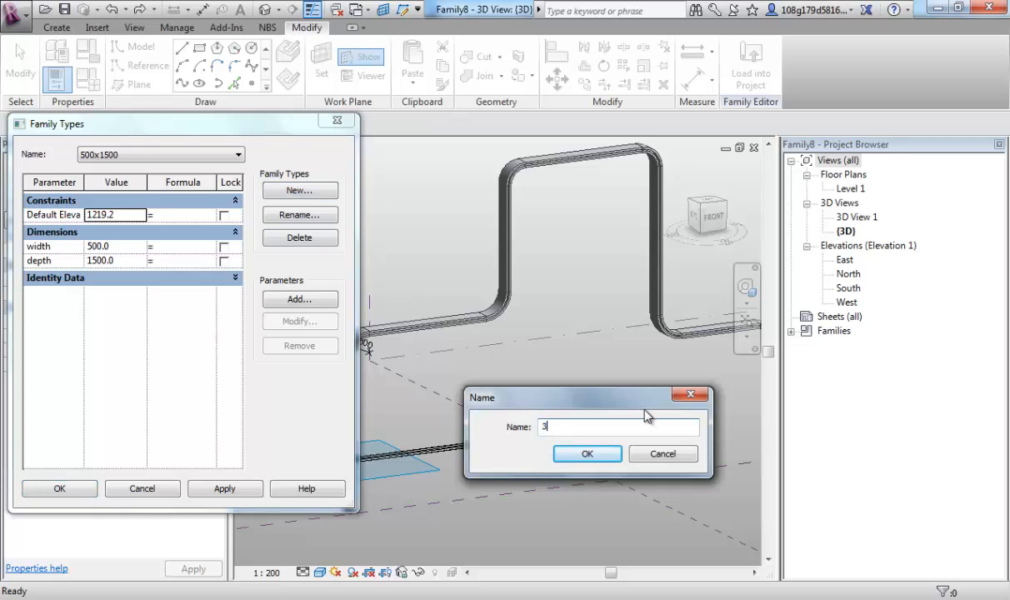
type("00")
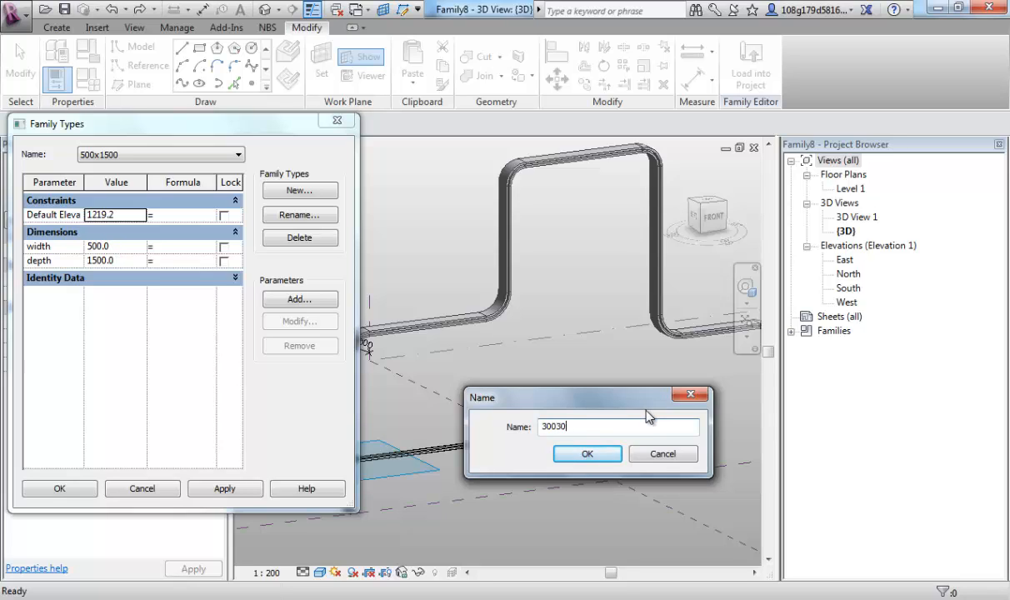
type("300X3000")
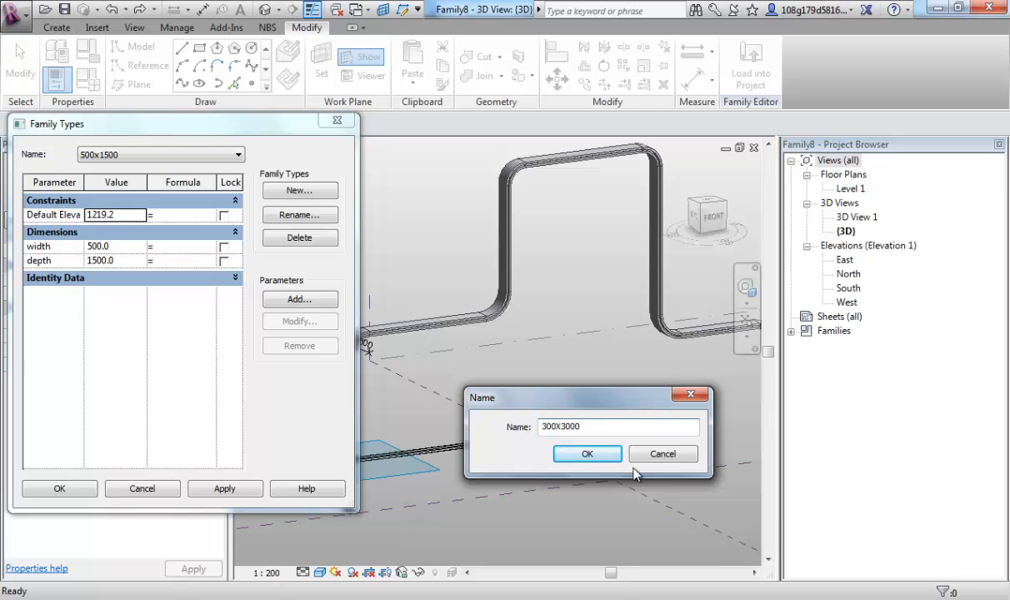
left_click(587, 453)
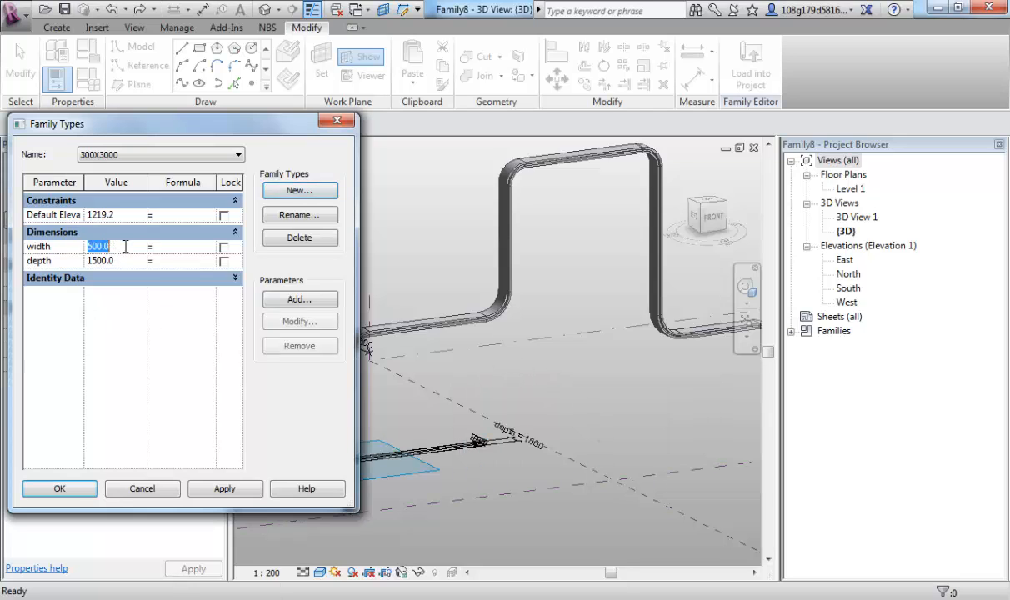
type("300")
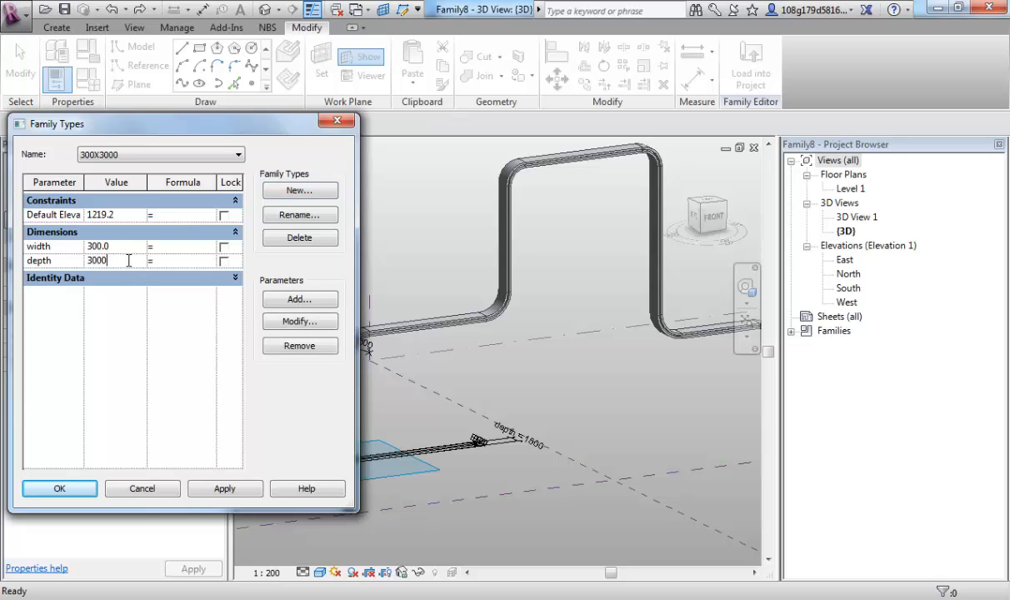
left_click(223, 488)
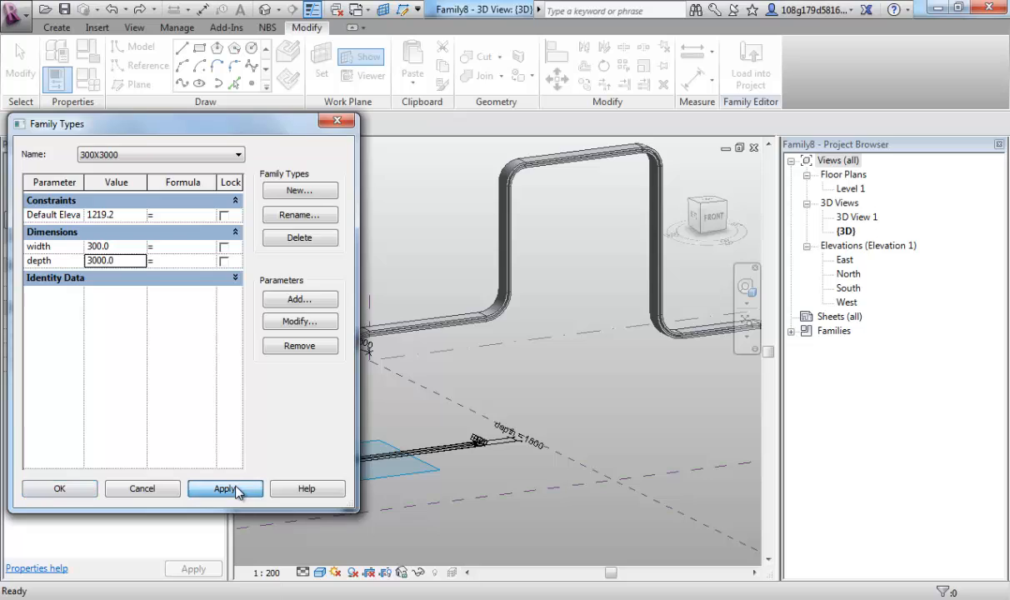
left_click(223, 488)
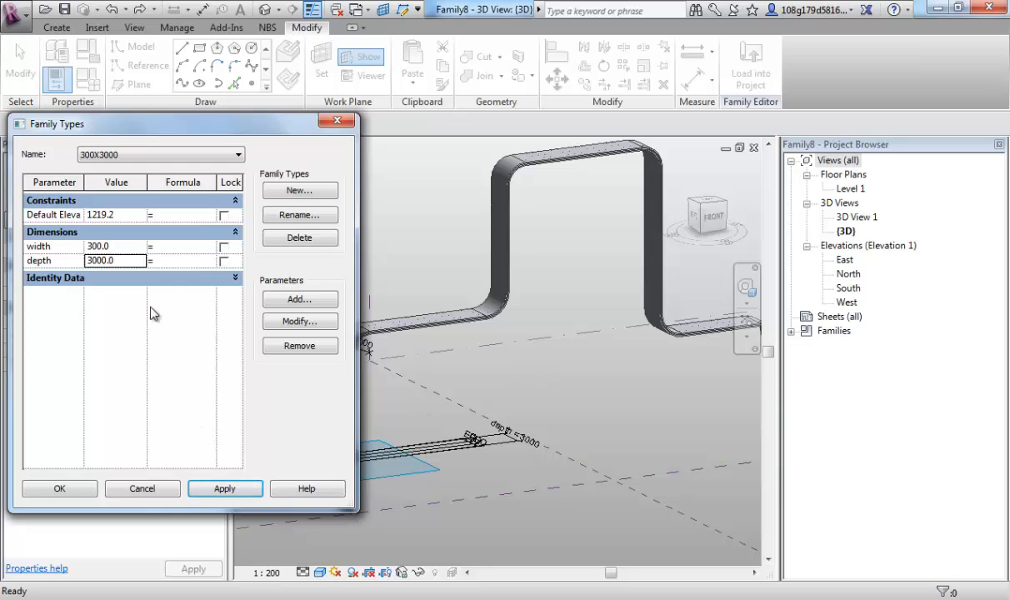
mouse_move(158, 290)
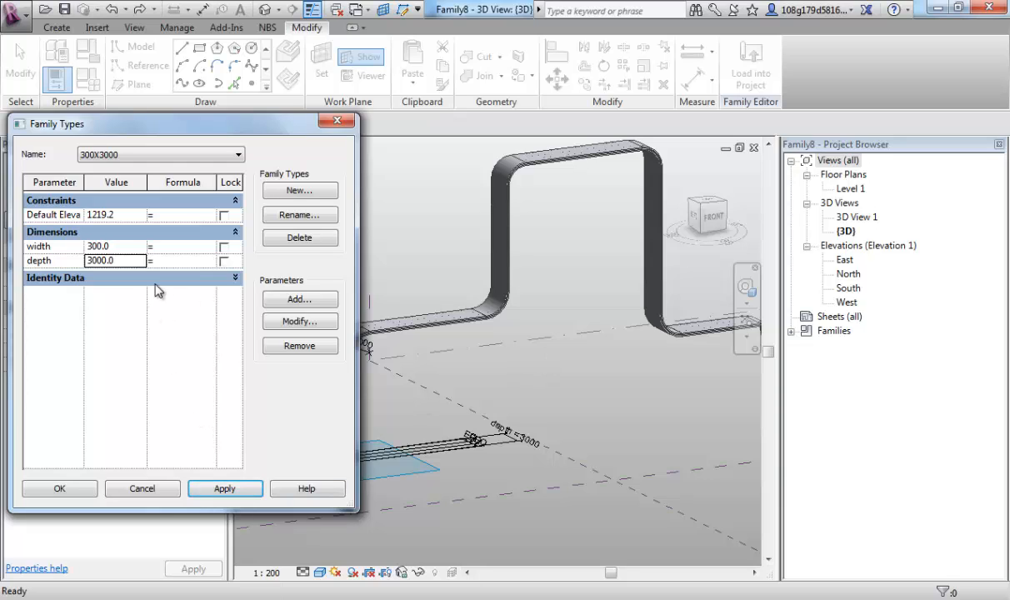
Create a fifth family type named 2001x3000.
left_click(300, 190)
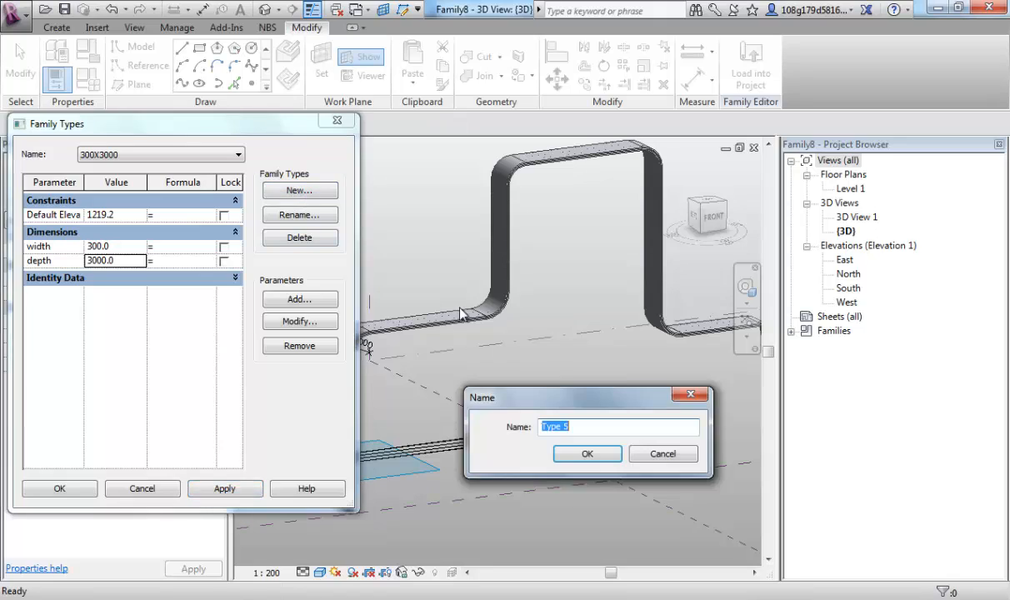
type("30")
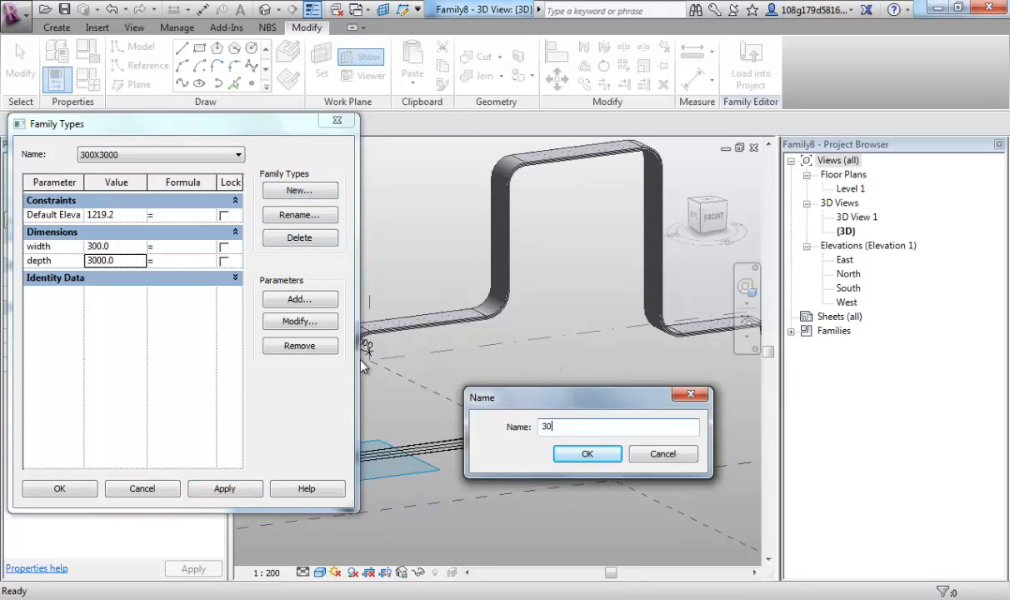
key("Backspace")
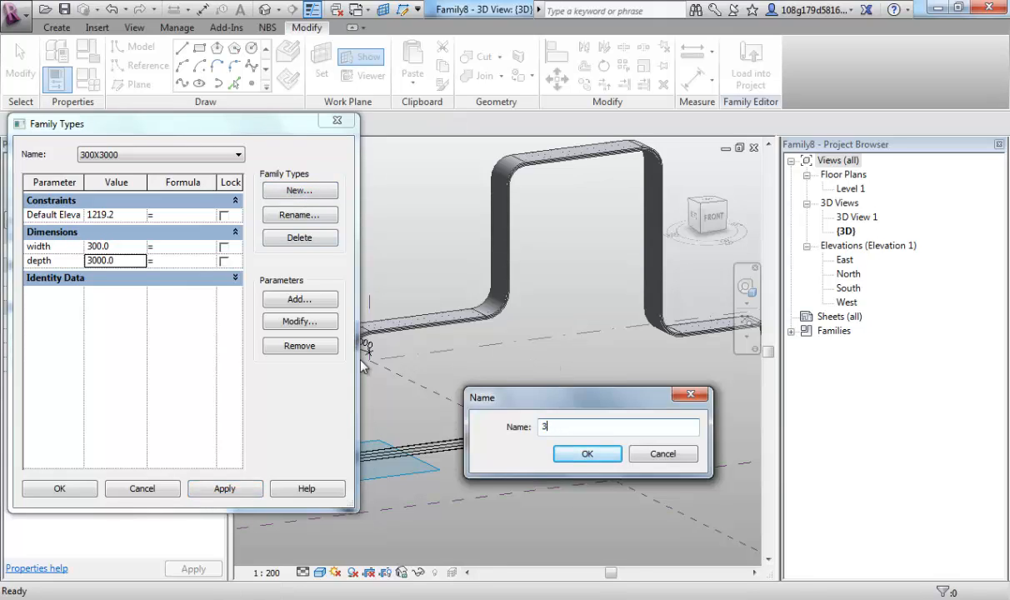
type("2")
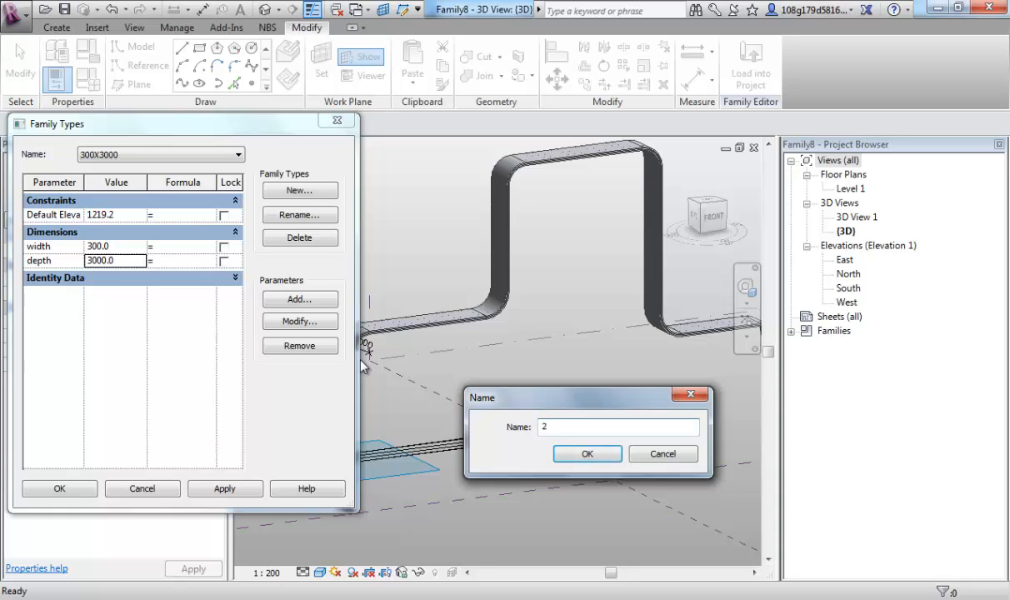
type("001")
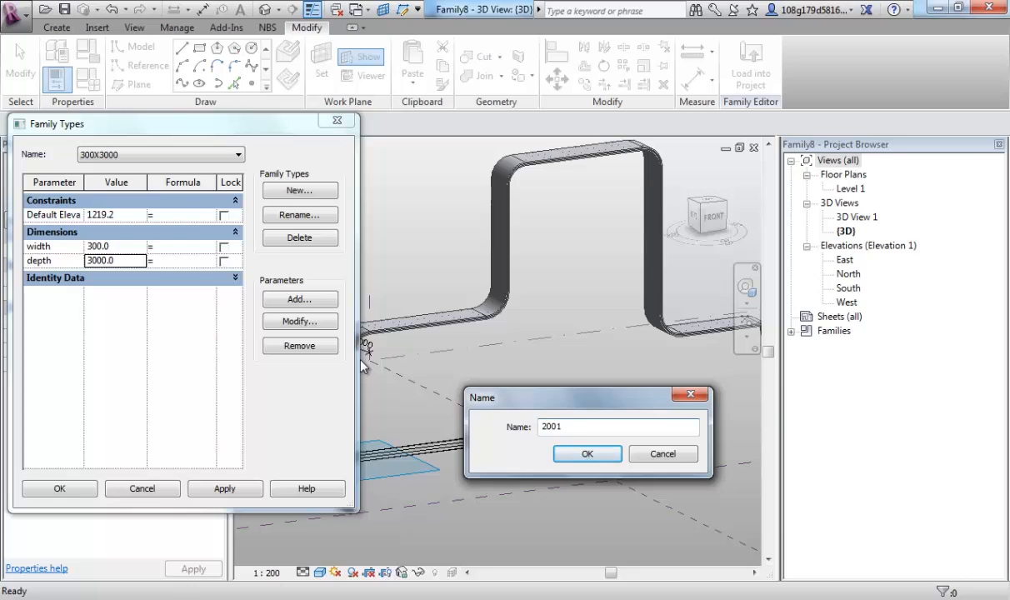
type("x")
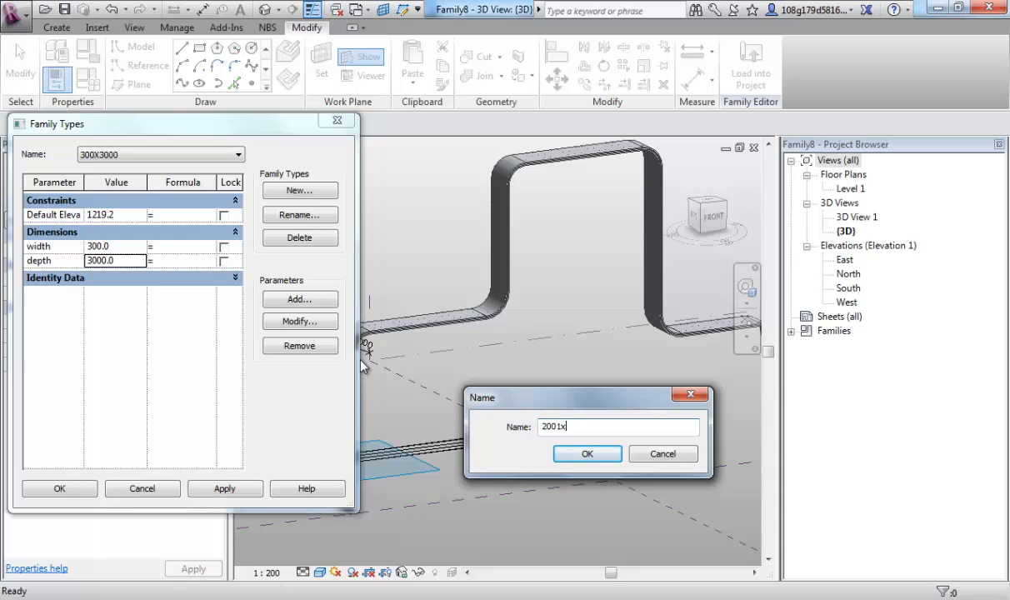
type("3000")
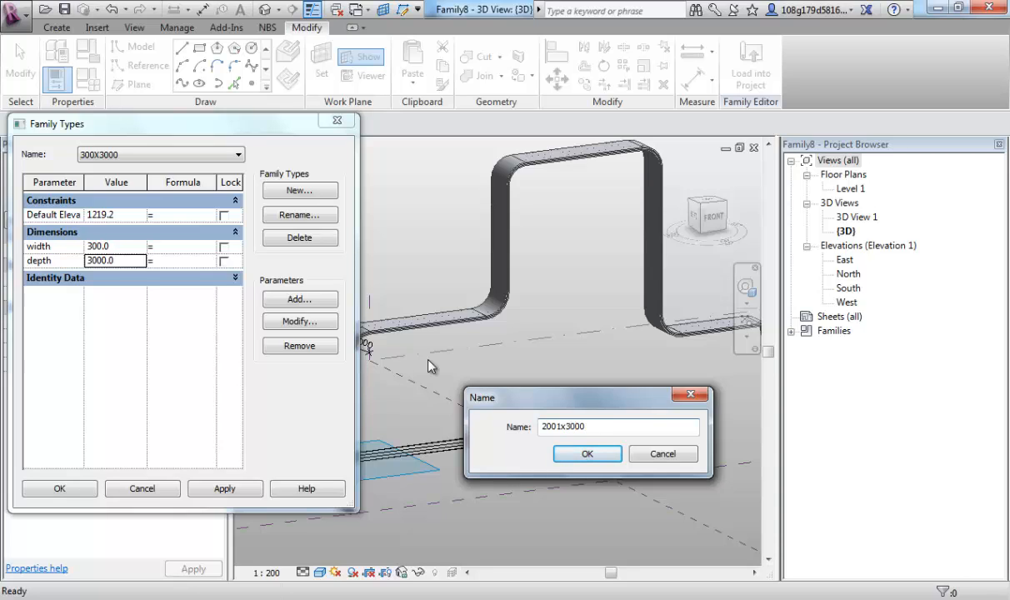
left_click(586, 453)
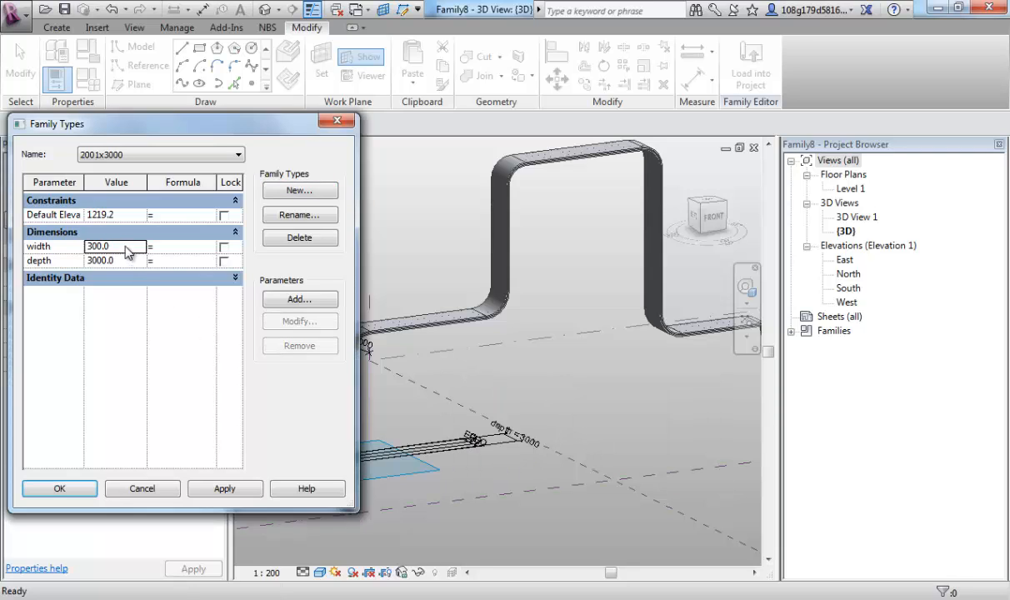
Set width to 2001 and apply; dismiss the resulting self-intersecting geometry error.
type("2001")
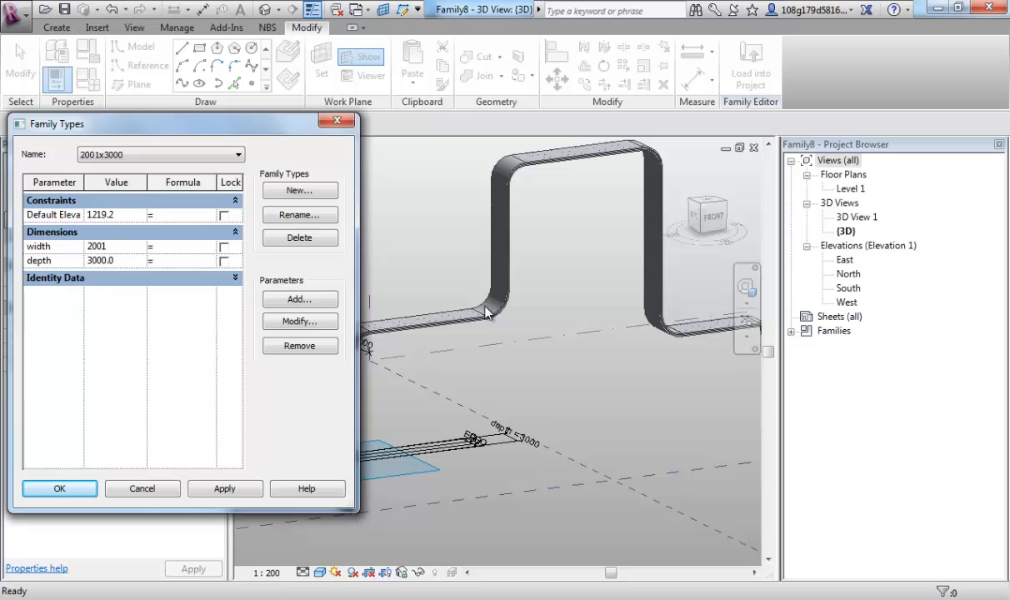
left_click(115, 246)
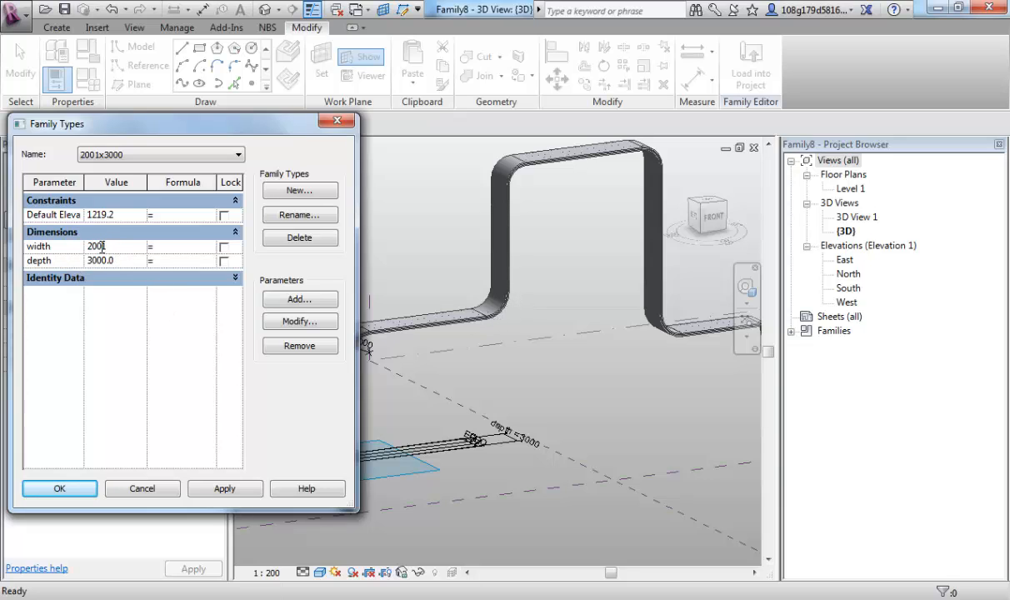
left_click(224, 489)
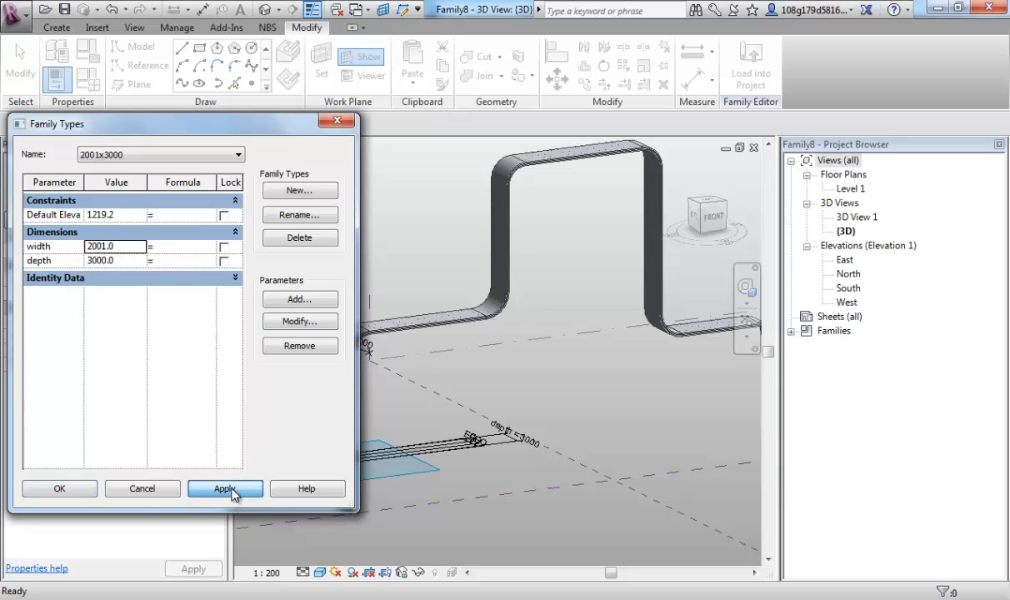
left_click(223, 489)
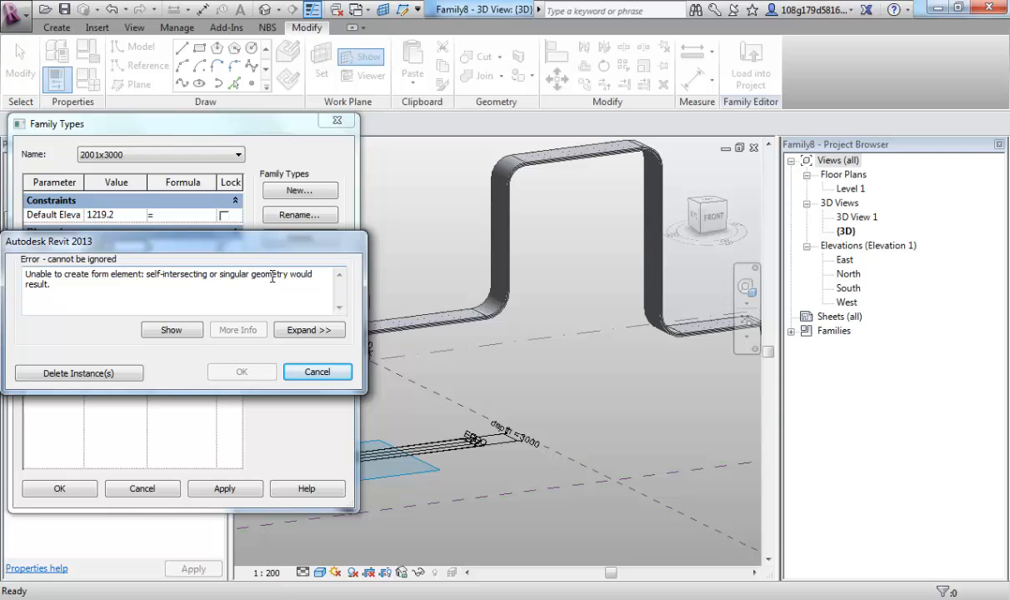
left_click(316, 371)
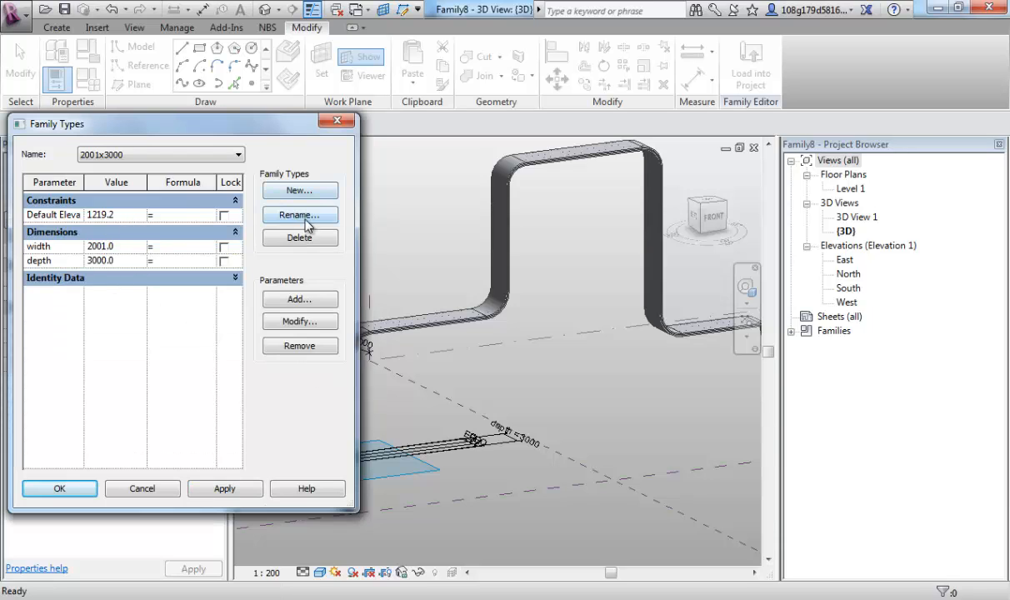
Rename the type to 1999x3000, apply width 1999 so the sweep builds, and close Family Types.
left_click(300, 215)
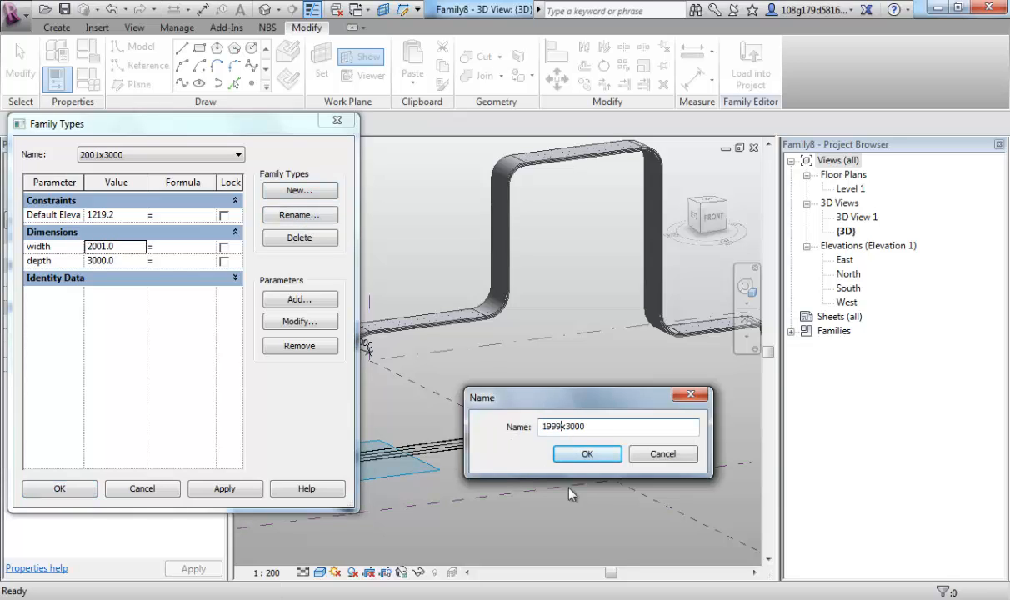
left_click(587, 454)
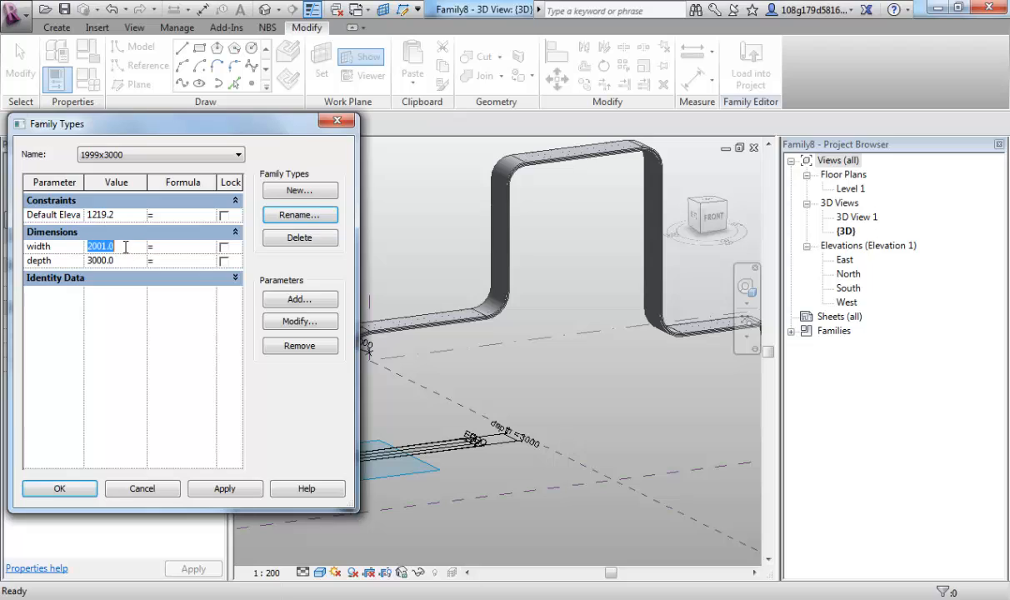
type("1999")
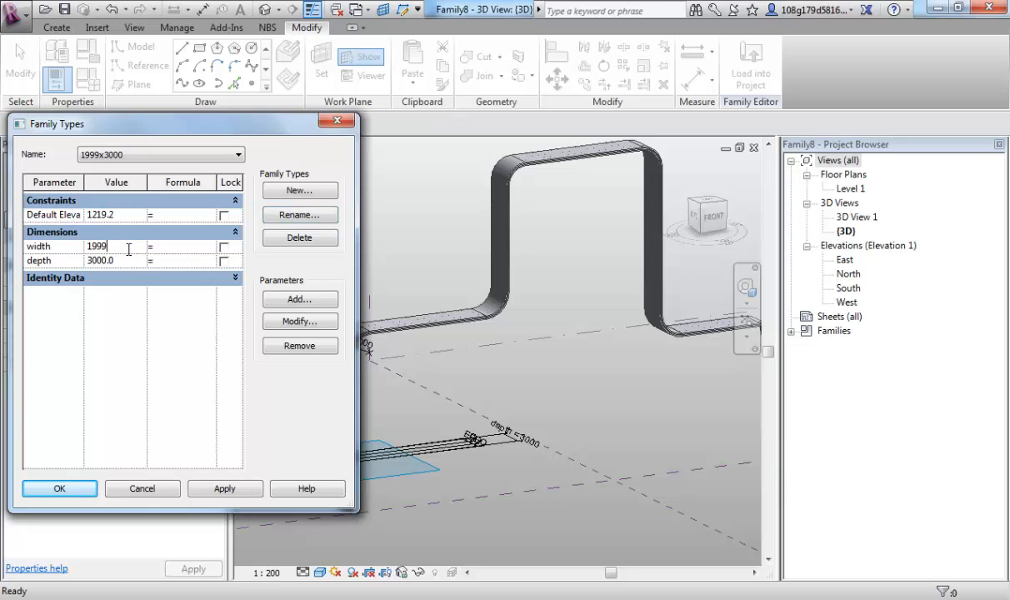
left_click(223, 488)
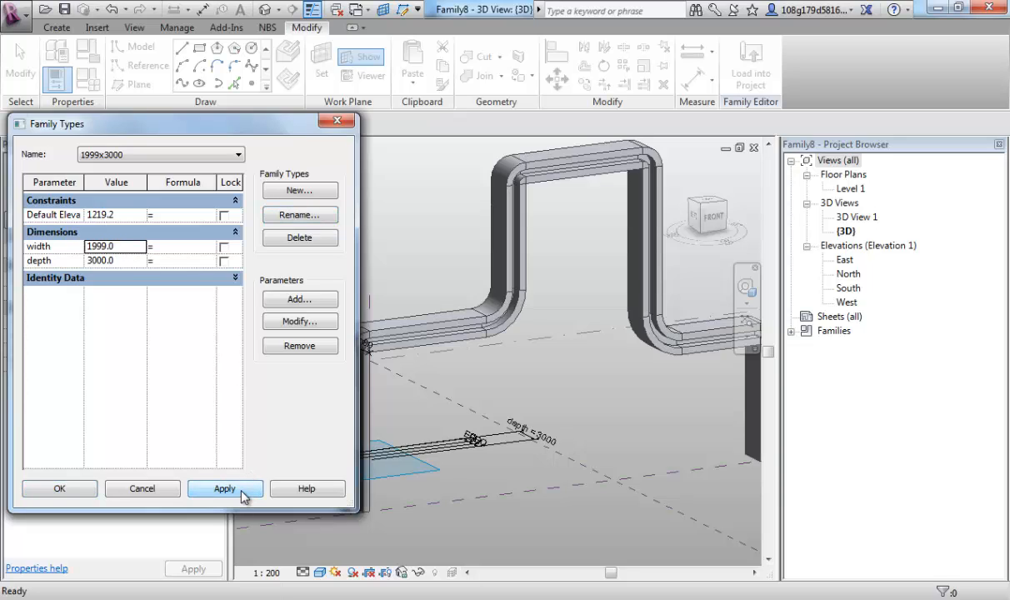
left_click(224, 489)
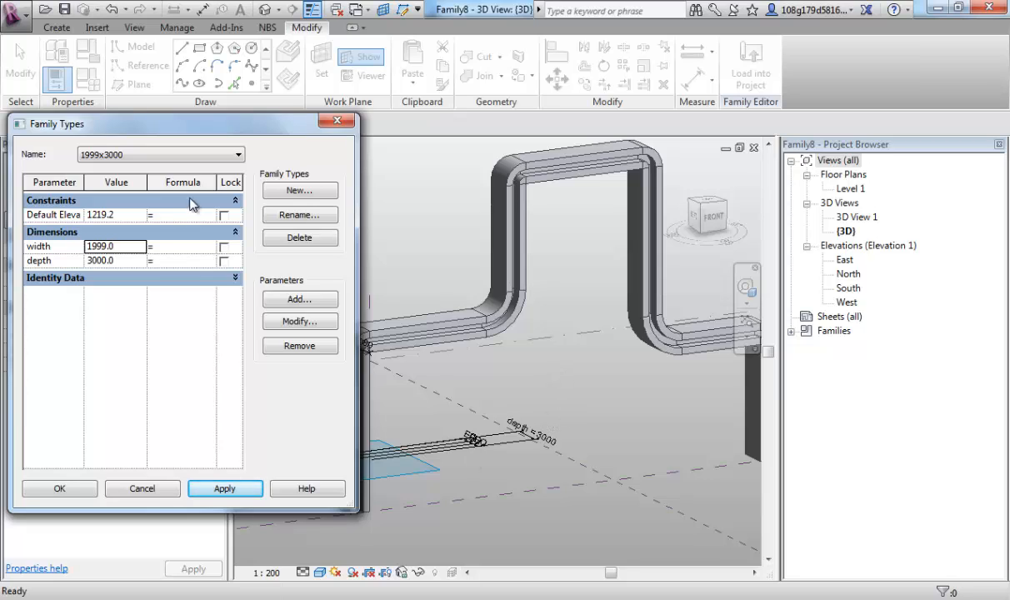
mouse_move(518, 300)
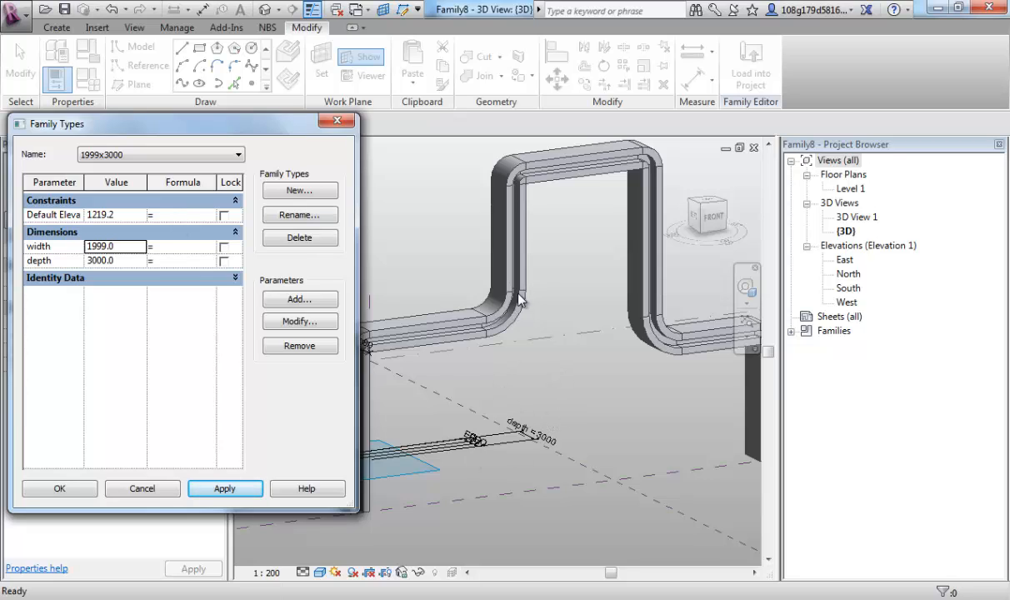
mouse_move(520, 280)
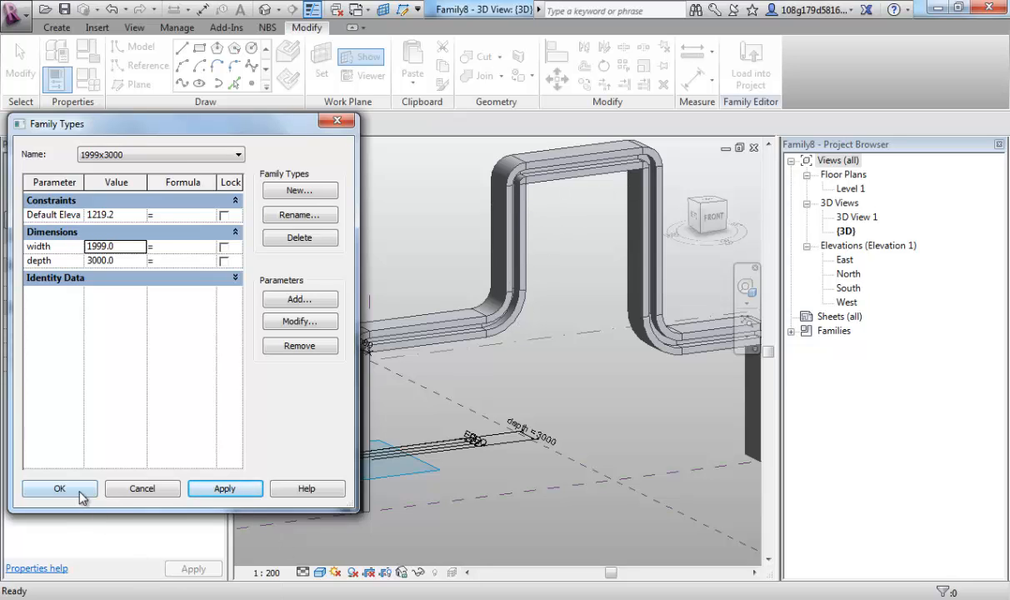
left_click(58, 488)
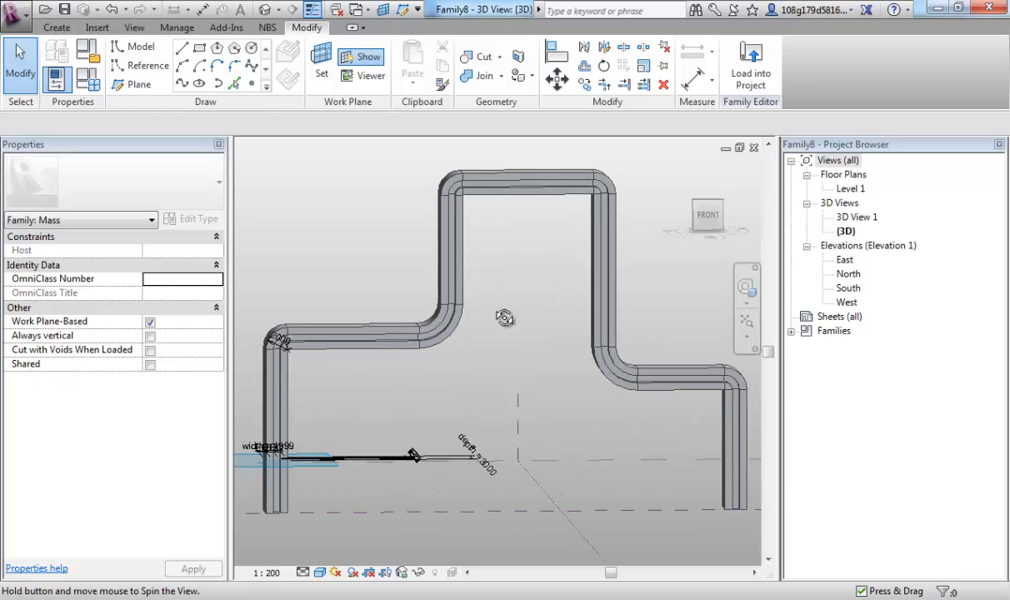
left_click_drag(503, 317, 520, 348)
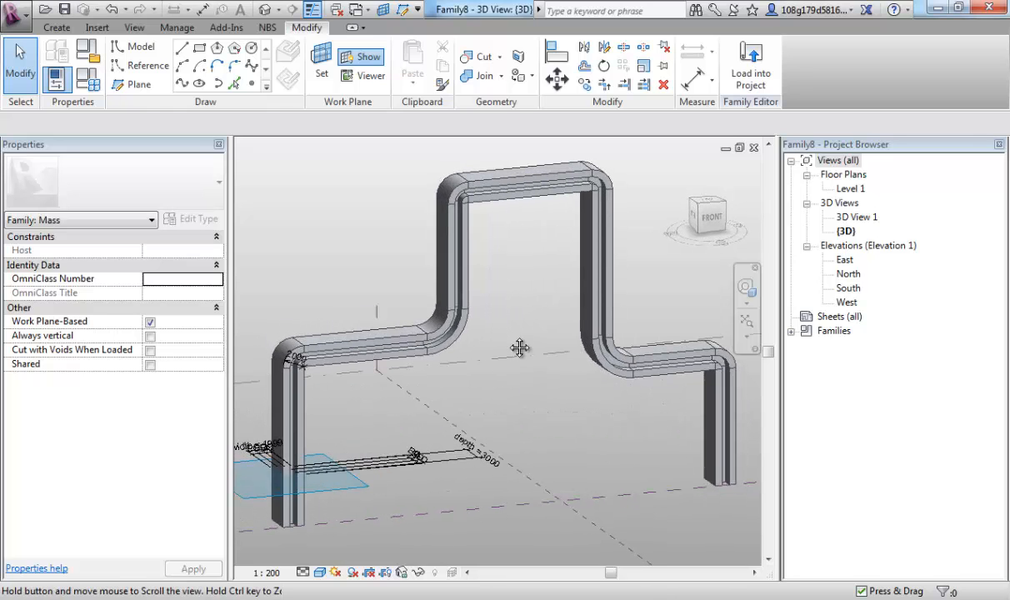